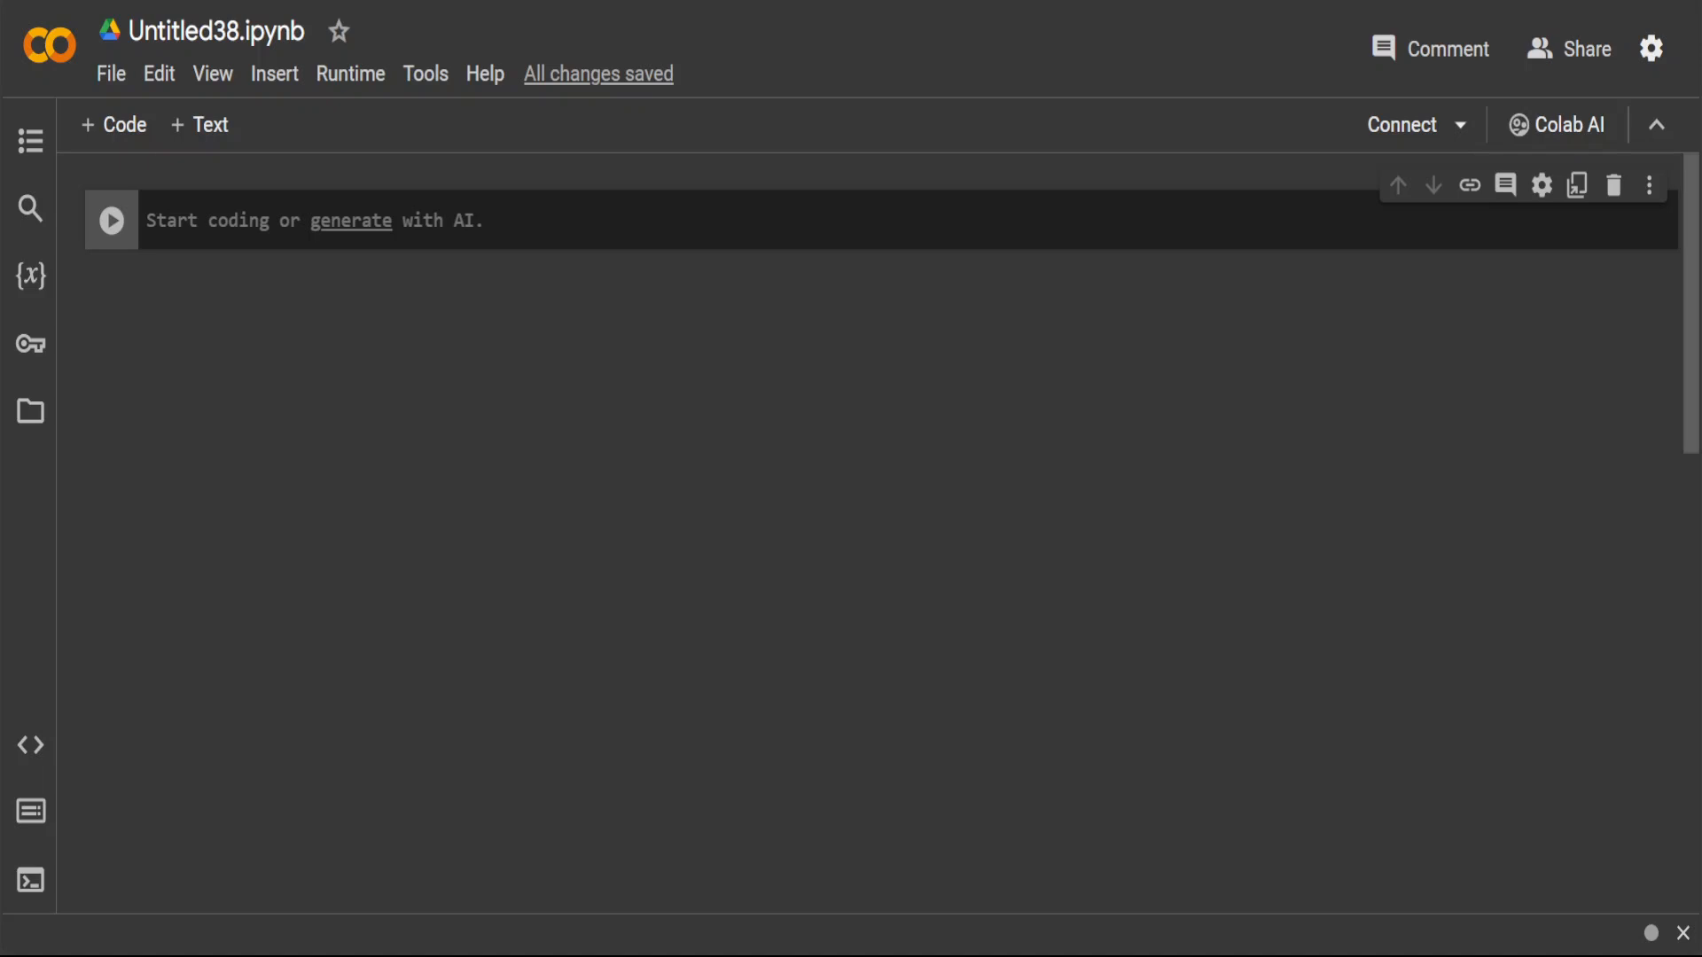
mouse_move(626, 471)
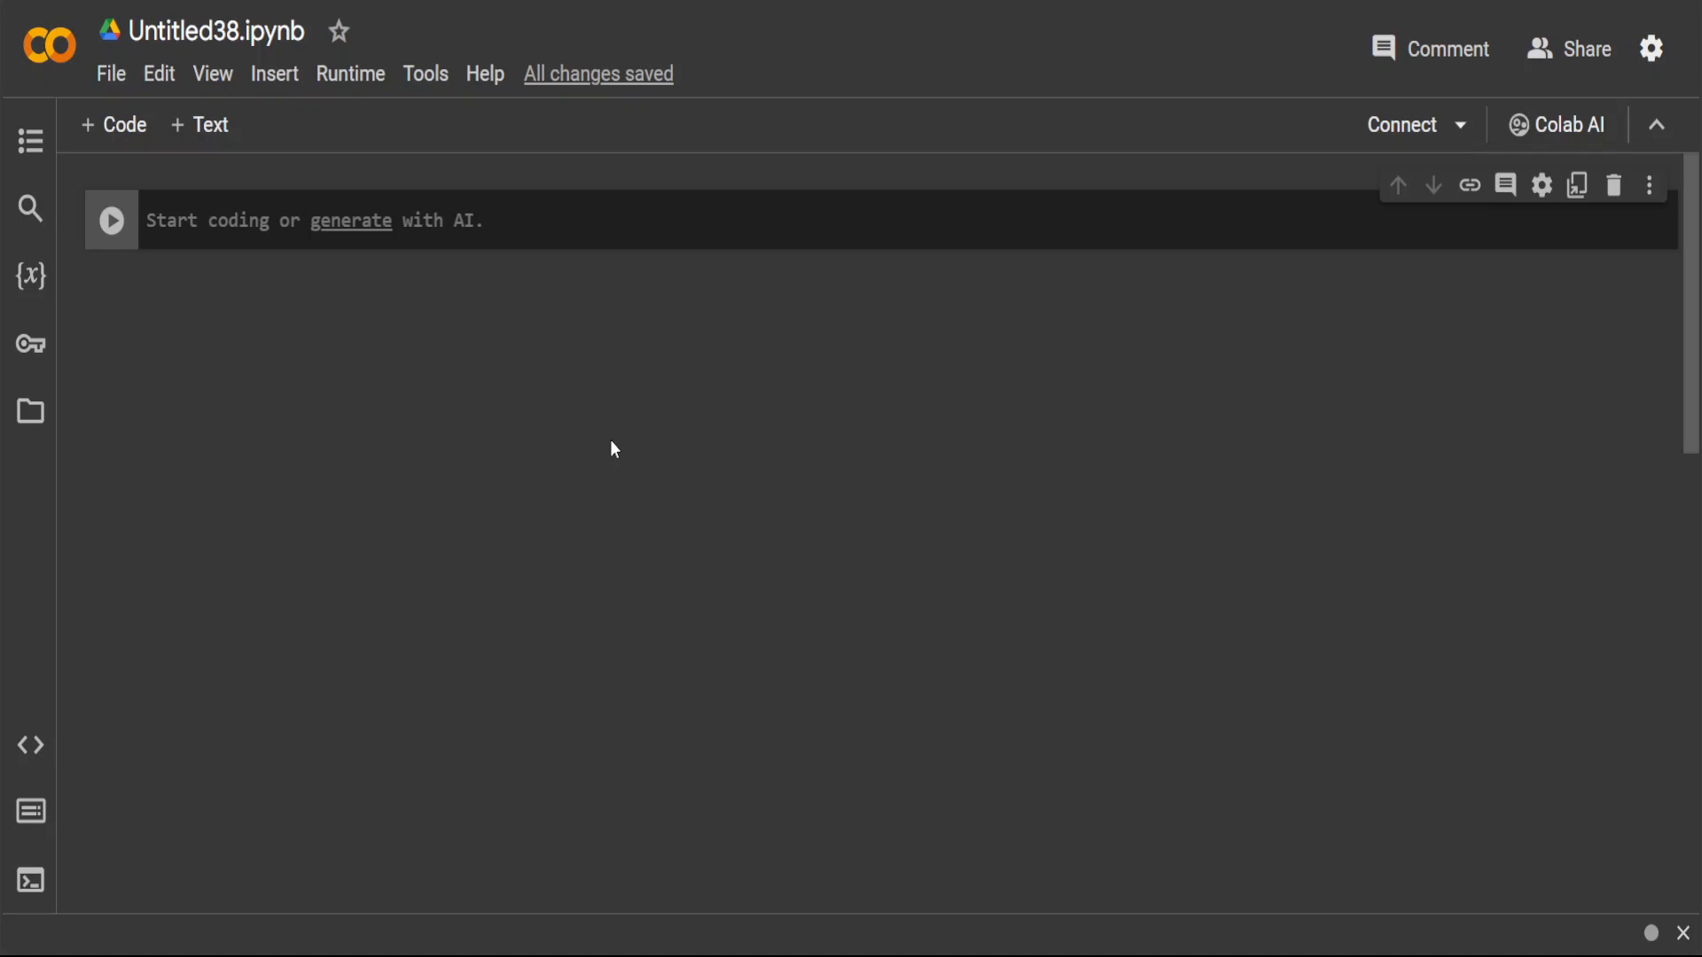
Choose T4 GPU as the hardware accelerator in the Change runtime type dialog
left_click(351, 72)
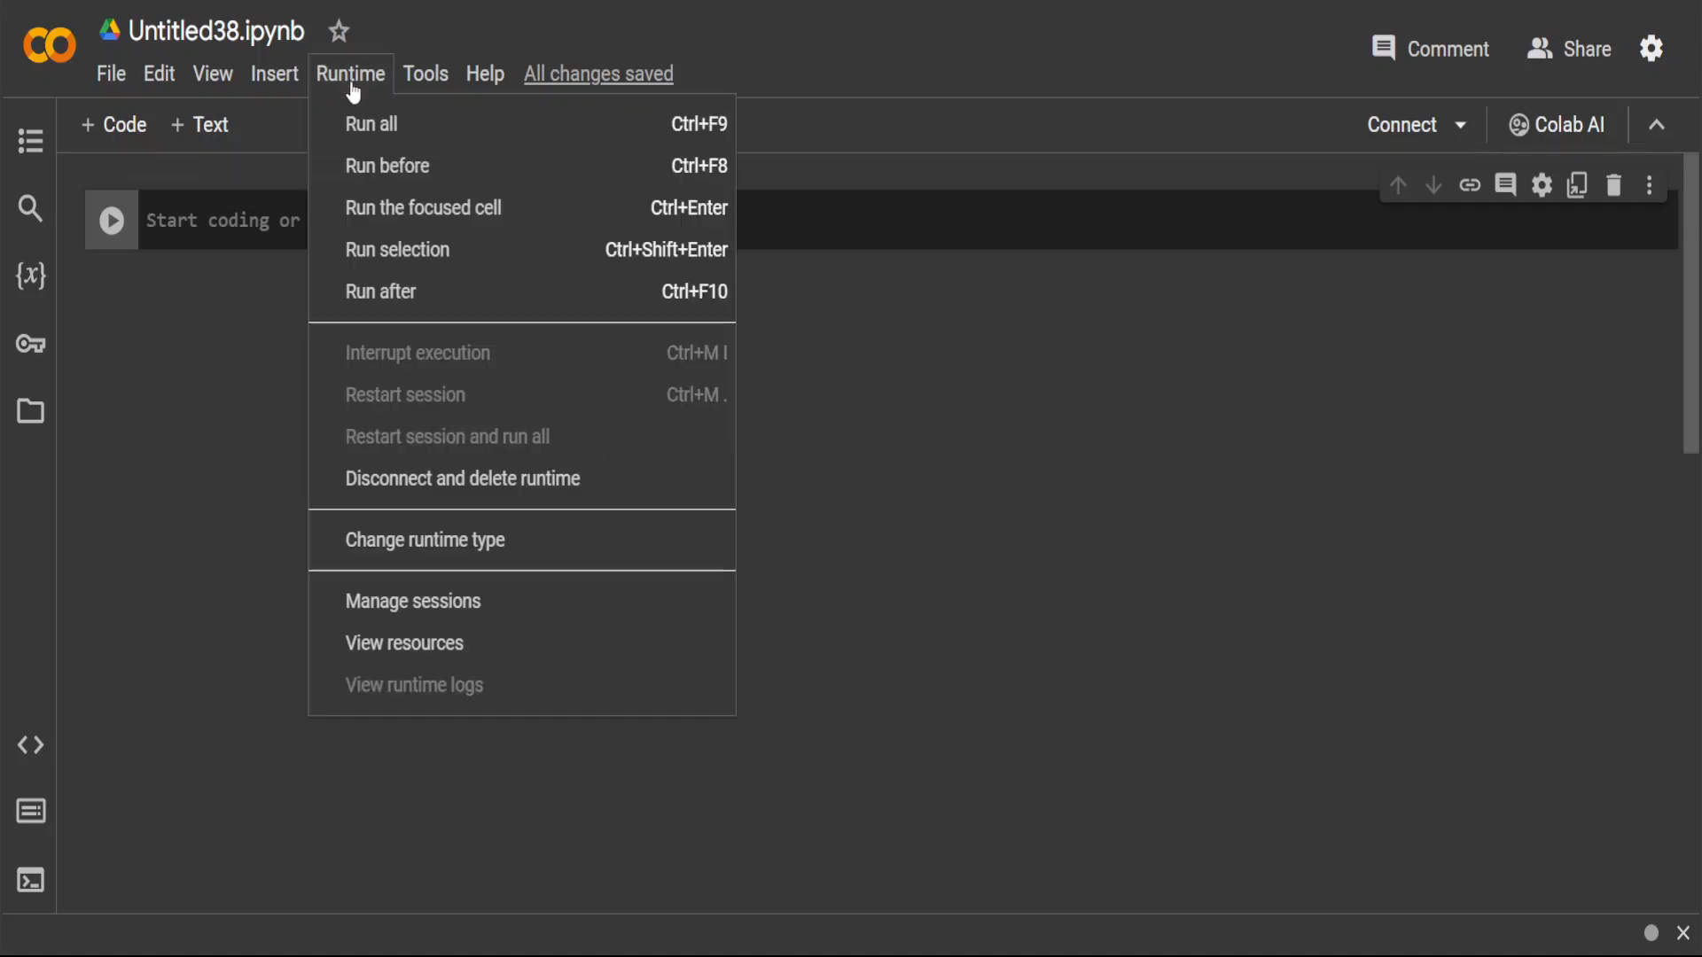
left_click(423, 538)
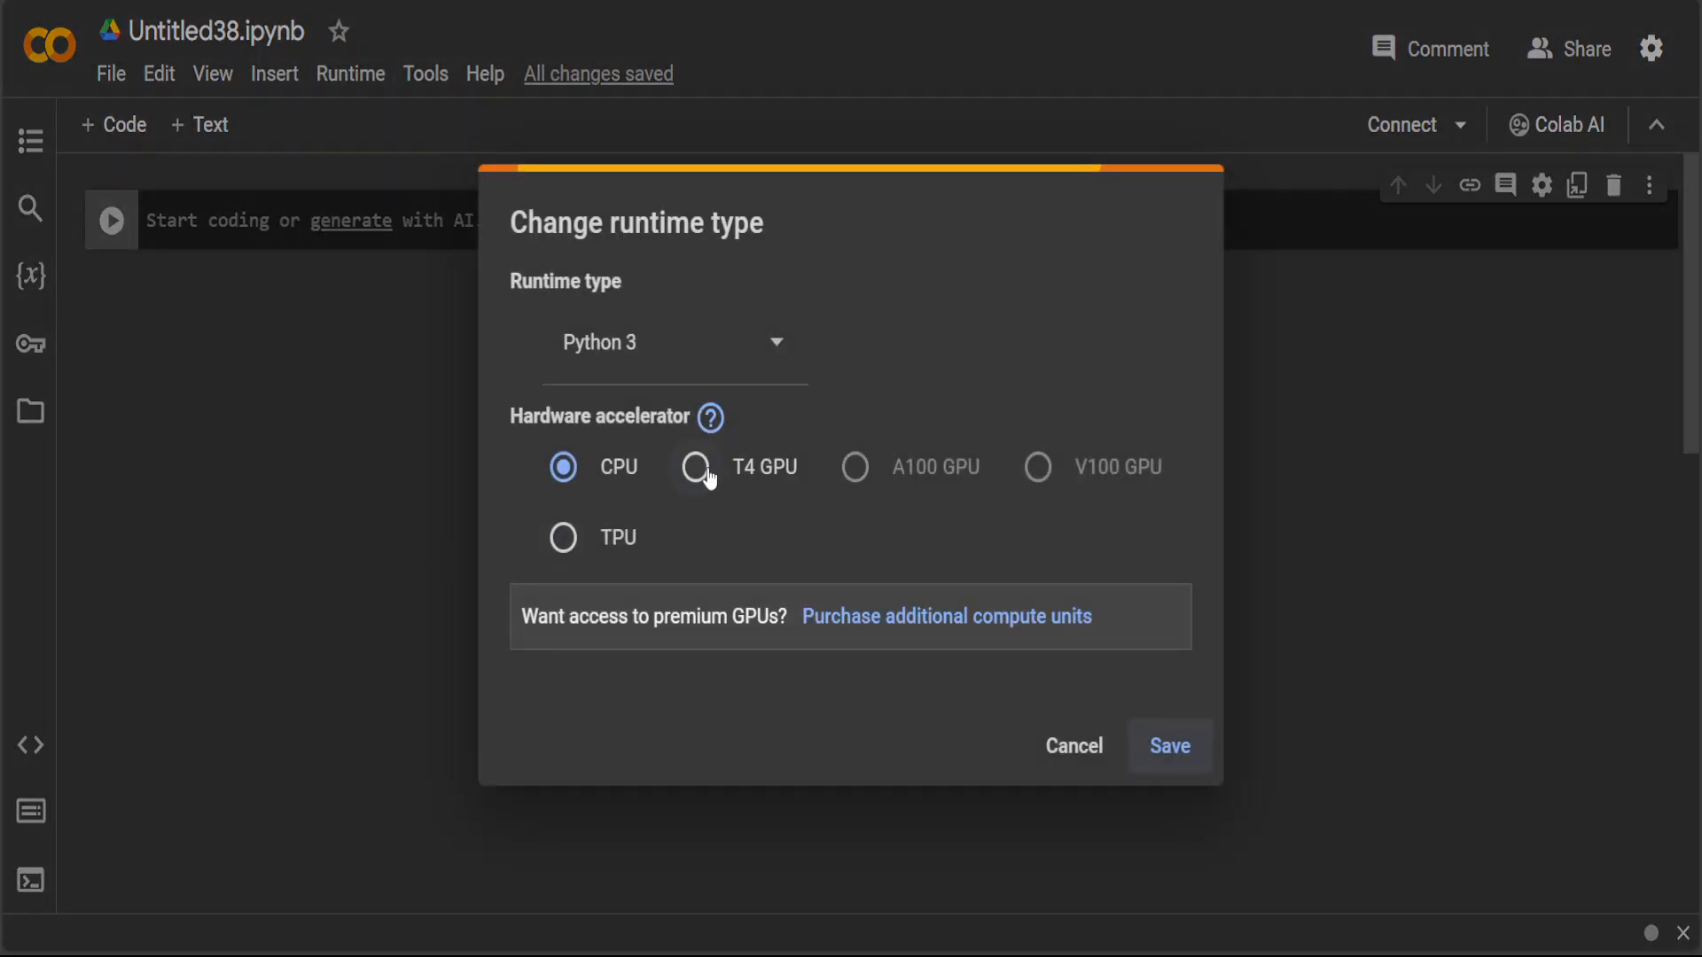
left_click(695, 466)
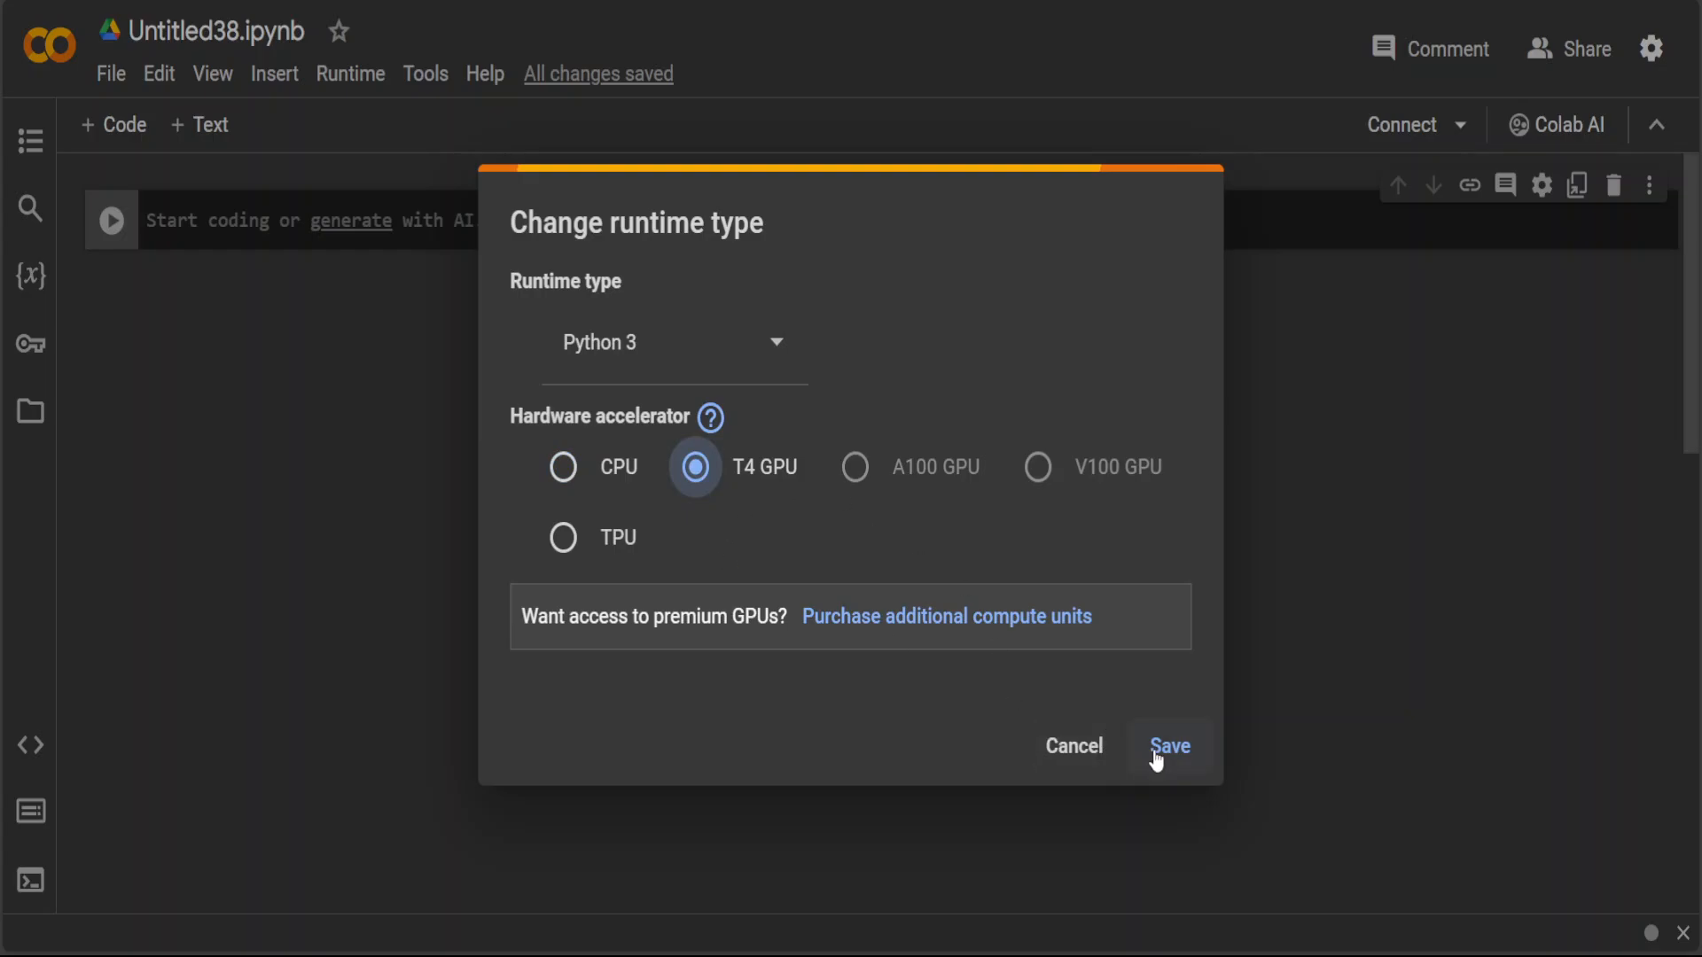
Save the T4 runtime choice, then start creating a new Hugging Face access token
left_click(1168, 746)
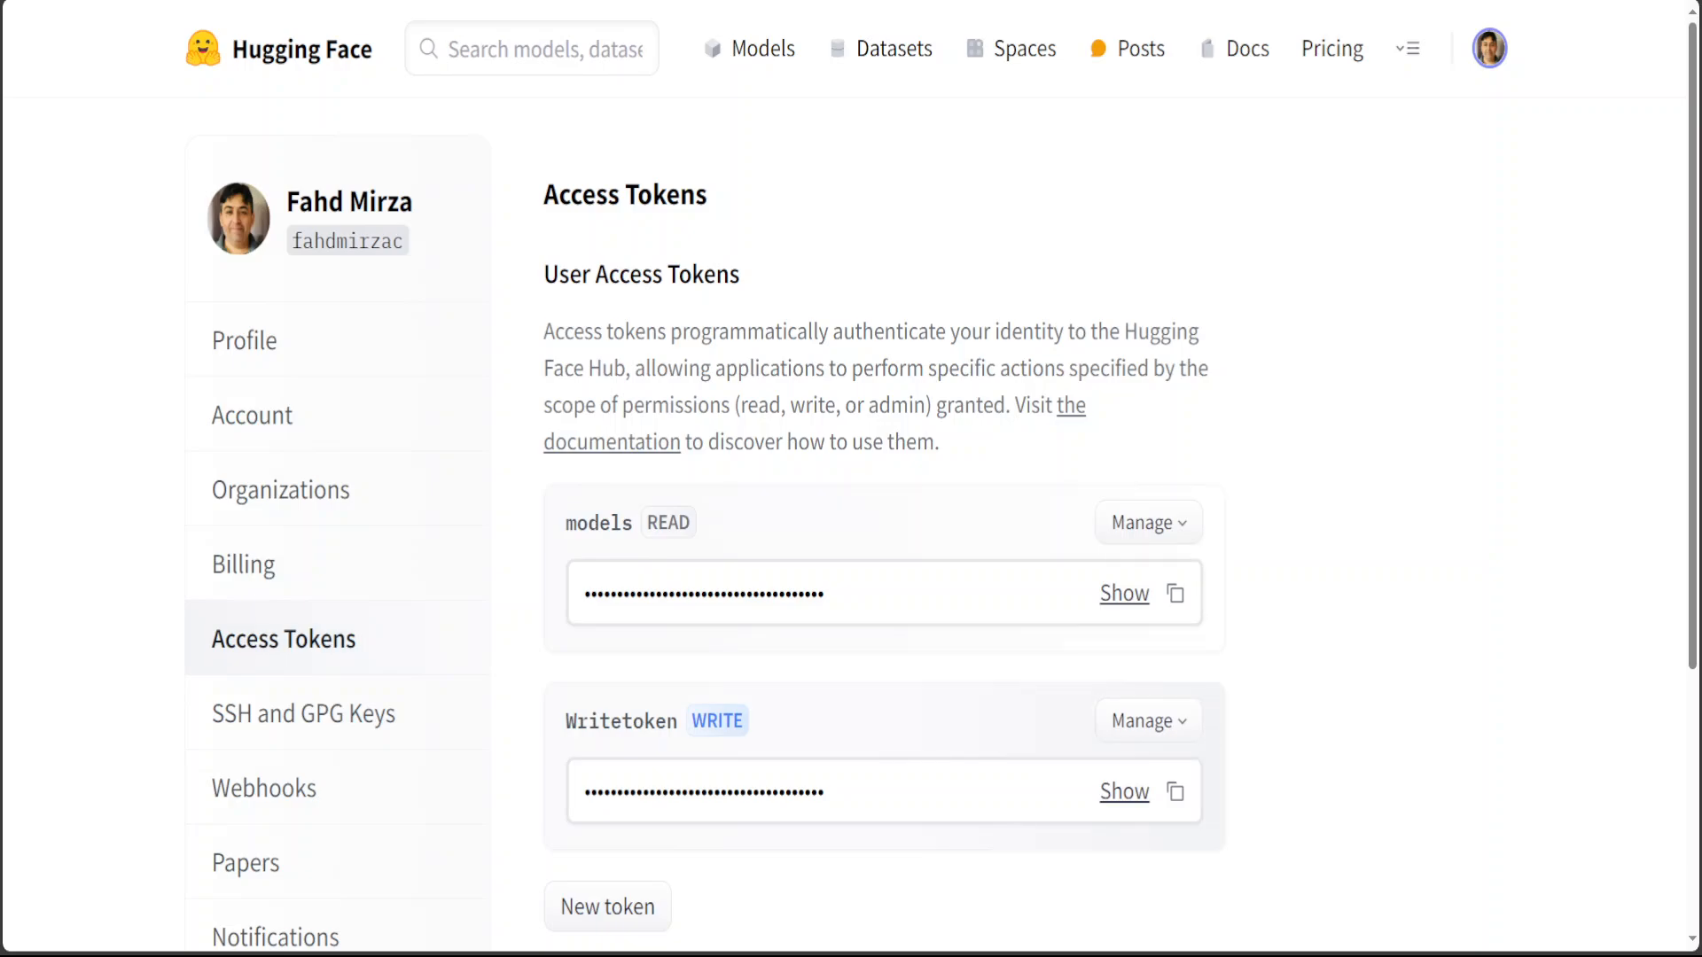
scroll("down", 3)
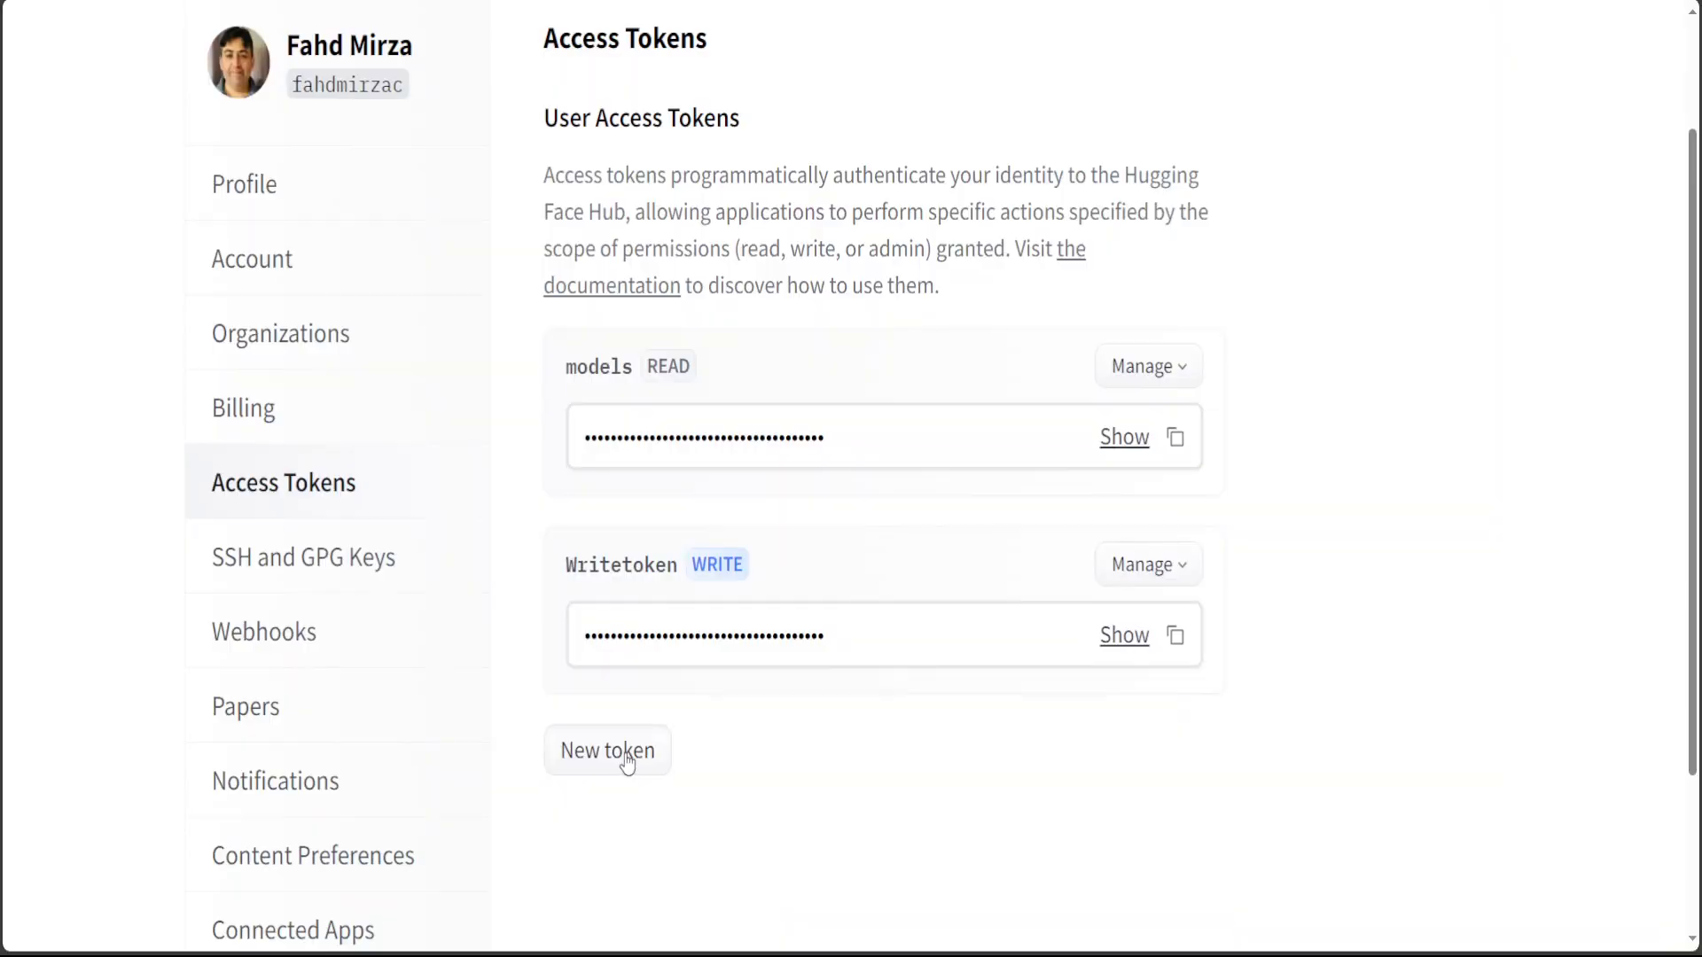
left_click(606, 750)
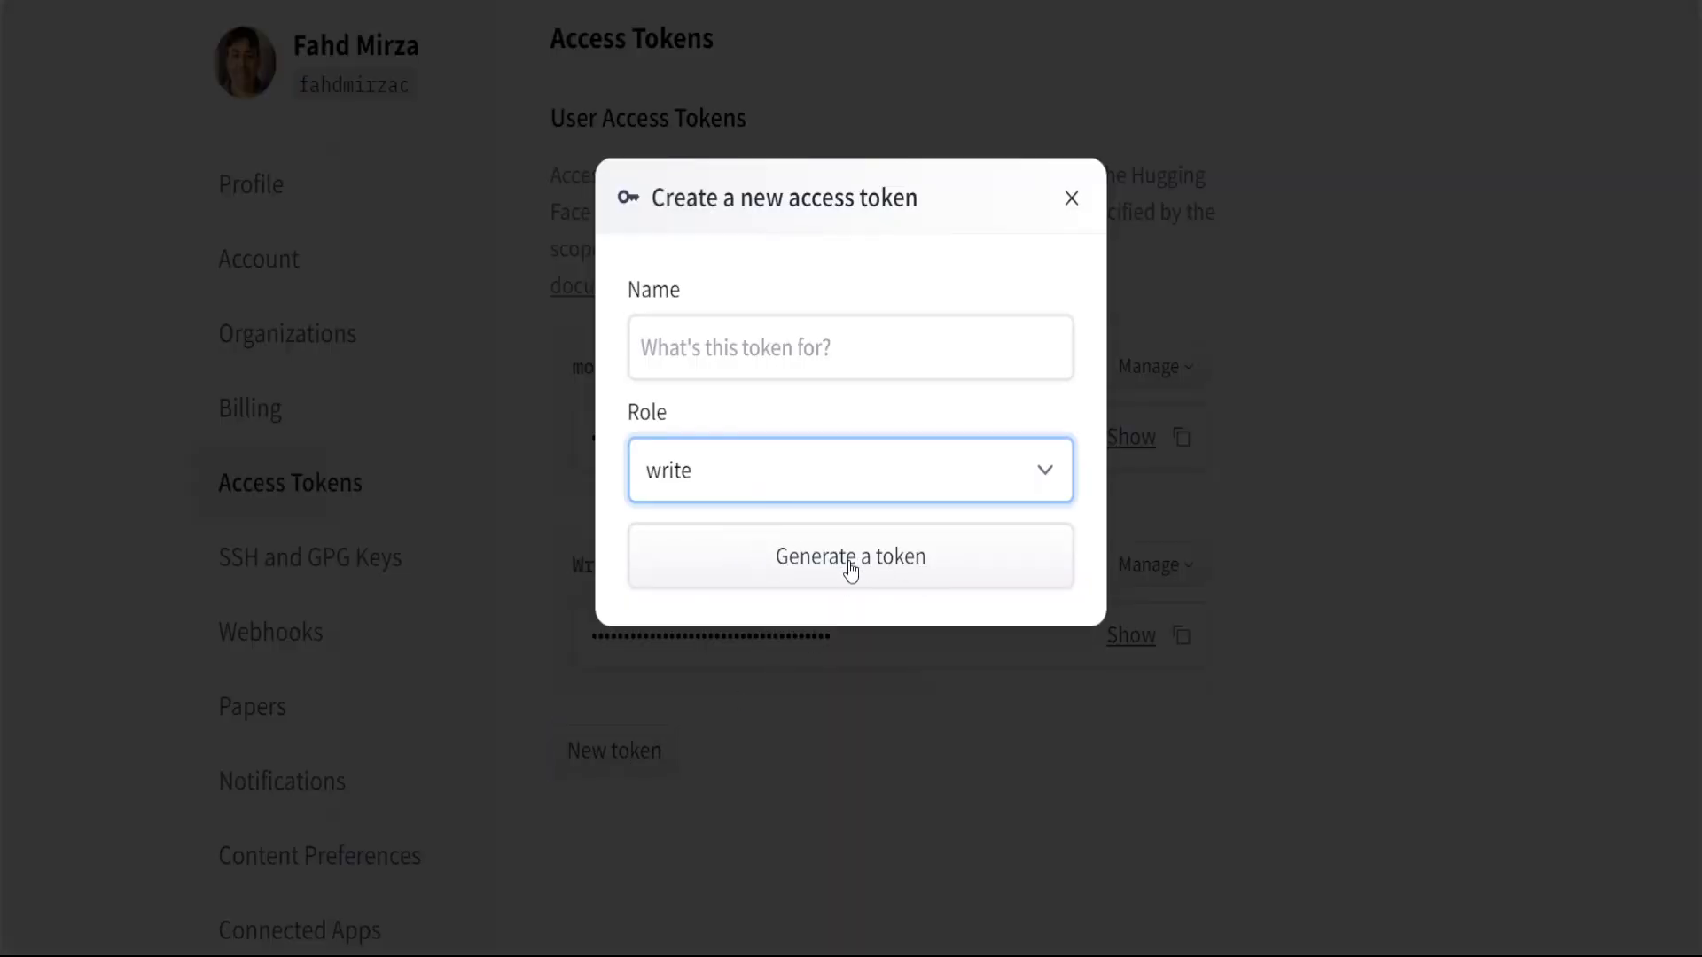
left_click(849, 555)
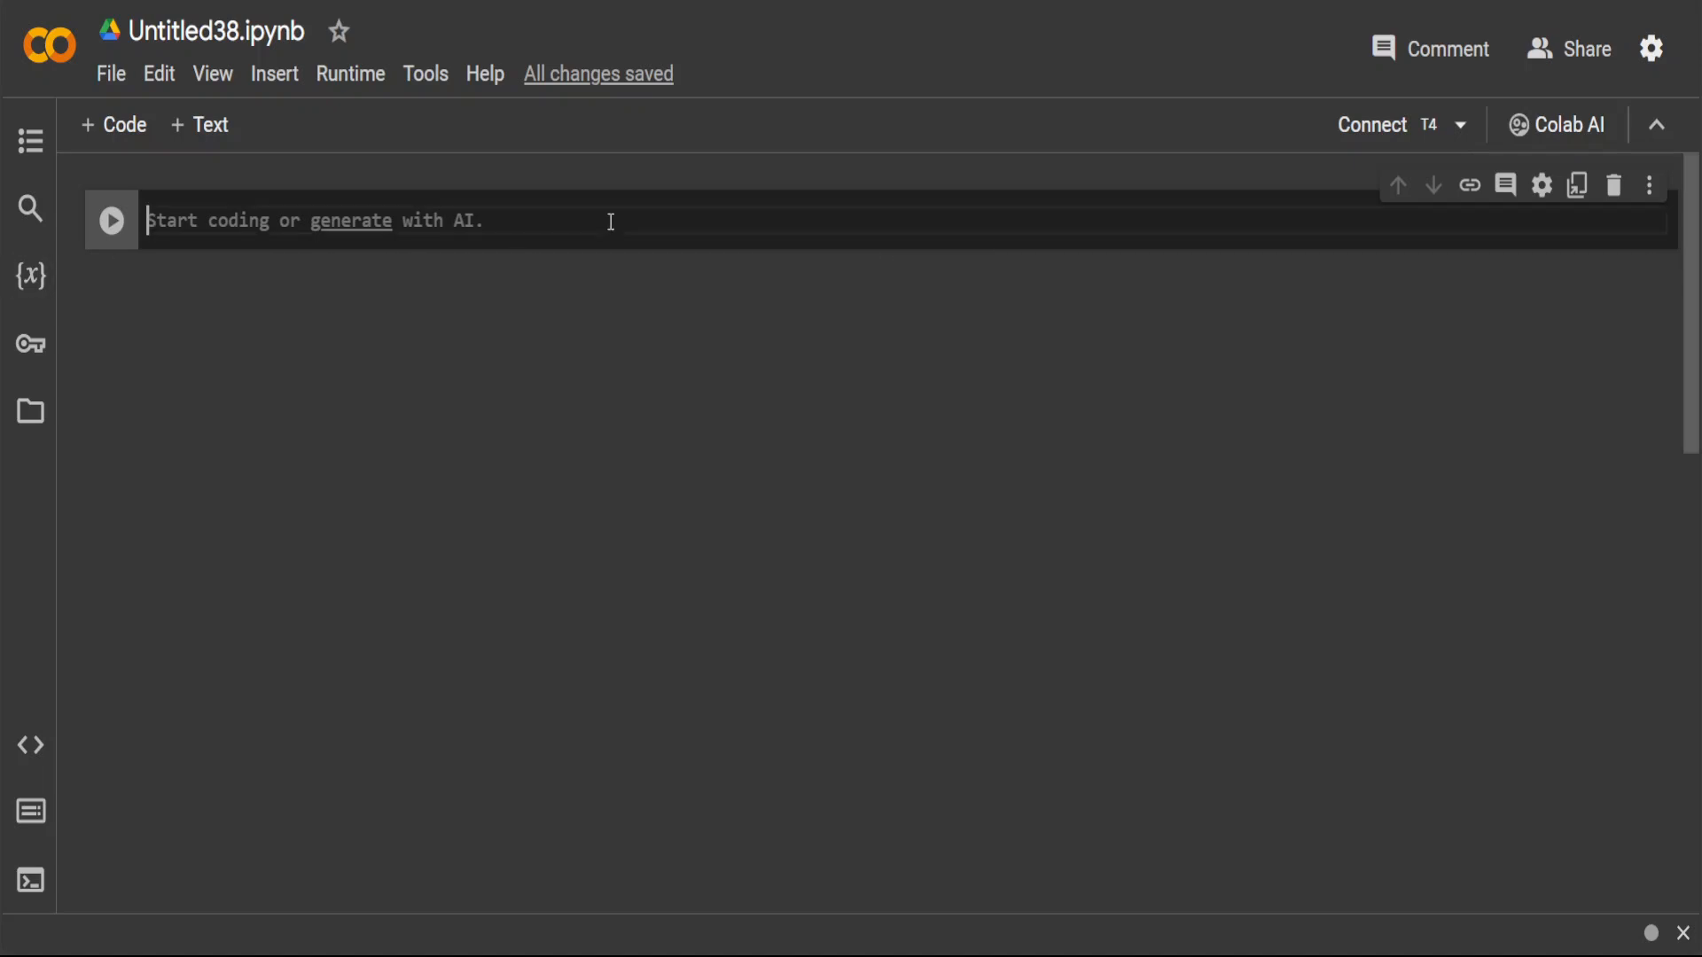
Run a cell setting MODEL_ID = "mlabonne/NeuralBeagle14-7B" and add a new code cell below
type("MODEL_ID = \"mlabonne/NeuralBeagle14-7B\"")
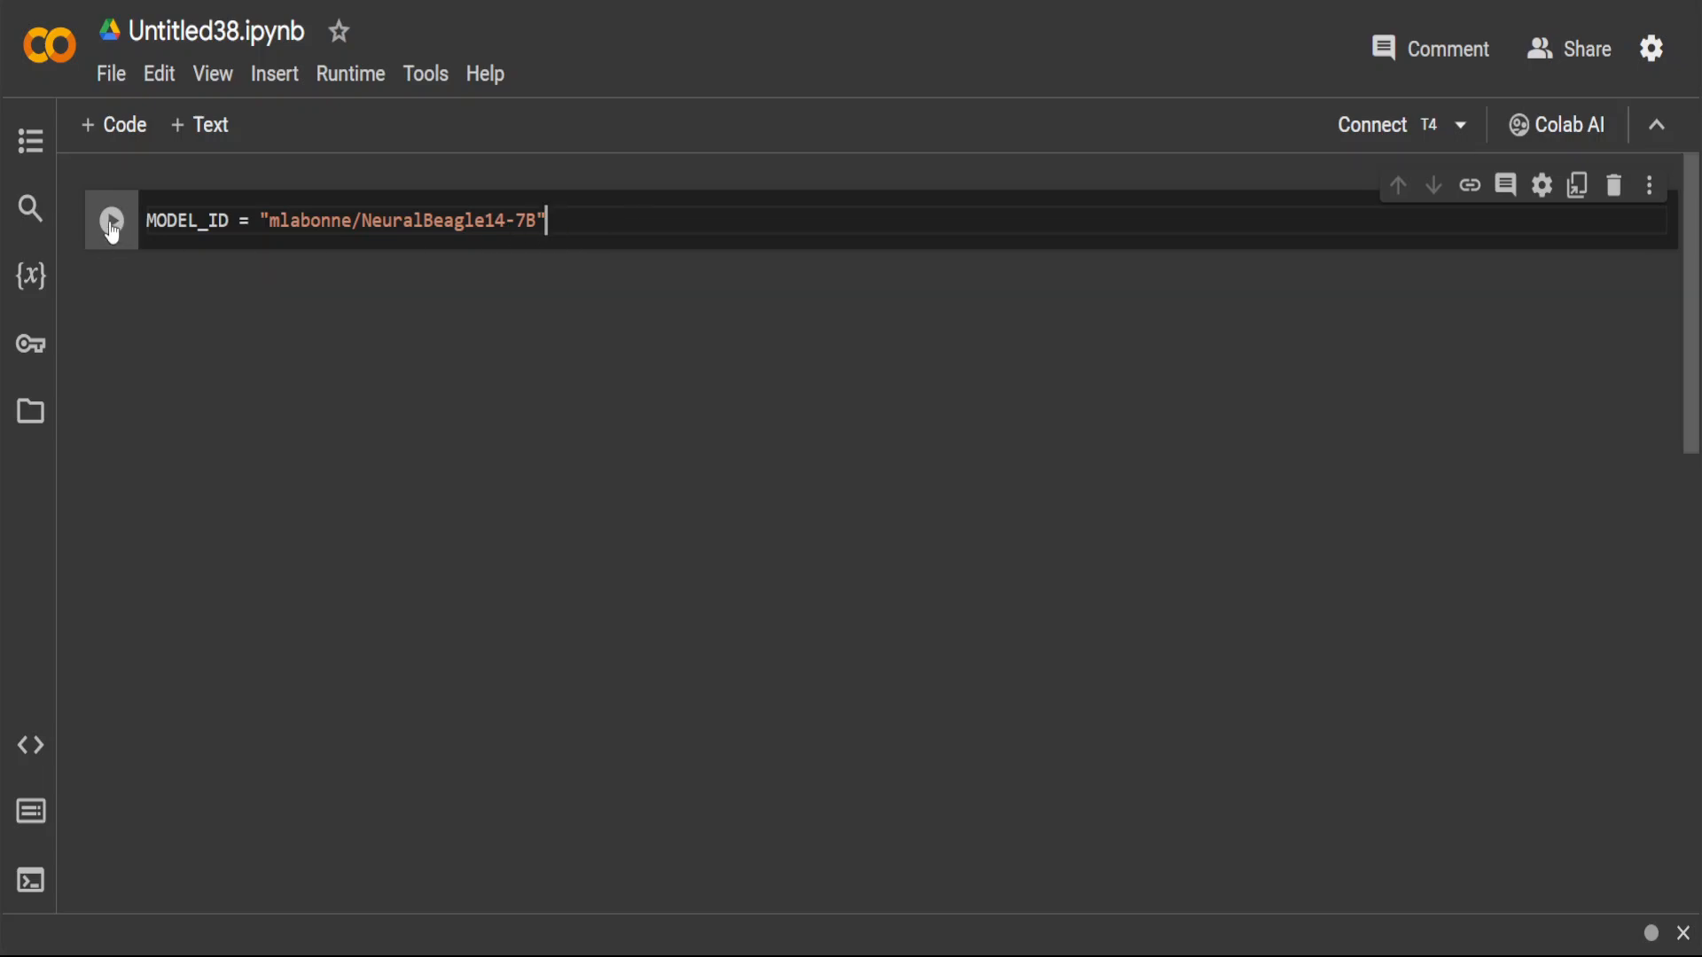
left_click(109, 220)
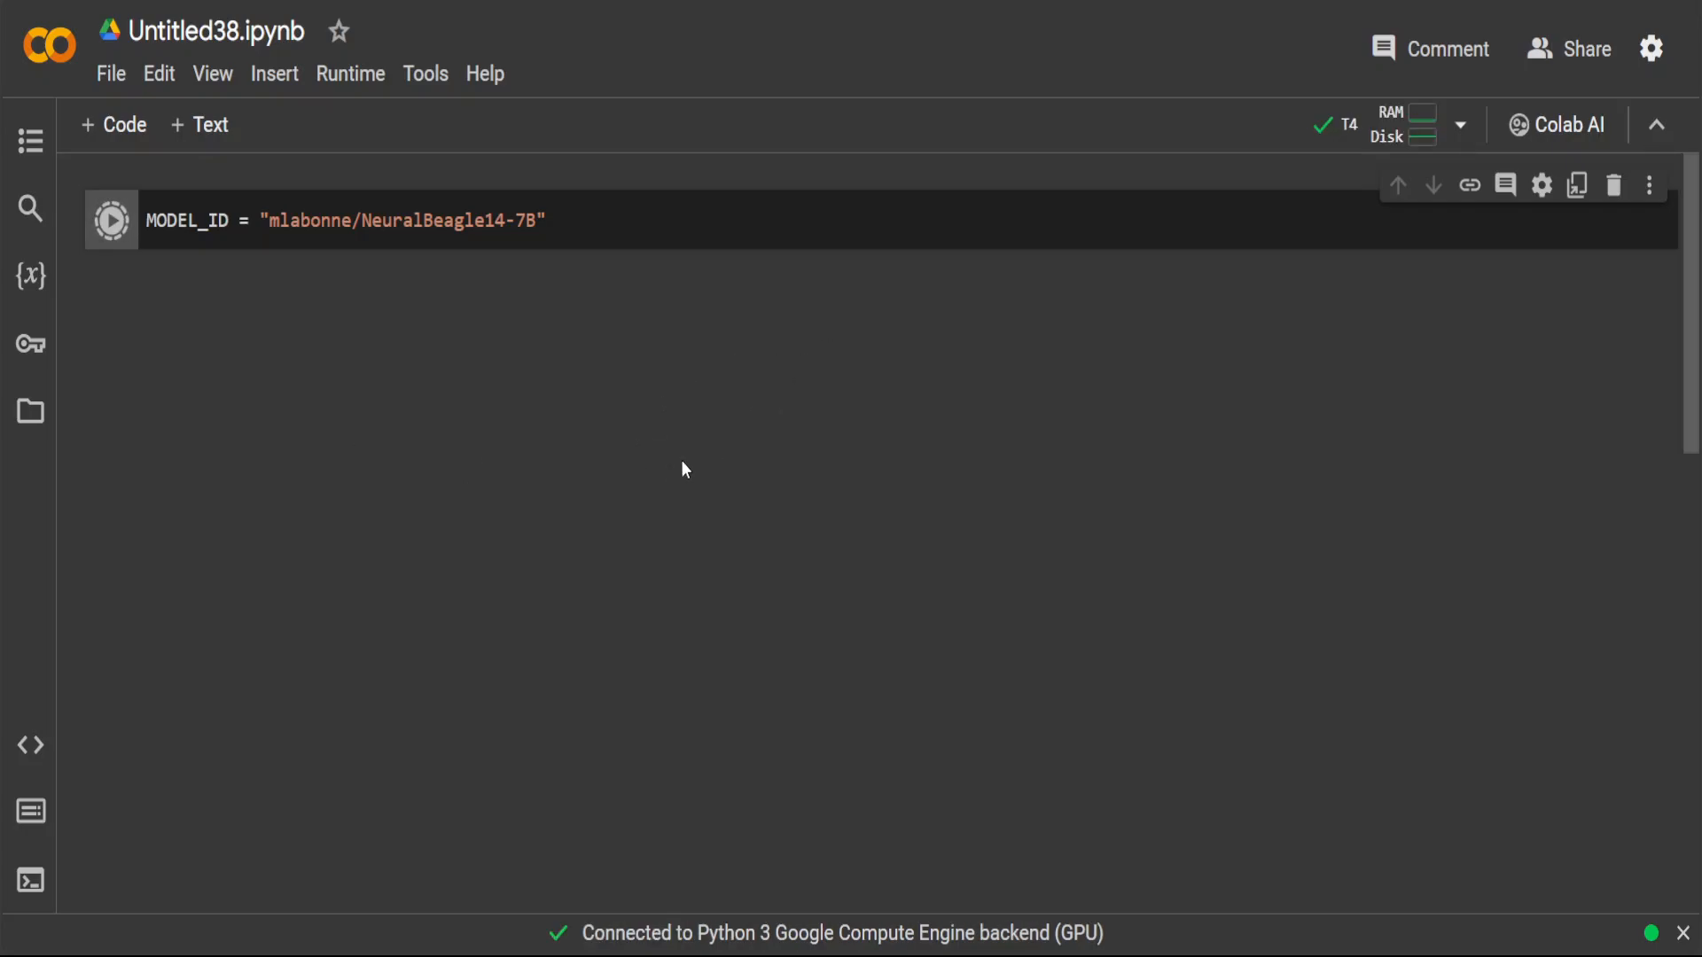
left_click(110, 220)
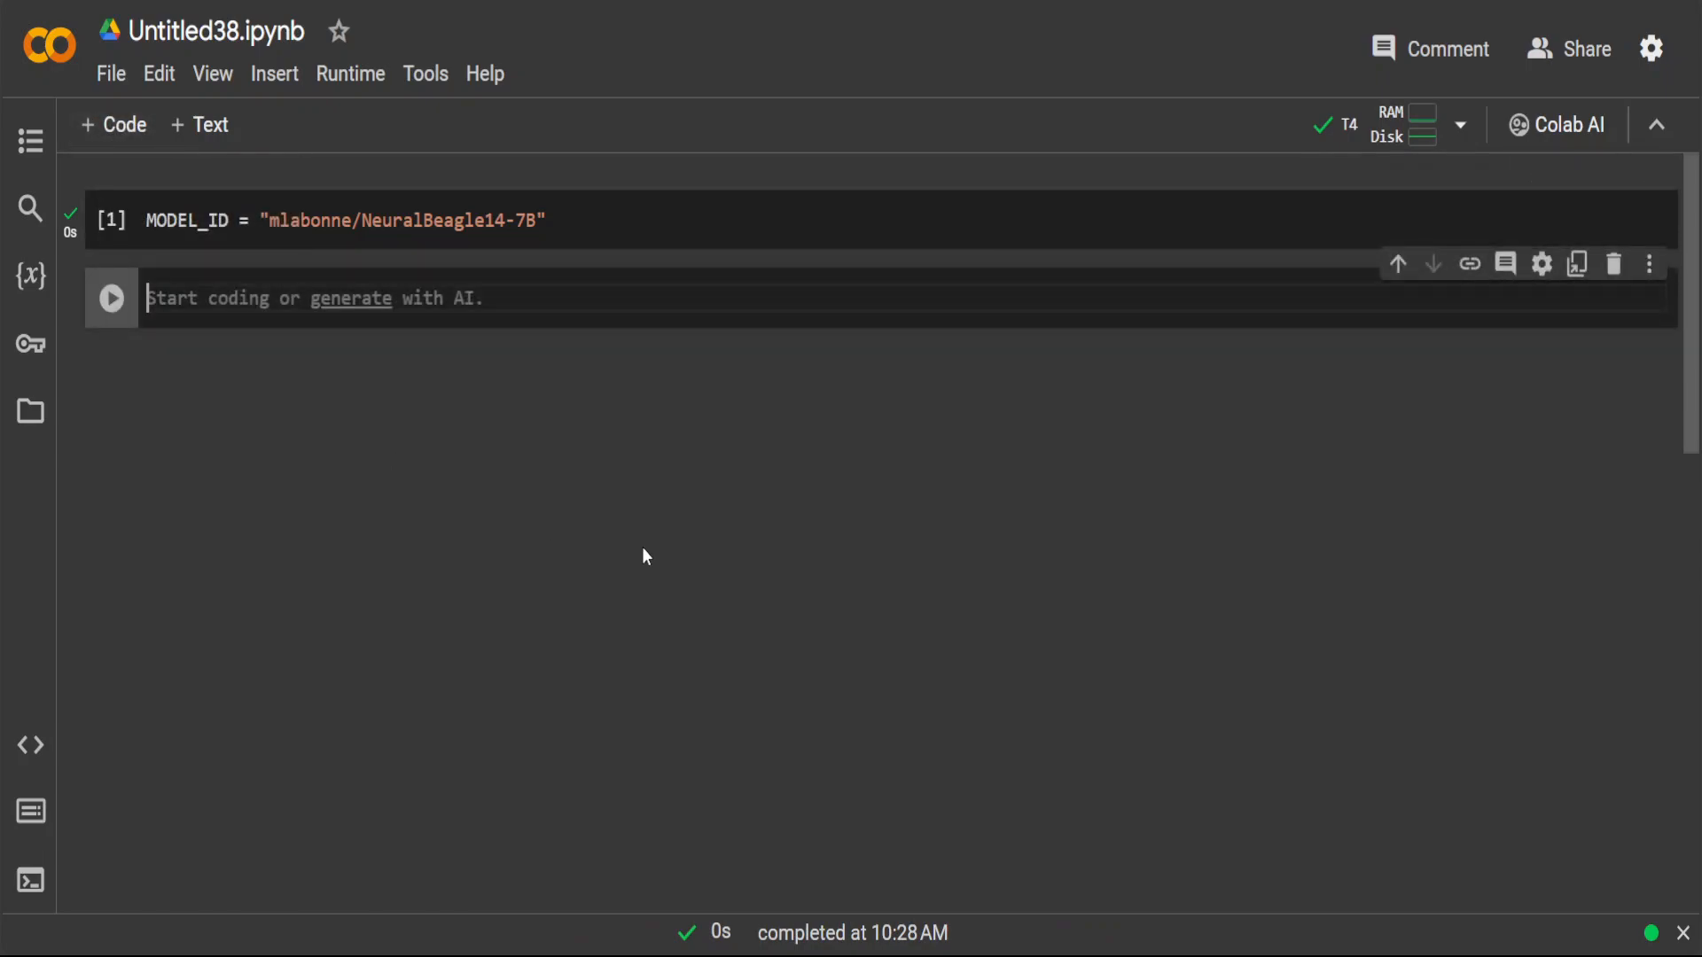
Run a QUANTIZATION_METHODS = "q4_k_m" cell and a cell splitting it into a list
type("QUANTIZATION_METHODS = \"q4_k_m, q5_k_m\"")
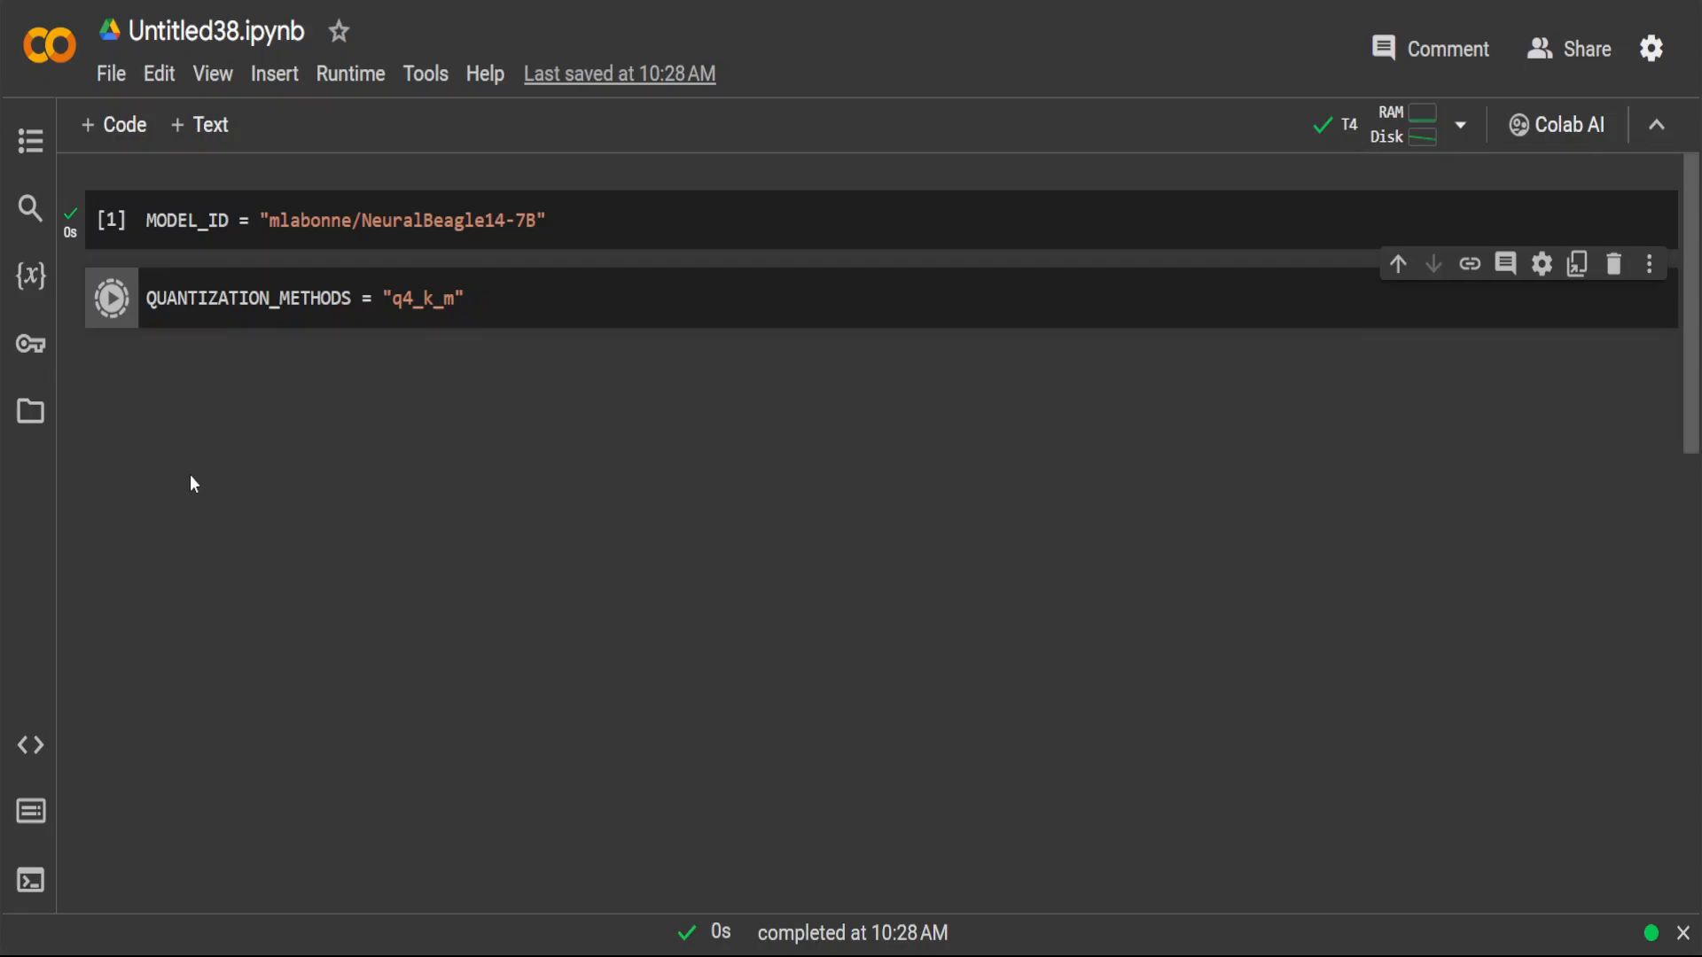
left_click(110, 297)
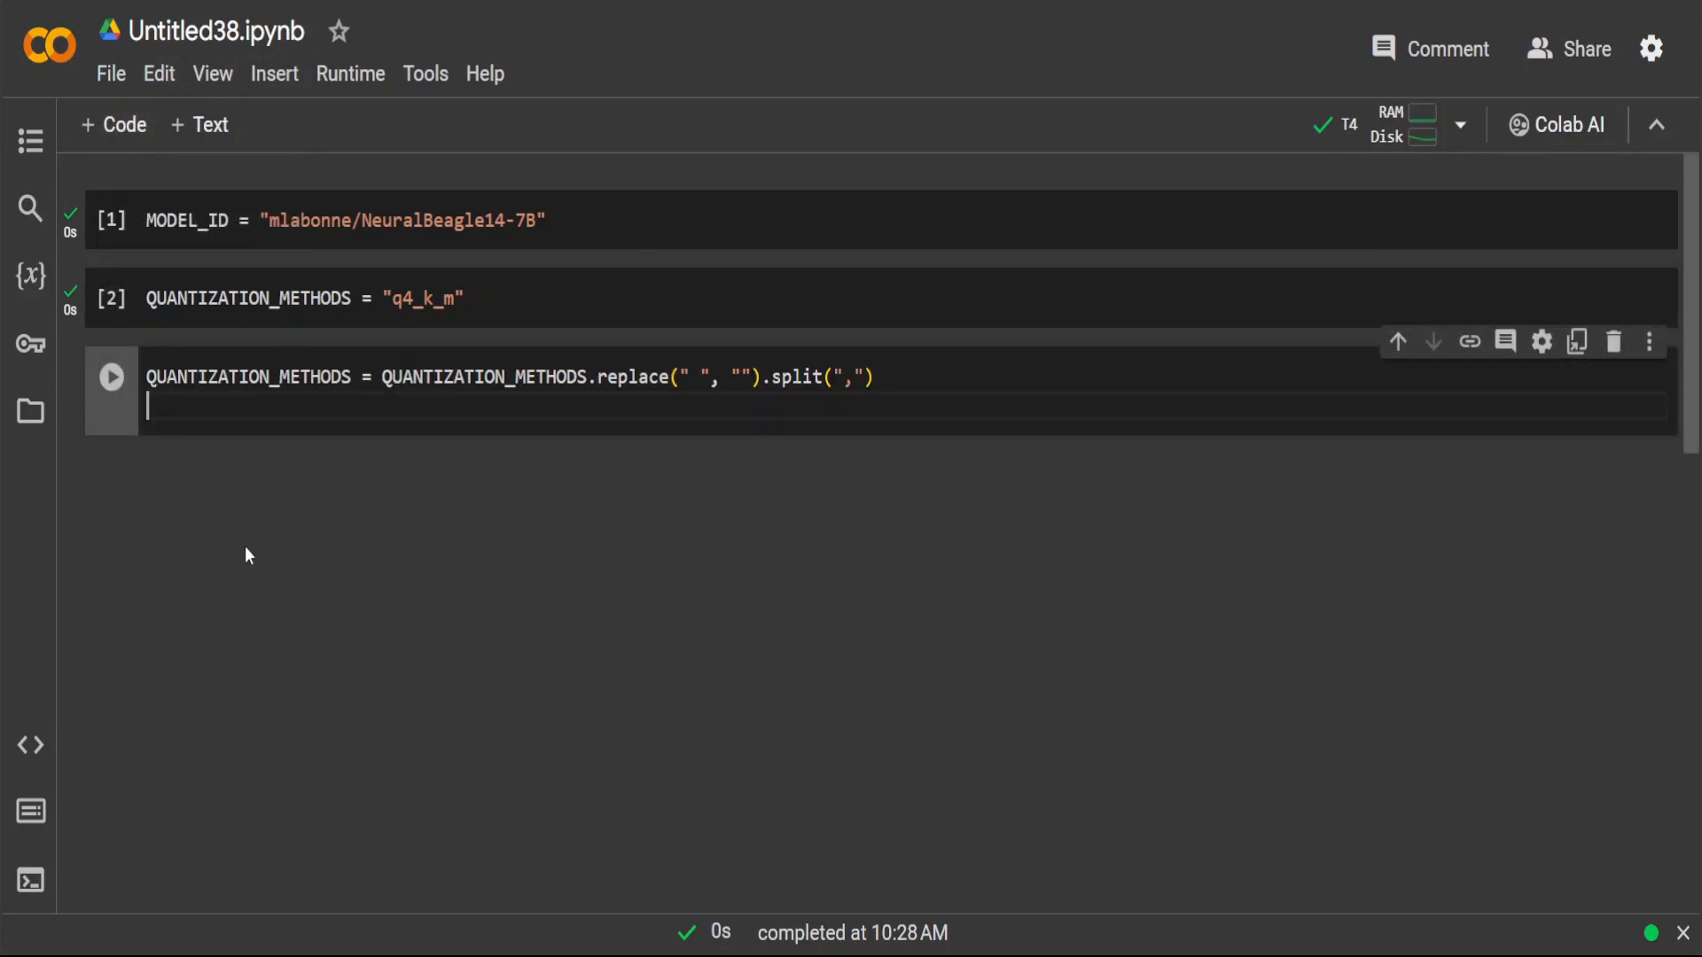
left_click(110, 376)
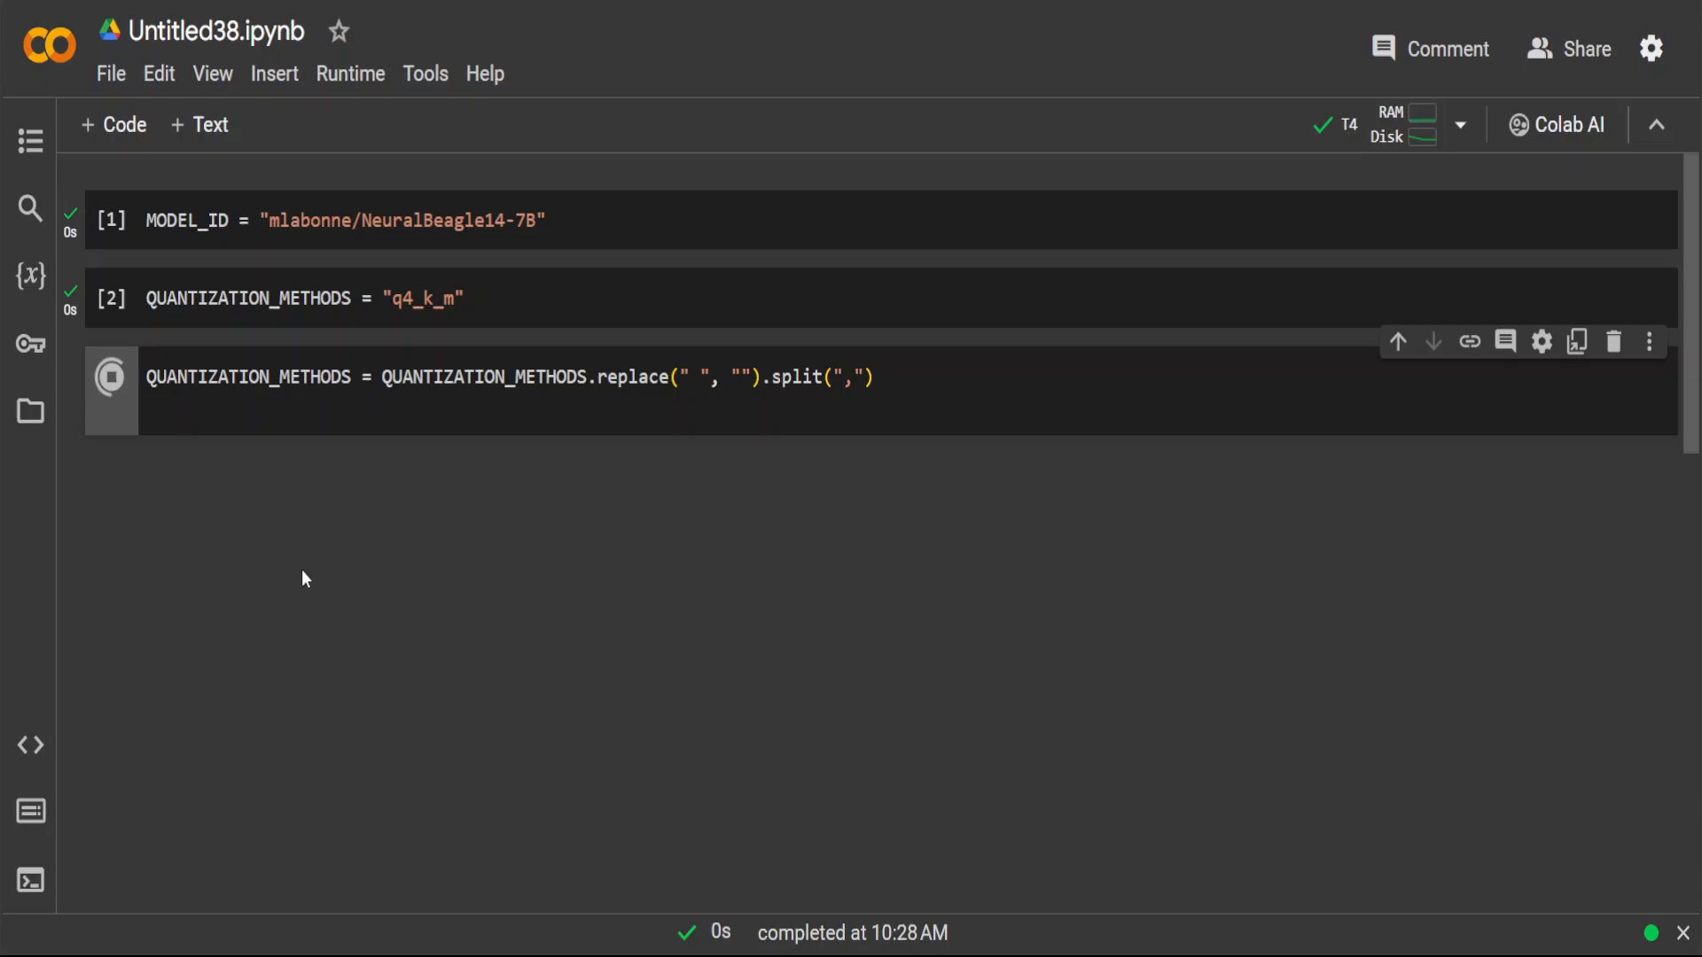
left_click(110, 377)
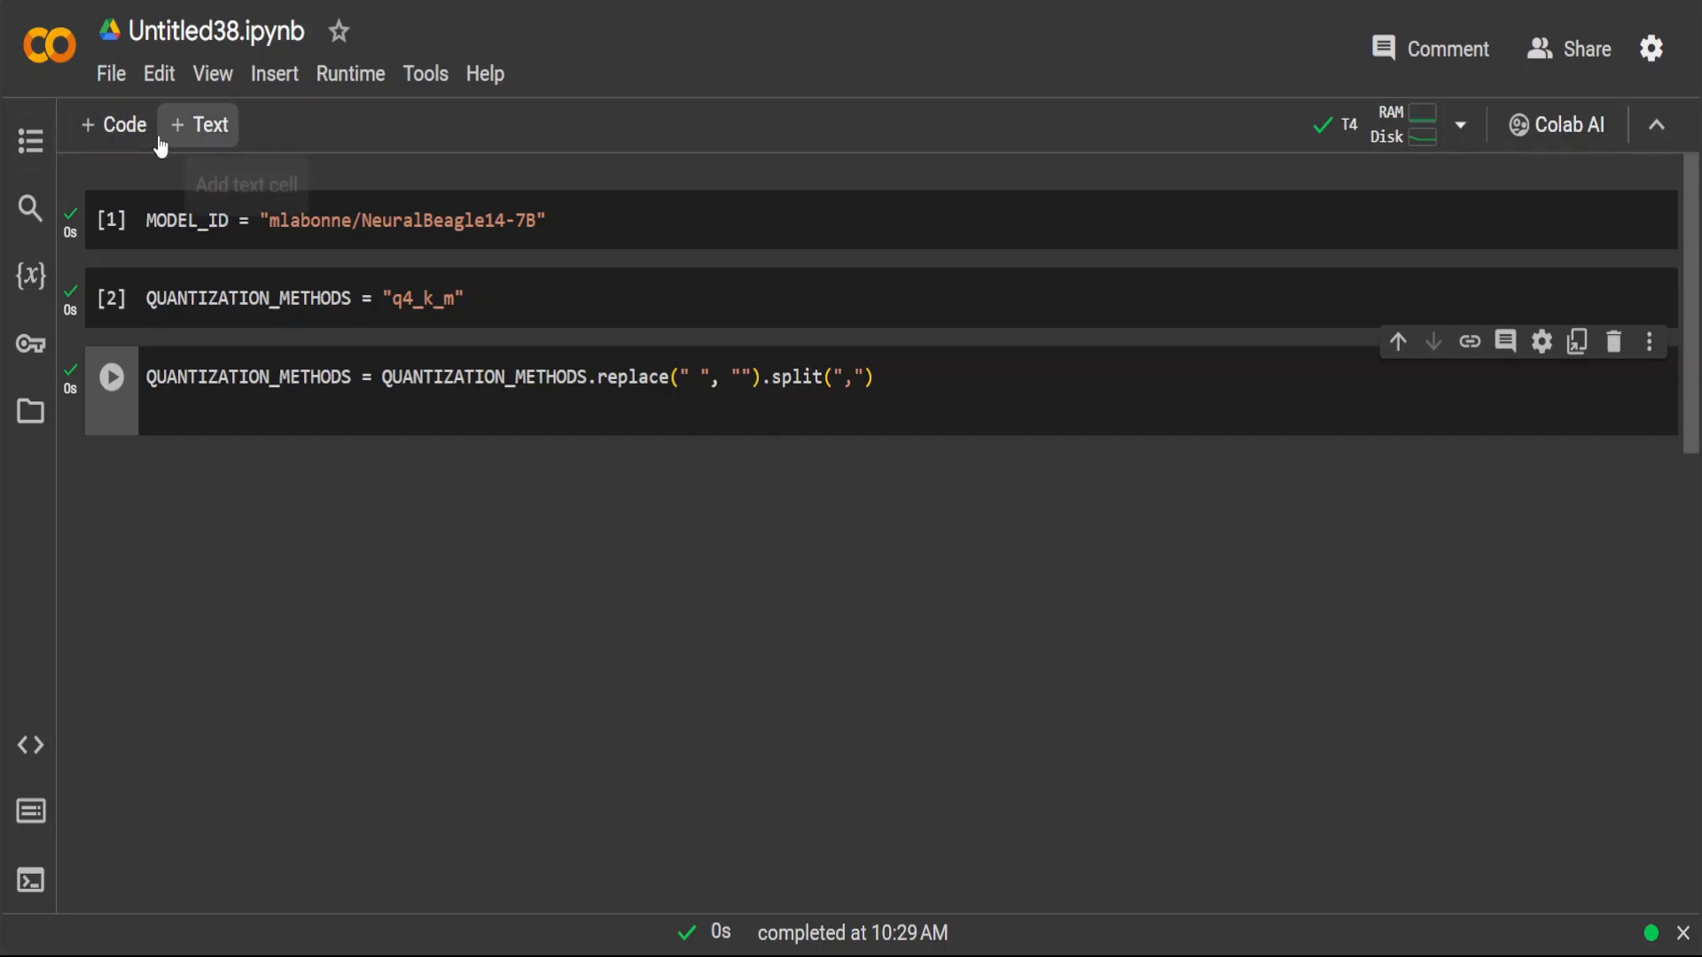
Write username = "fahdmirzac" and token="" in a new cell
type("username = \"")
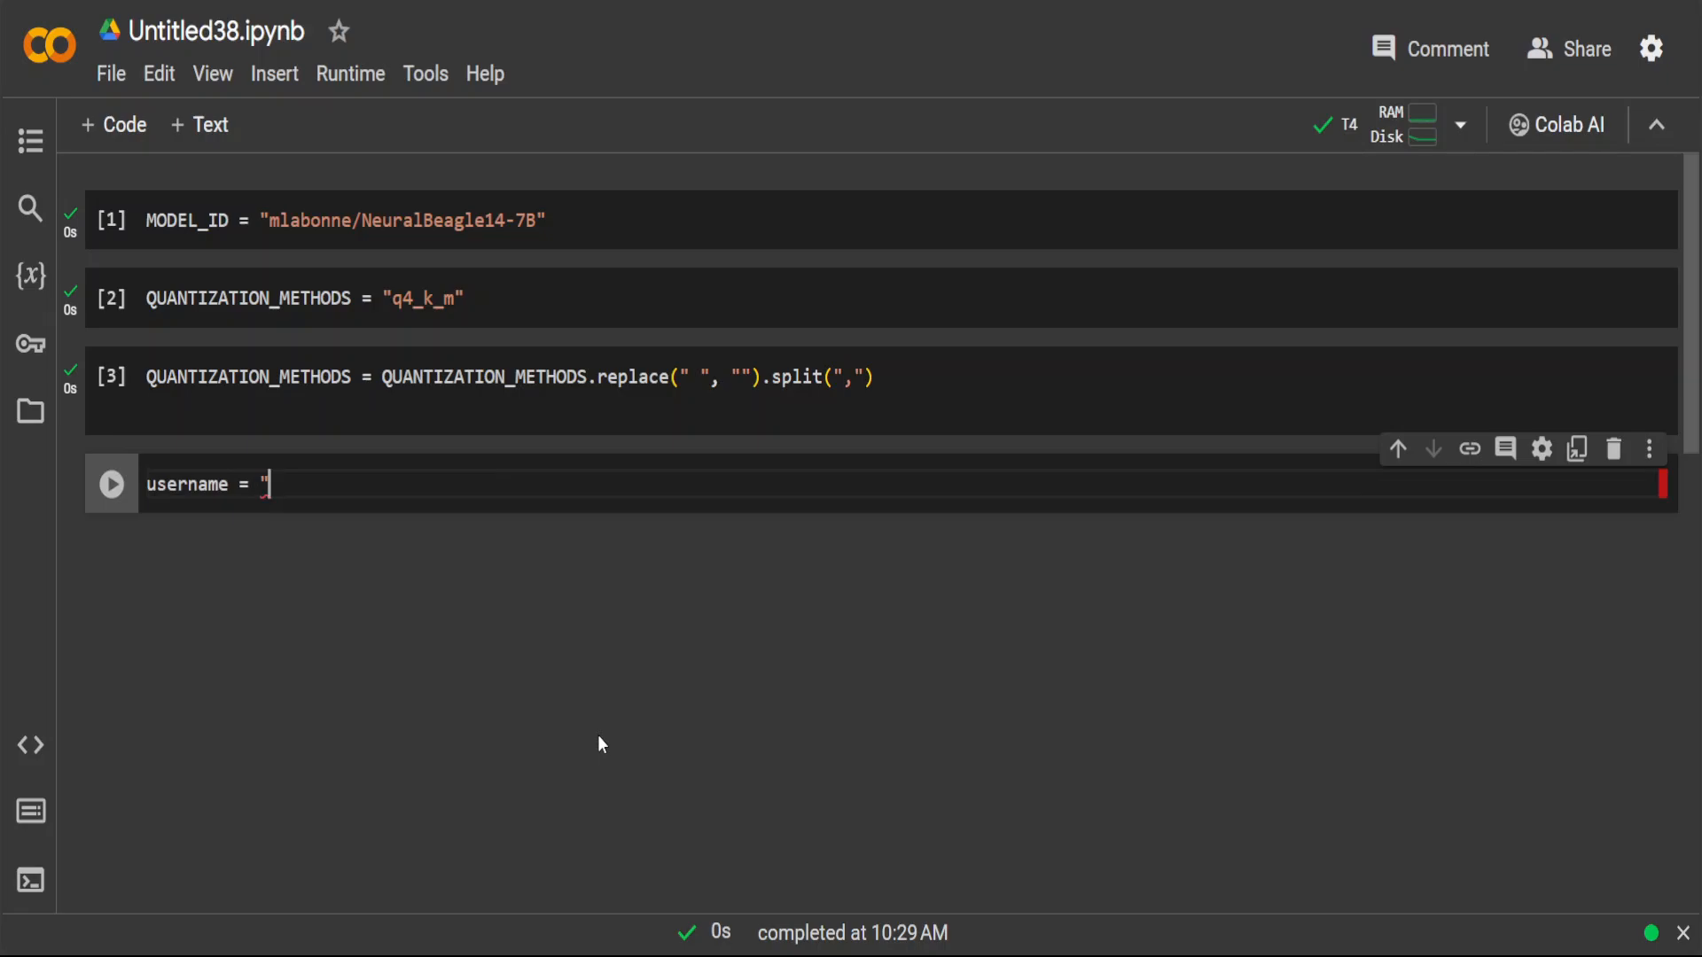
type("fahdmirzac")
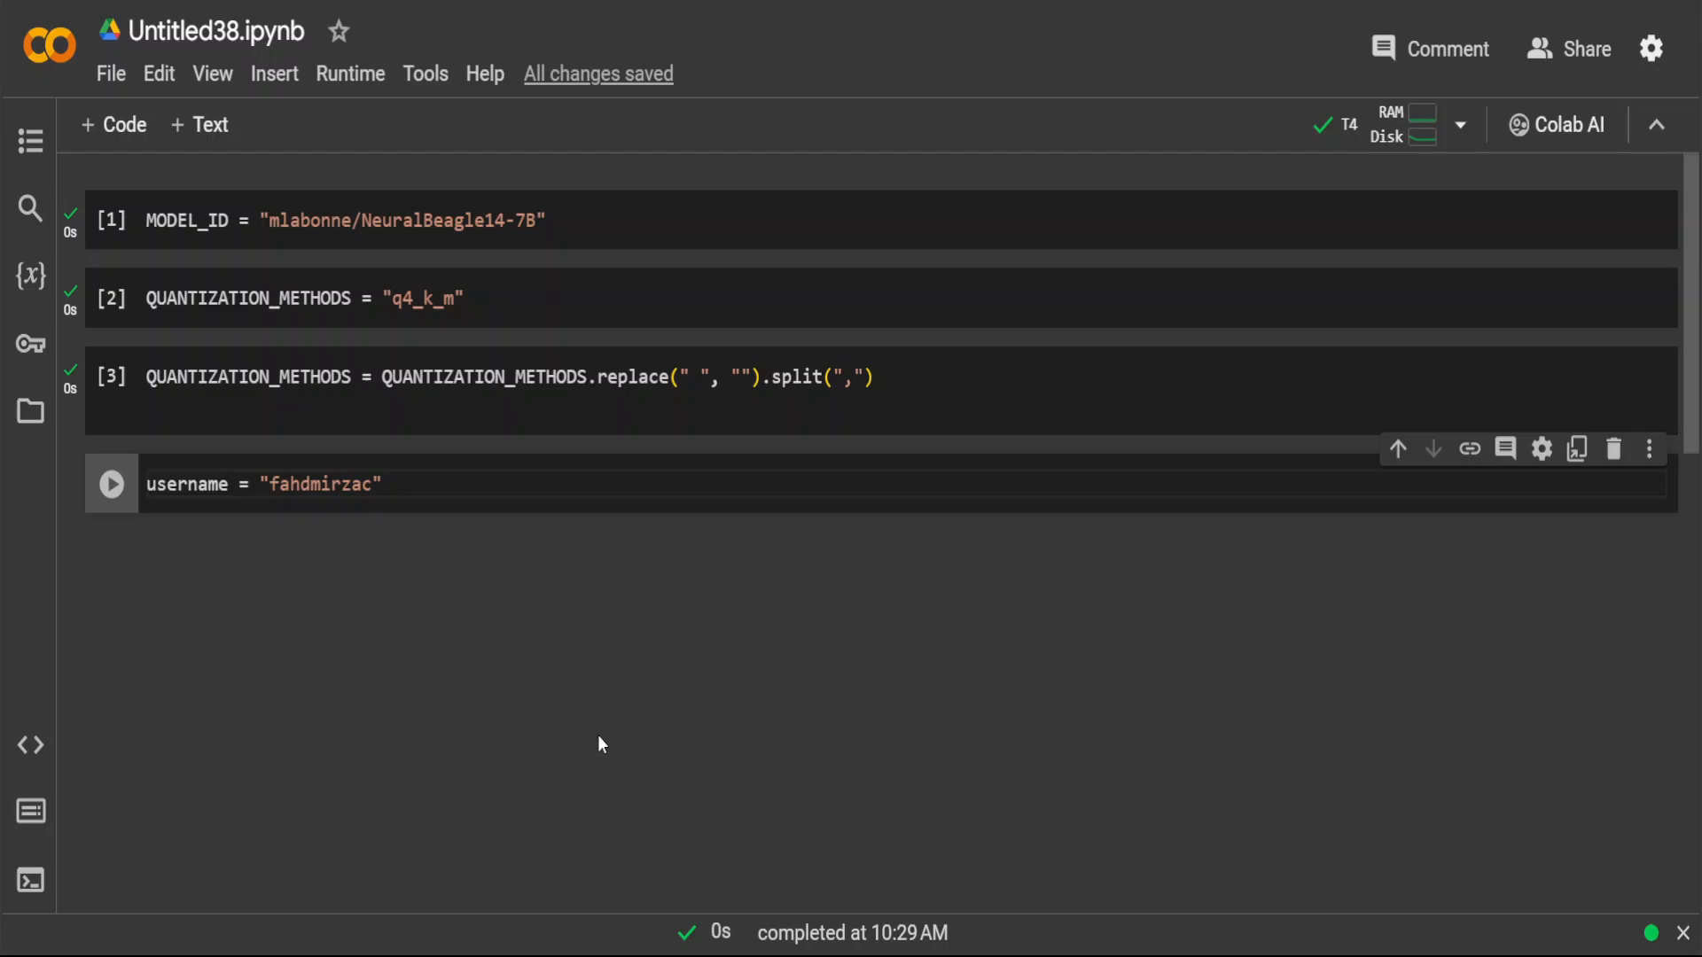
type("tok")
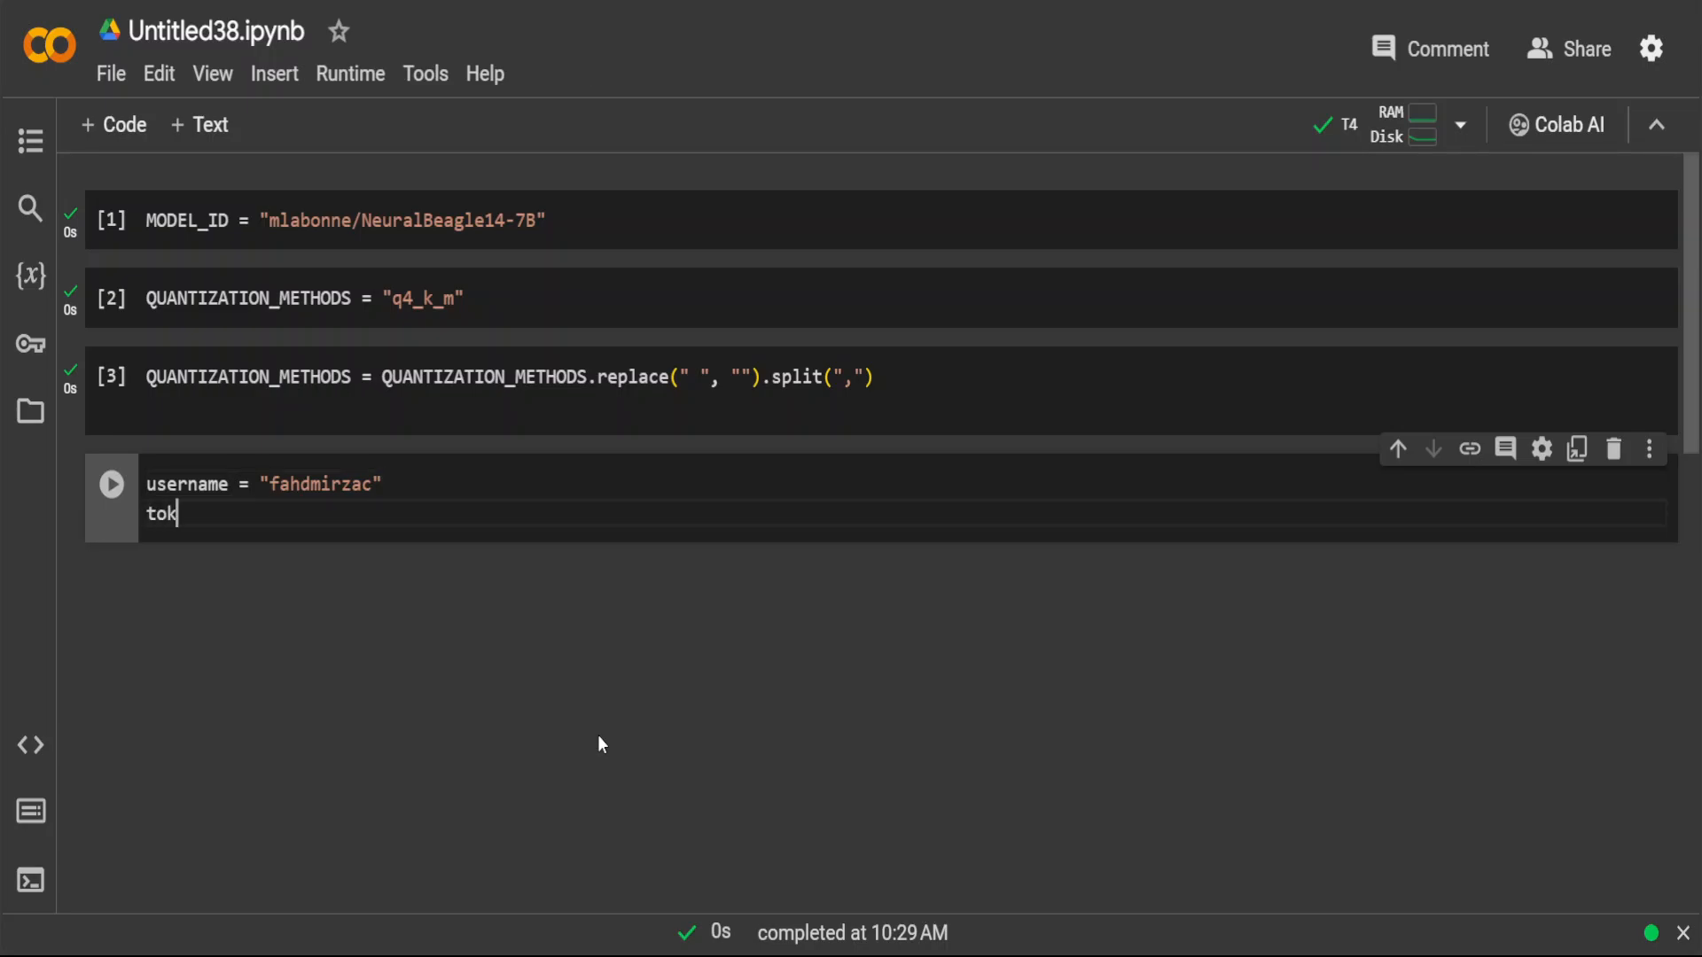
type("en=")
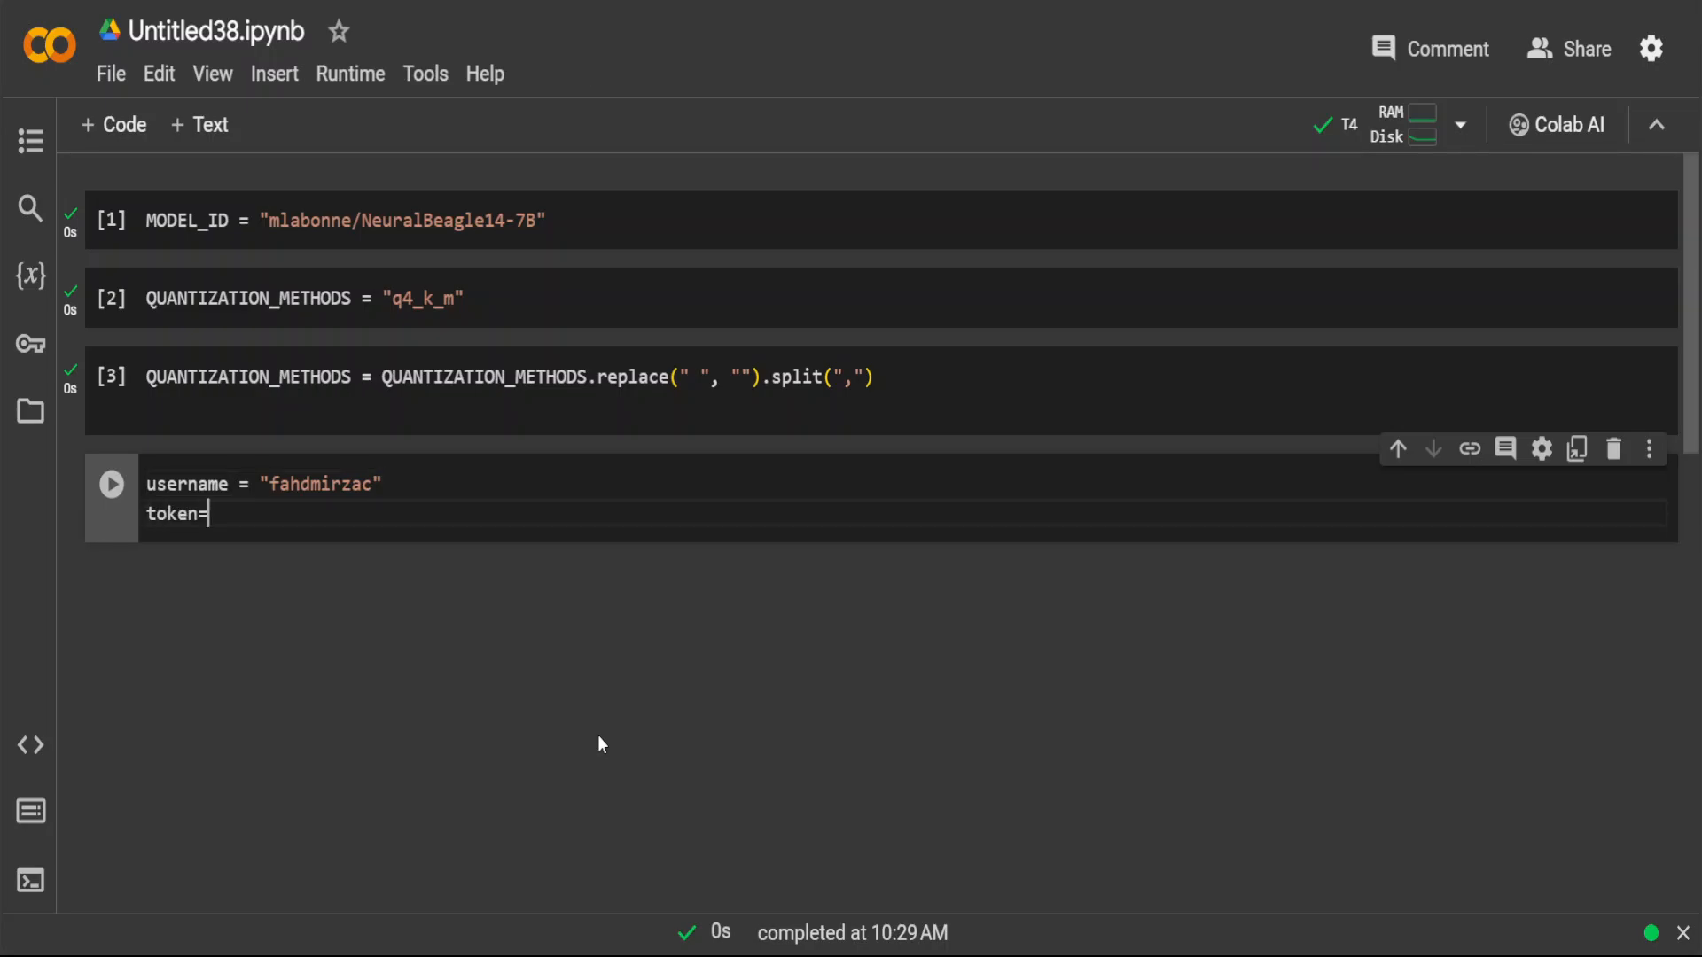
type("\"\"")
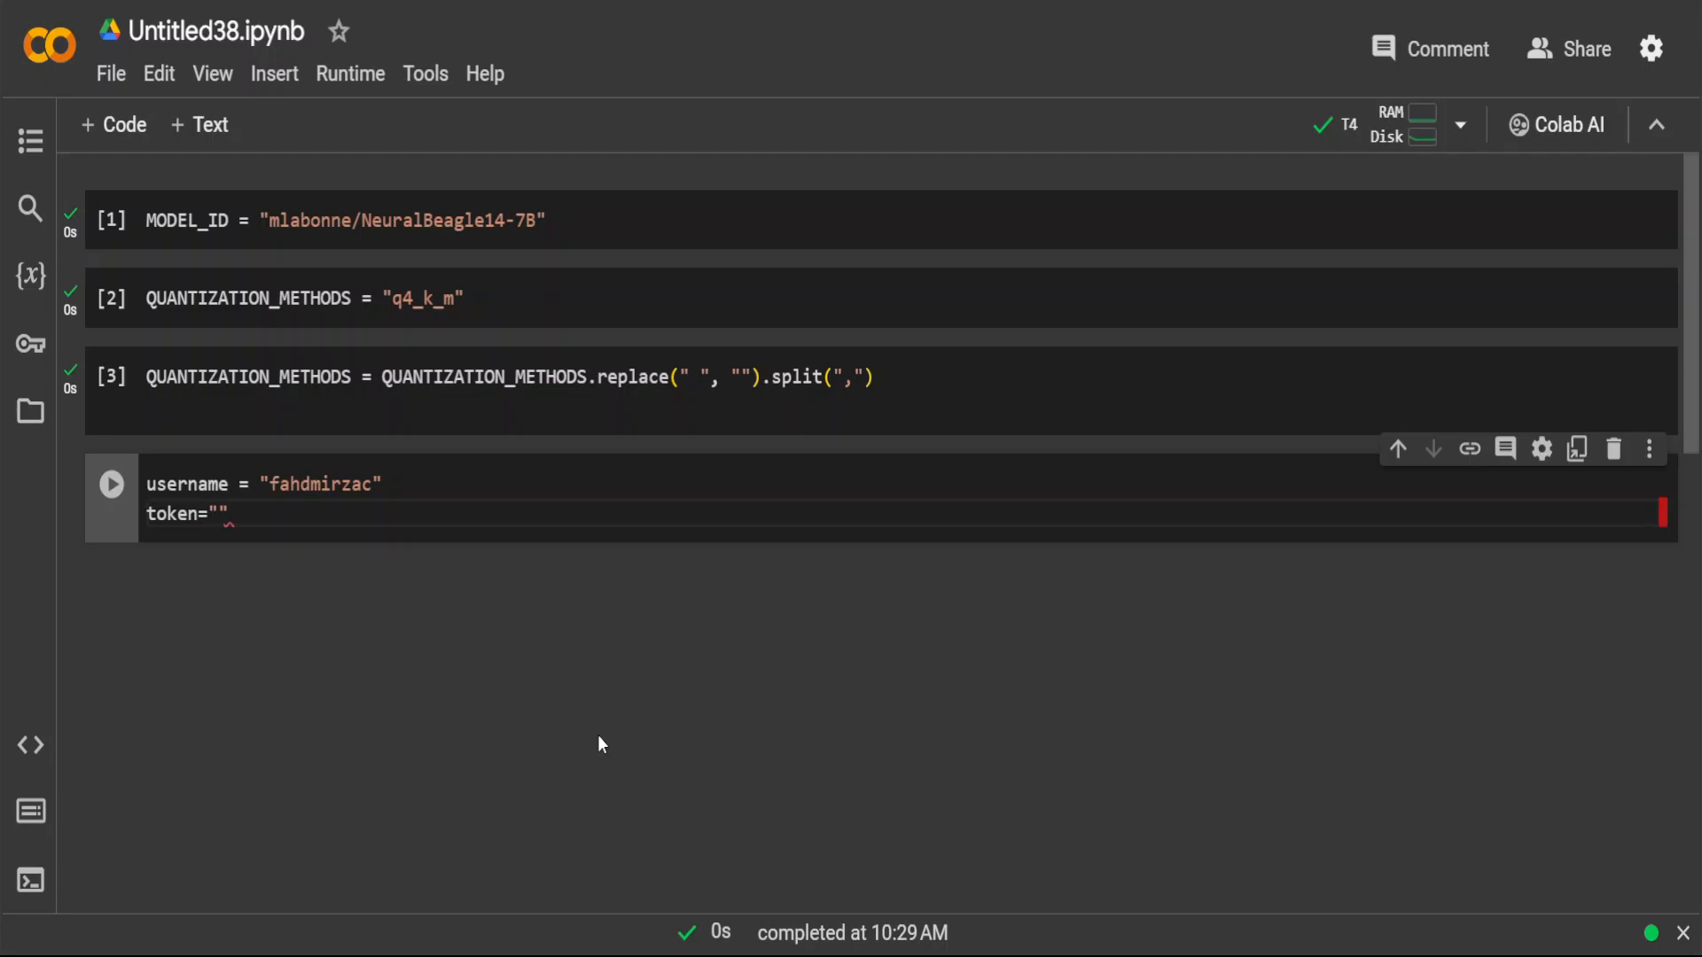
mouse_move(209, 845)
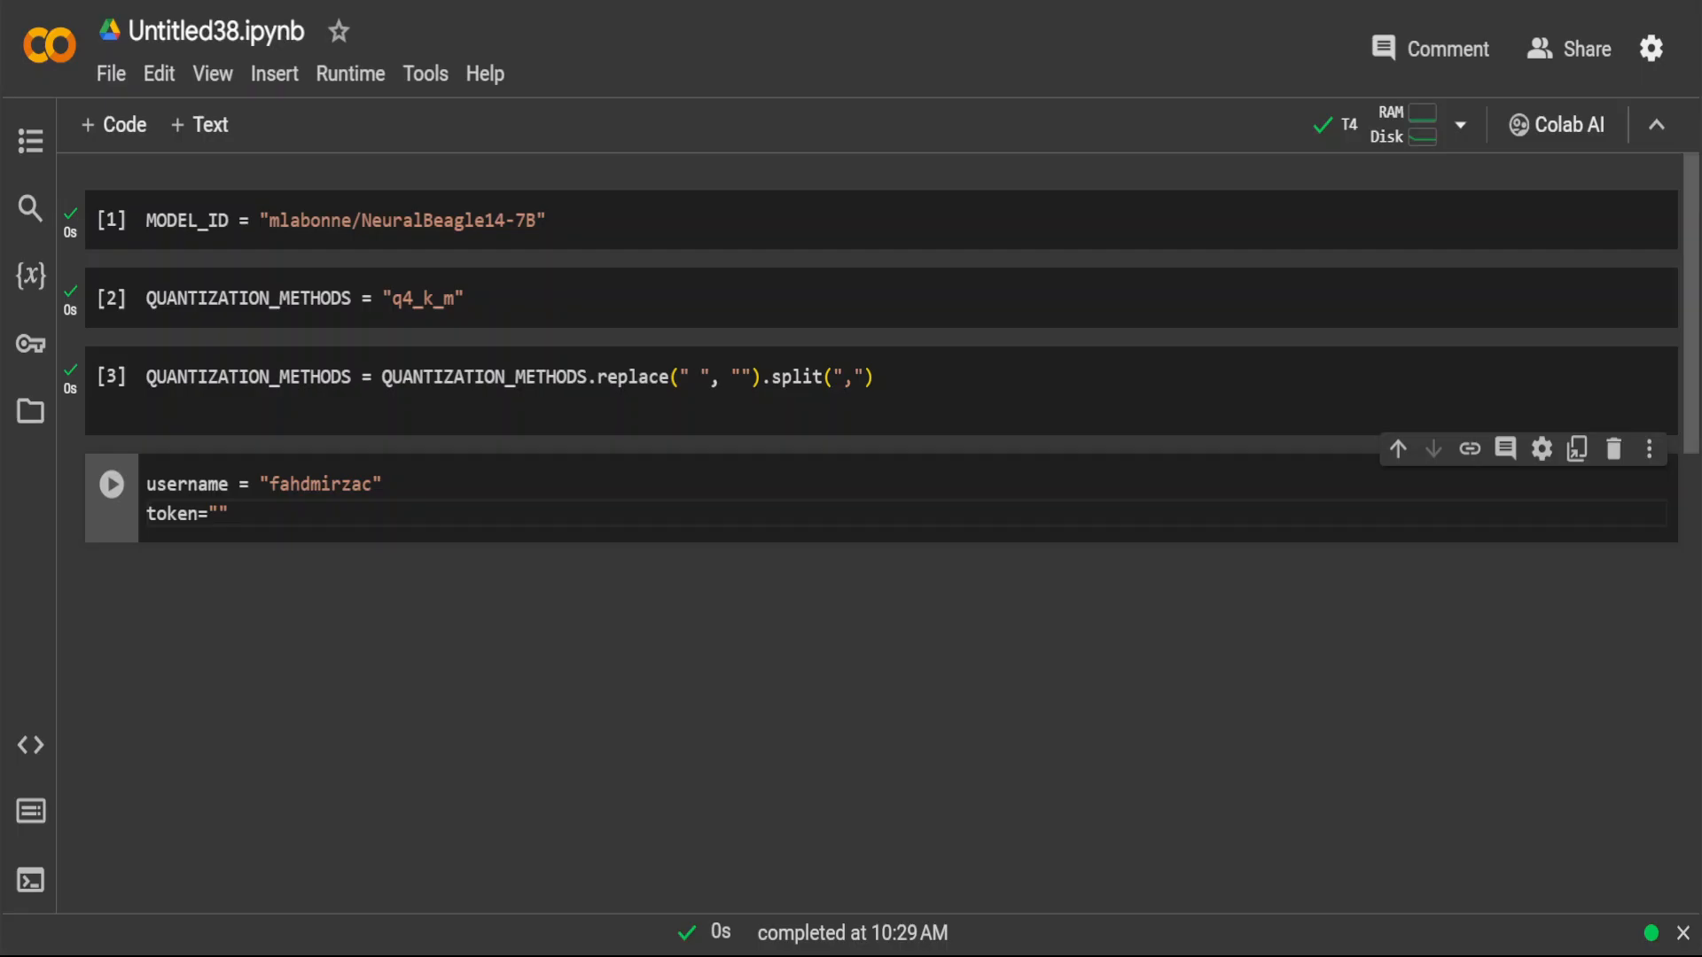
Generate a write access token named qtoken on Hugging Face
left_click(613, 750)
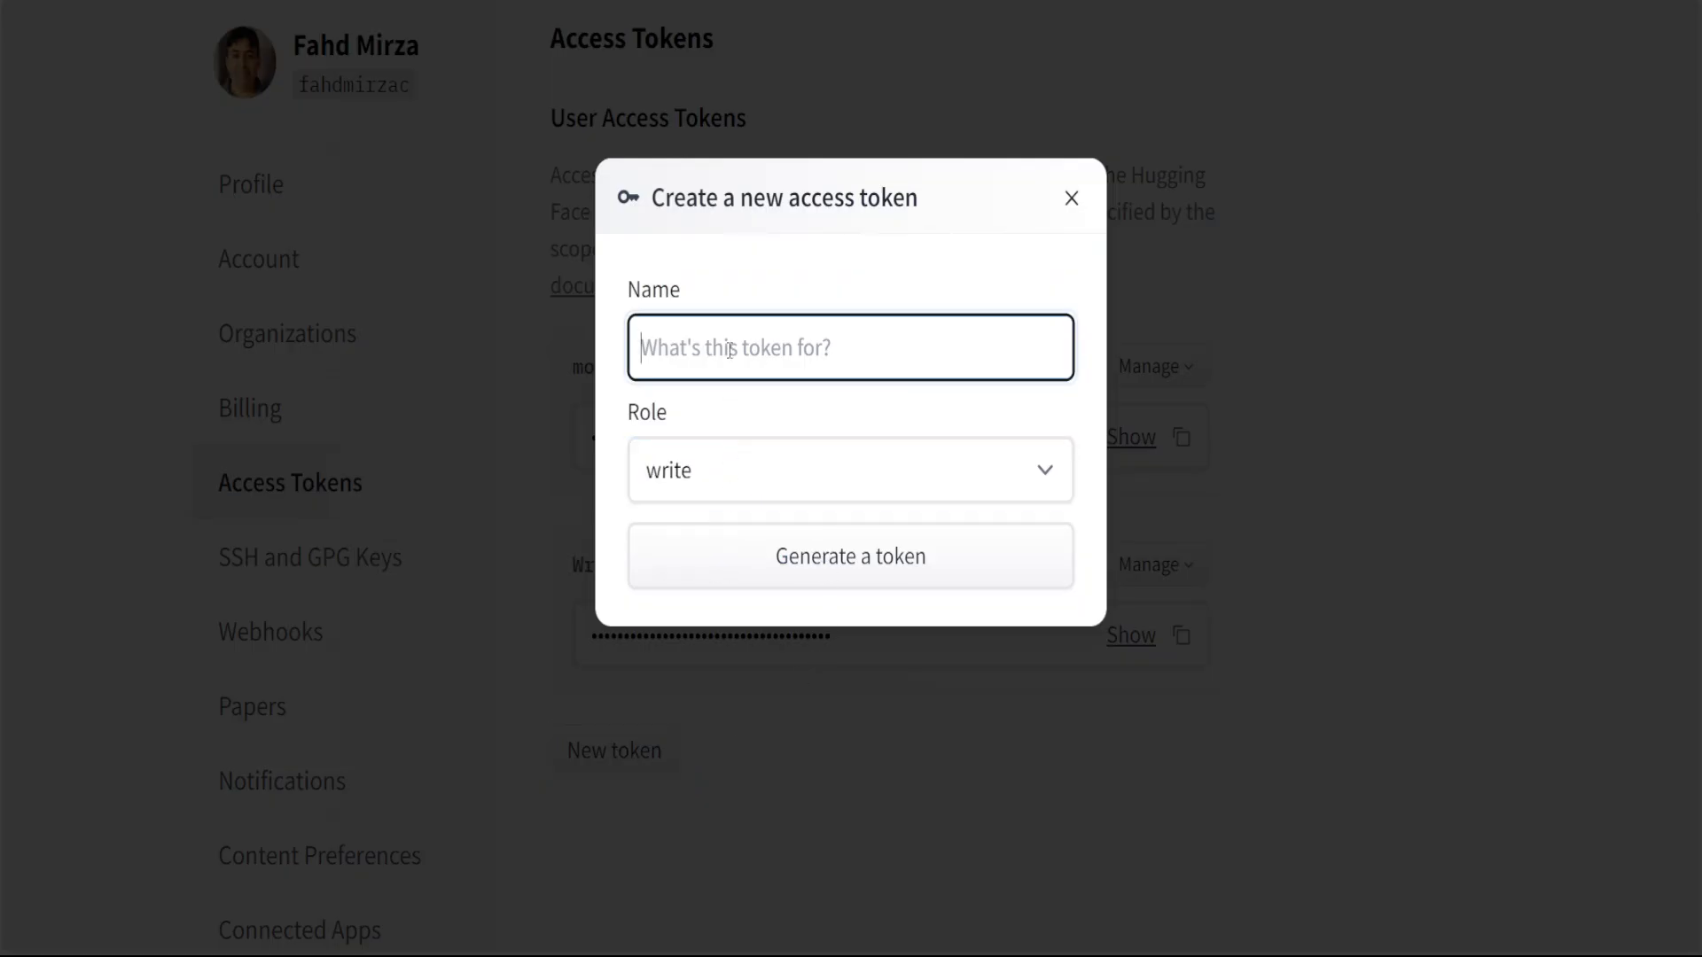
type("qtoken")
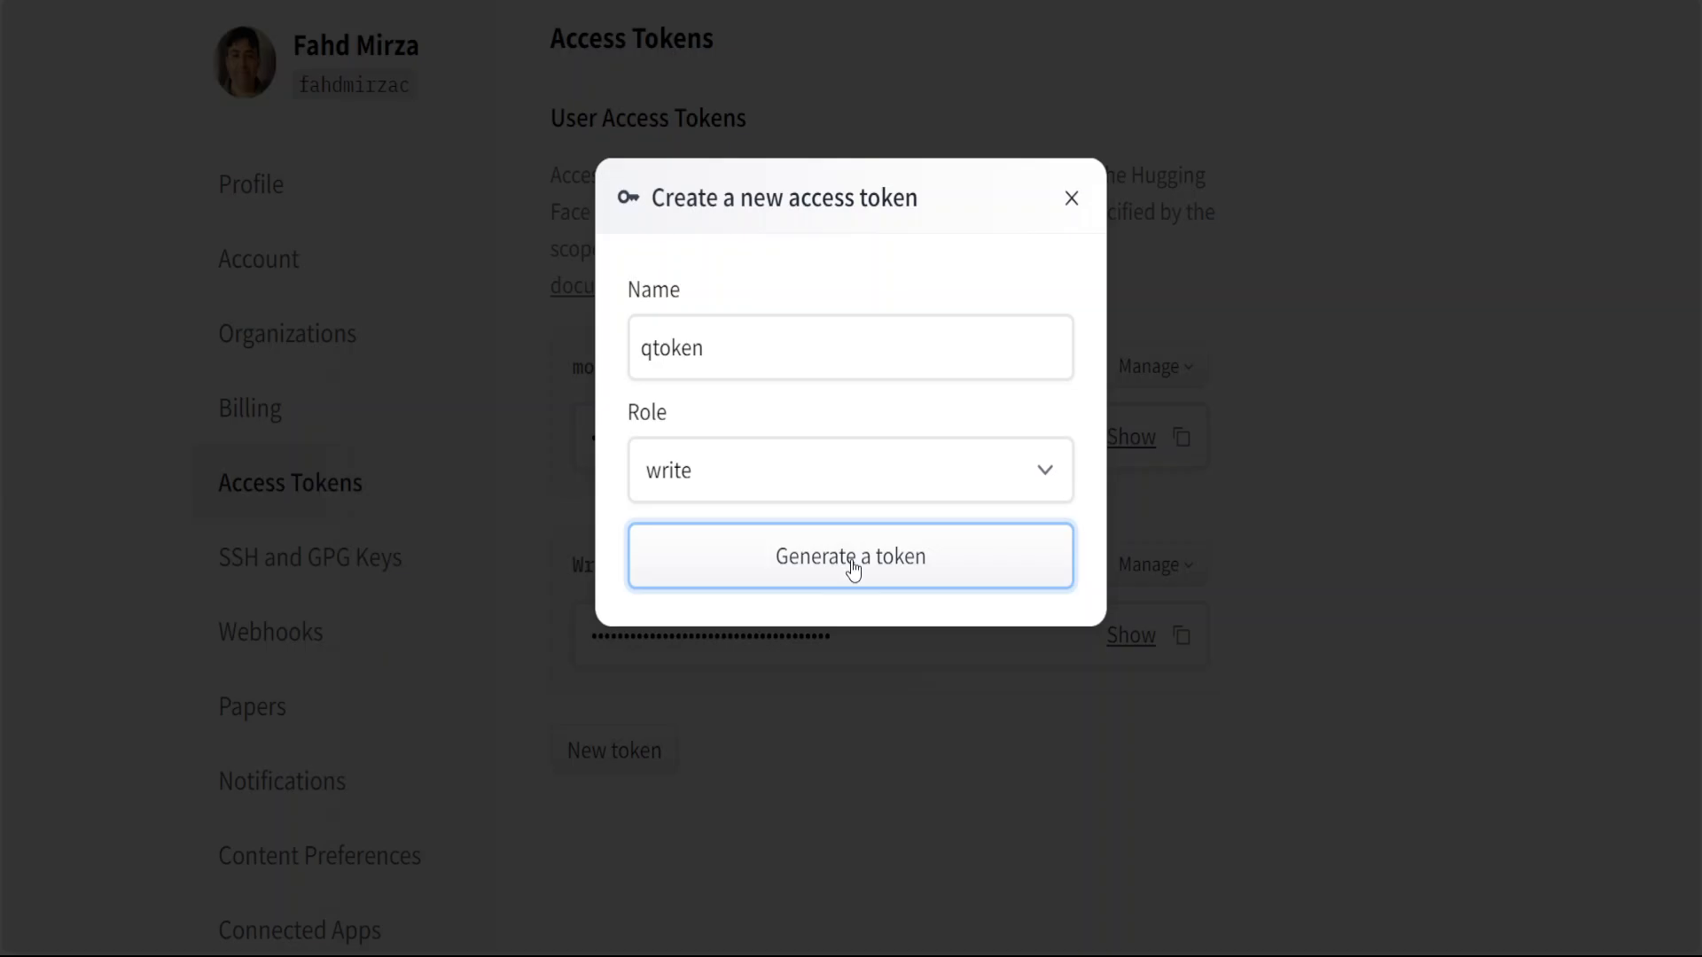
left_click(849, 555)
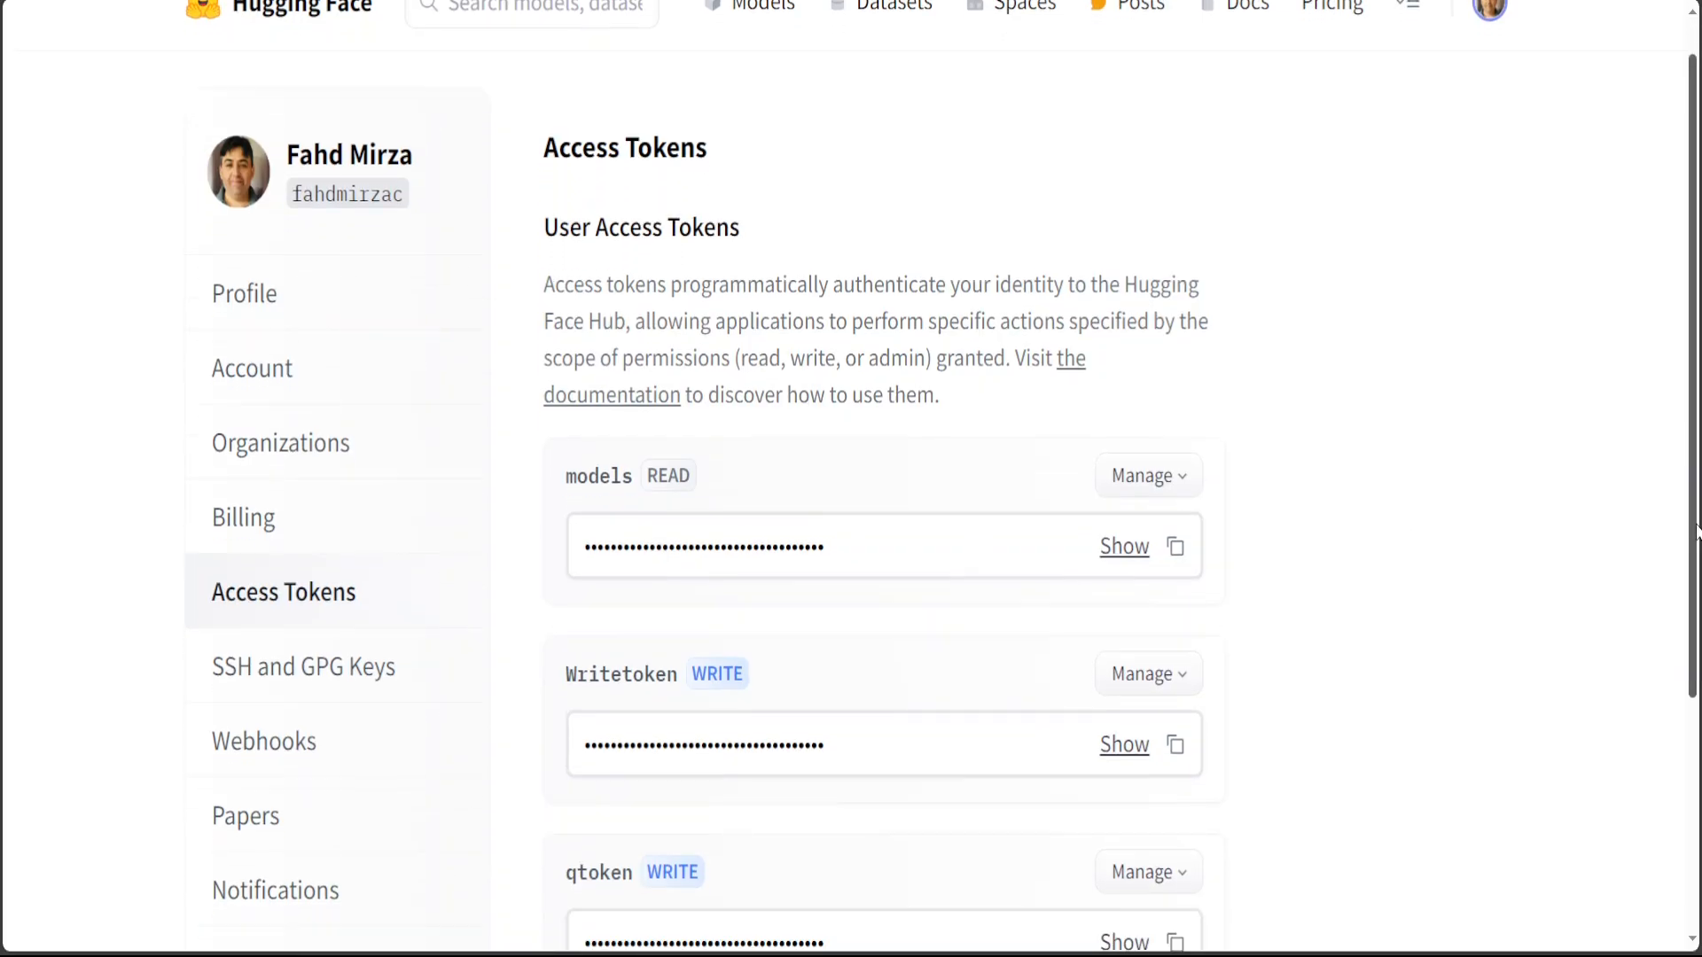
Paste the hf_ token into the credentials cell, run it, and run the MODEL_NAME = MODEL_ID.split('/')[-1] cell
left_click(1174, 732)
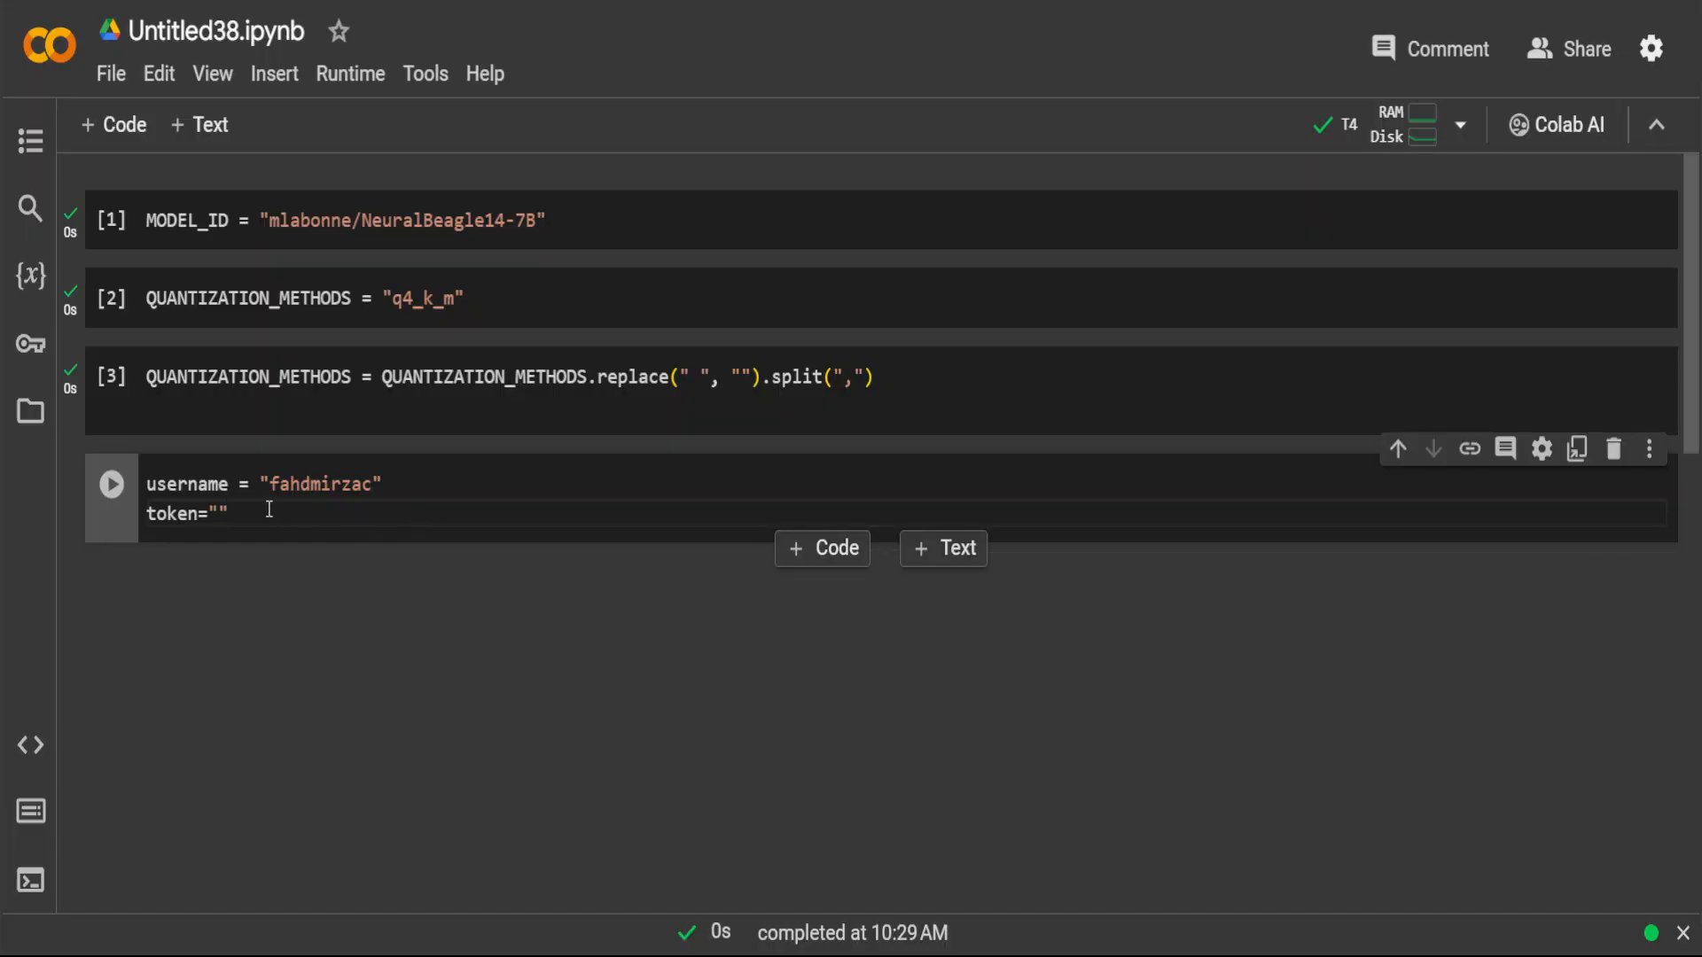
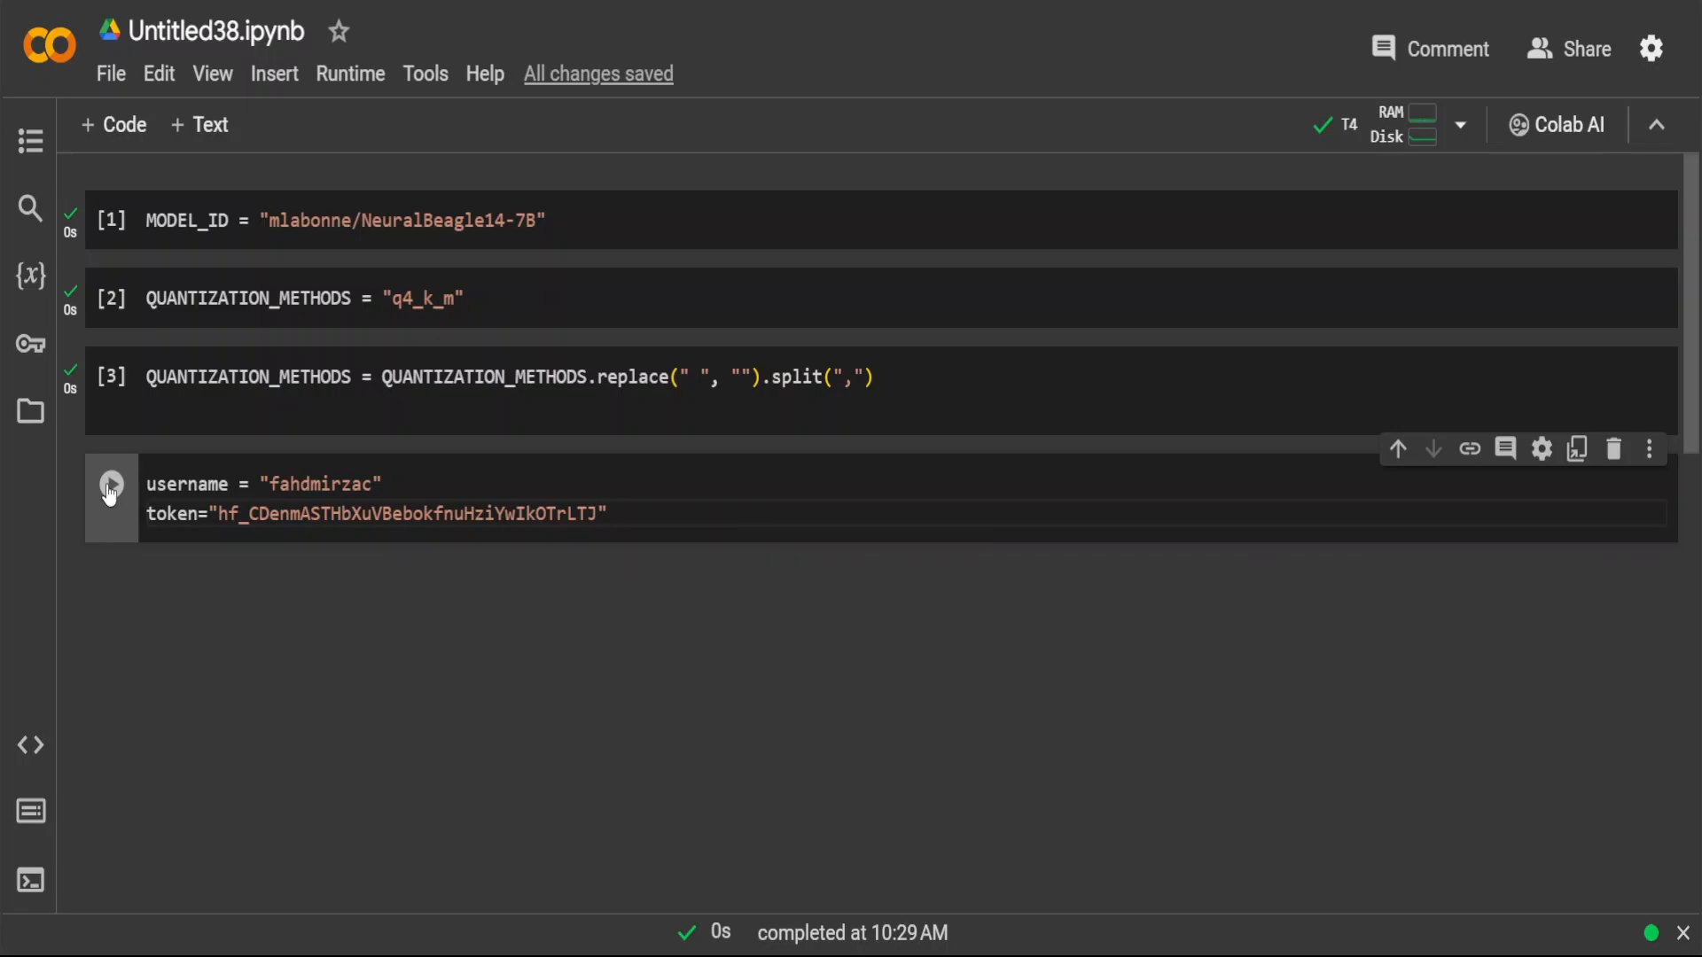
left_click(112, 484)
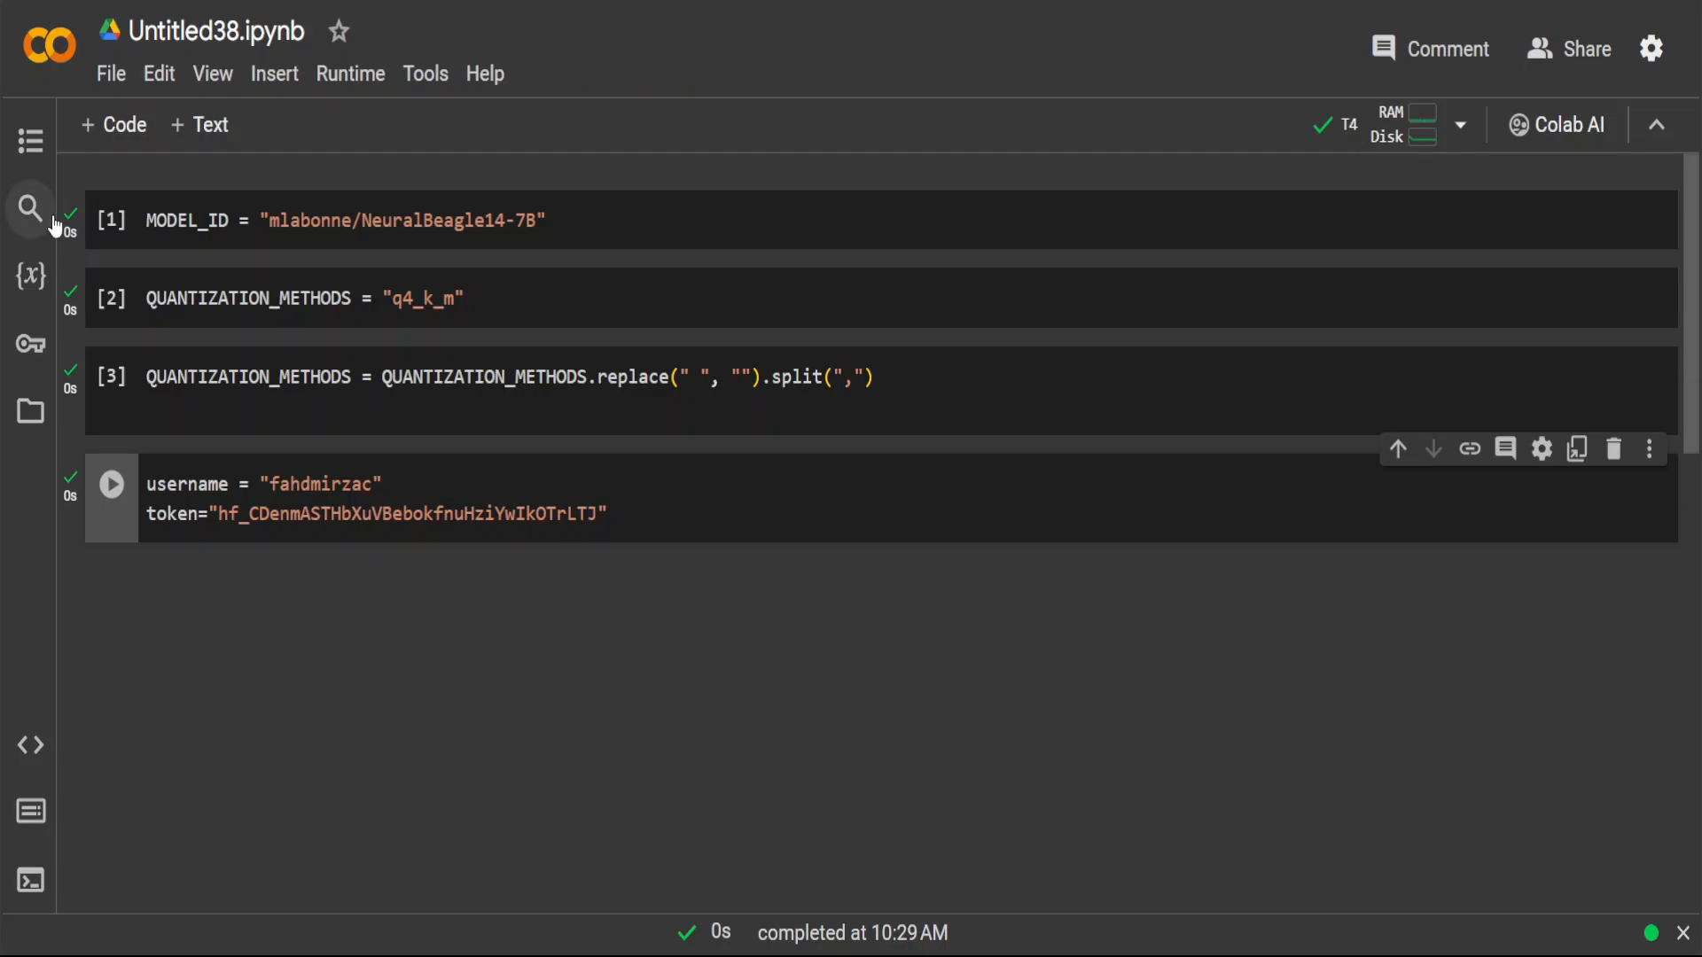
mouse_move(111, 124)
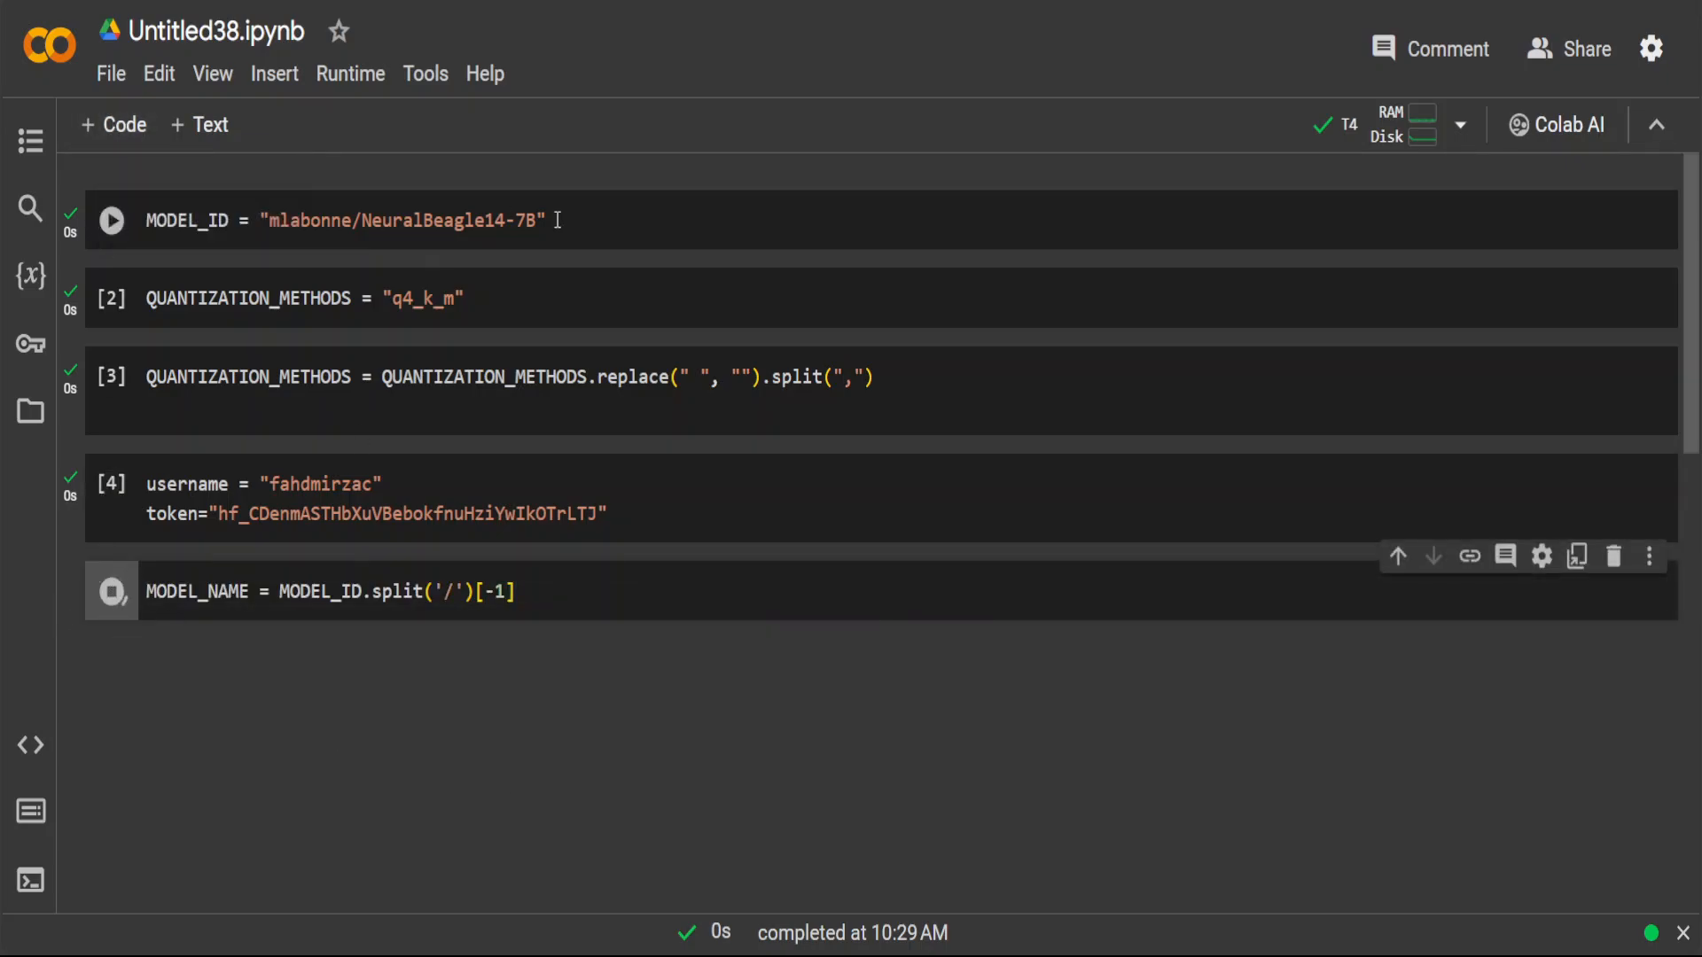
left_click(110, 592)
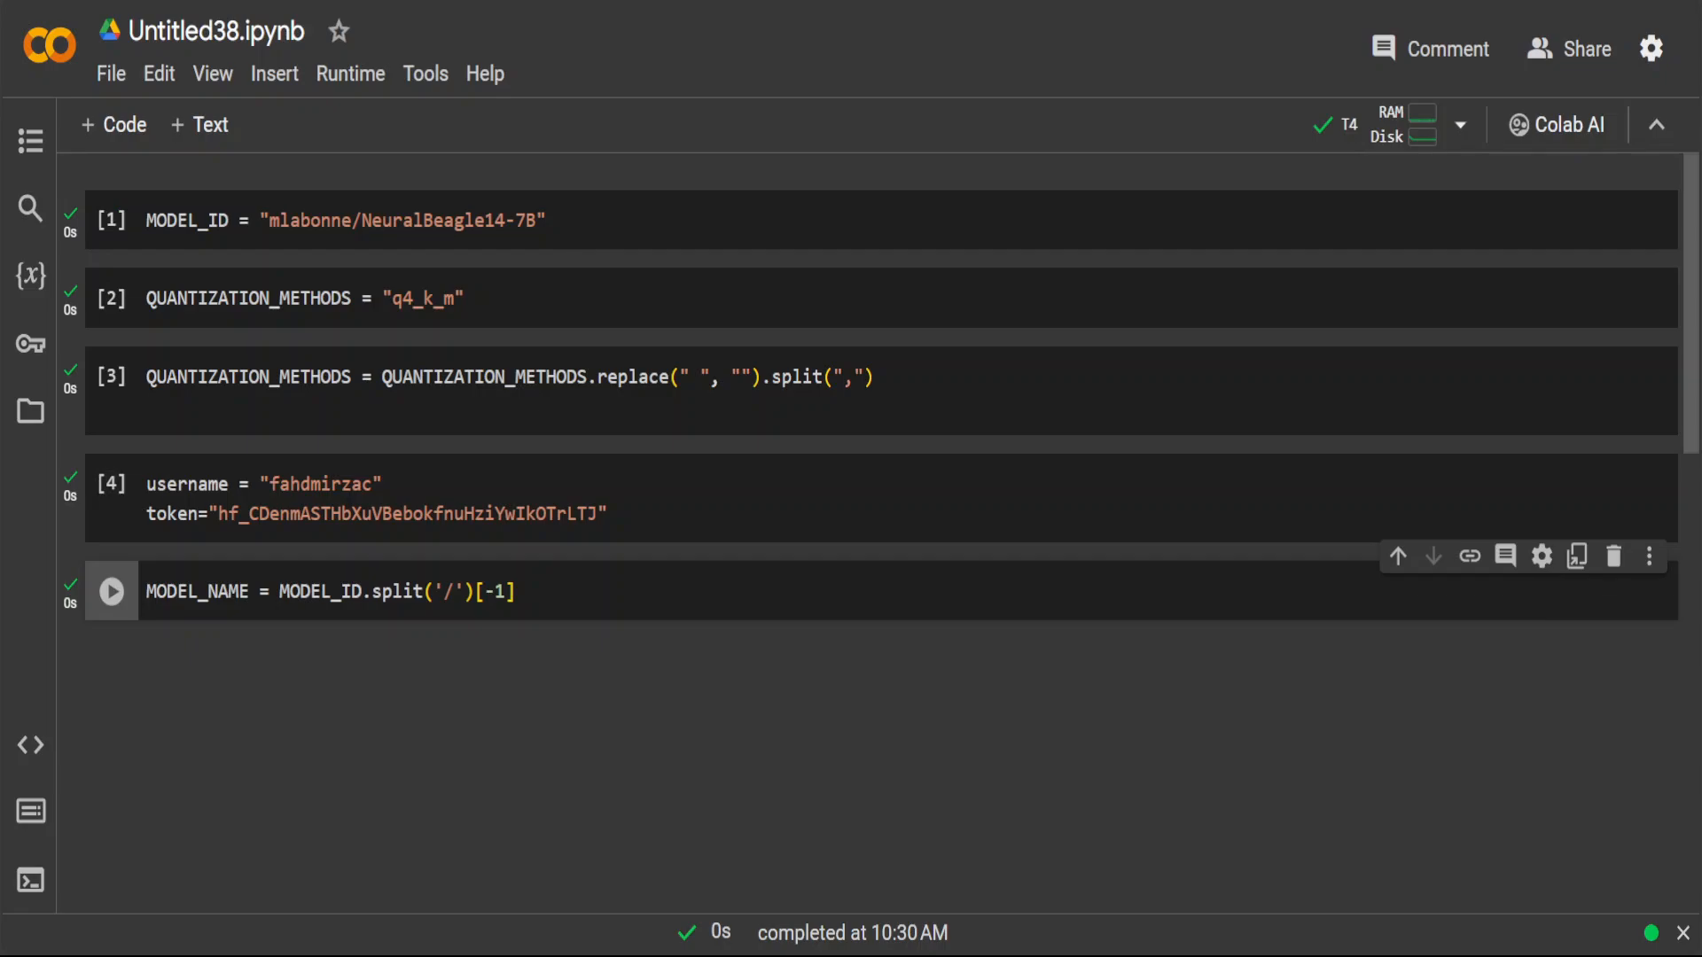
mouse_move(199, 124)
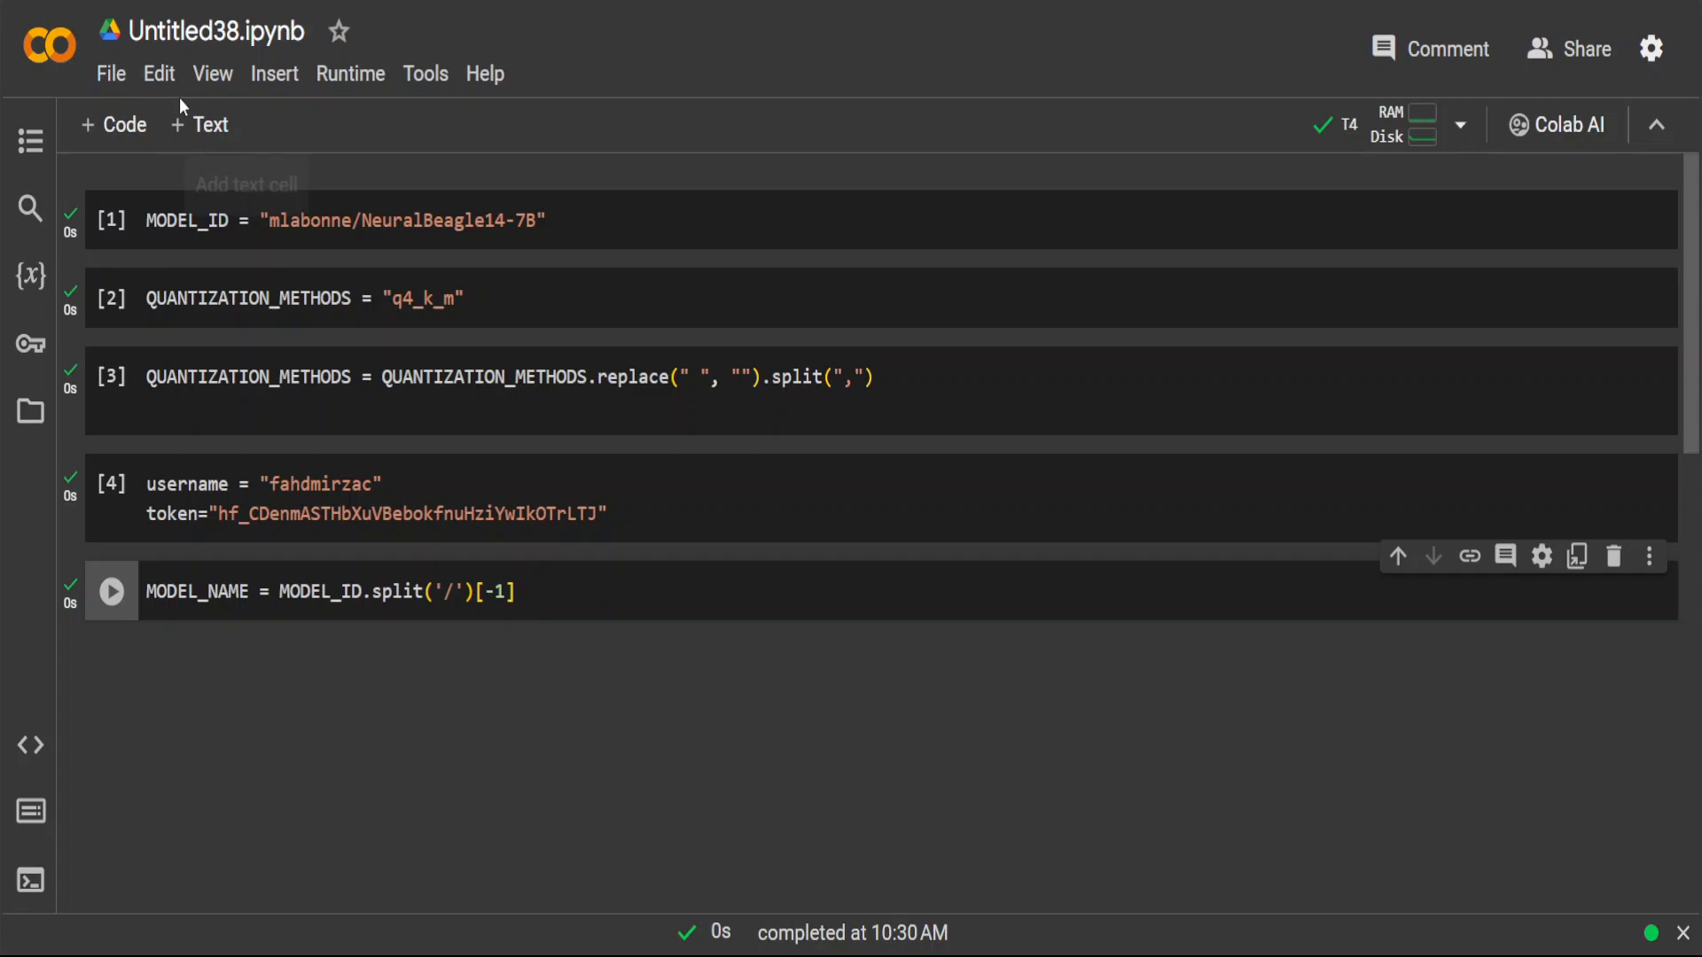
type("!git clone https://github.com/ggerganov/llama.cpp")
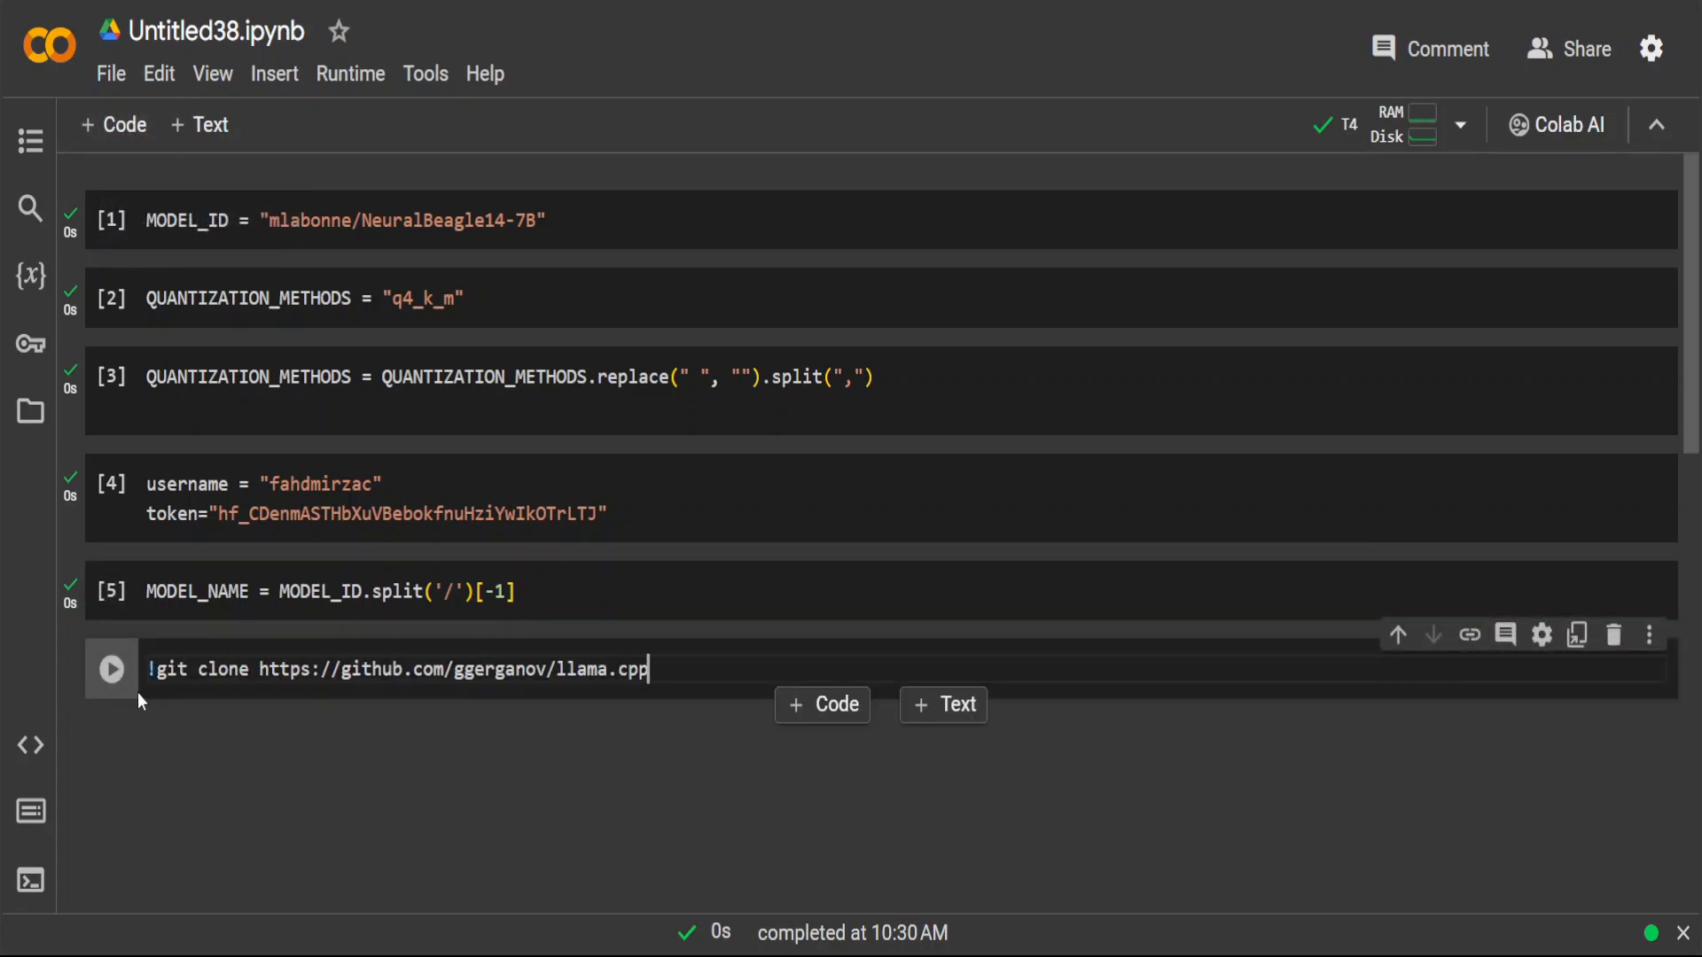
left_click(110, 668)
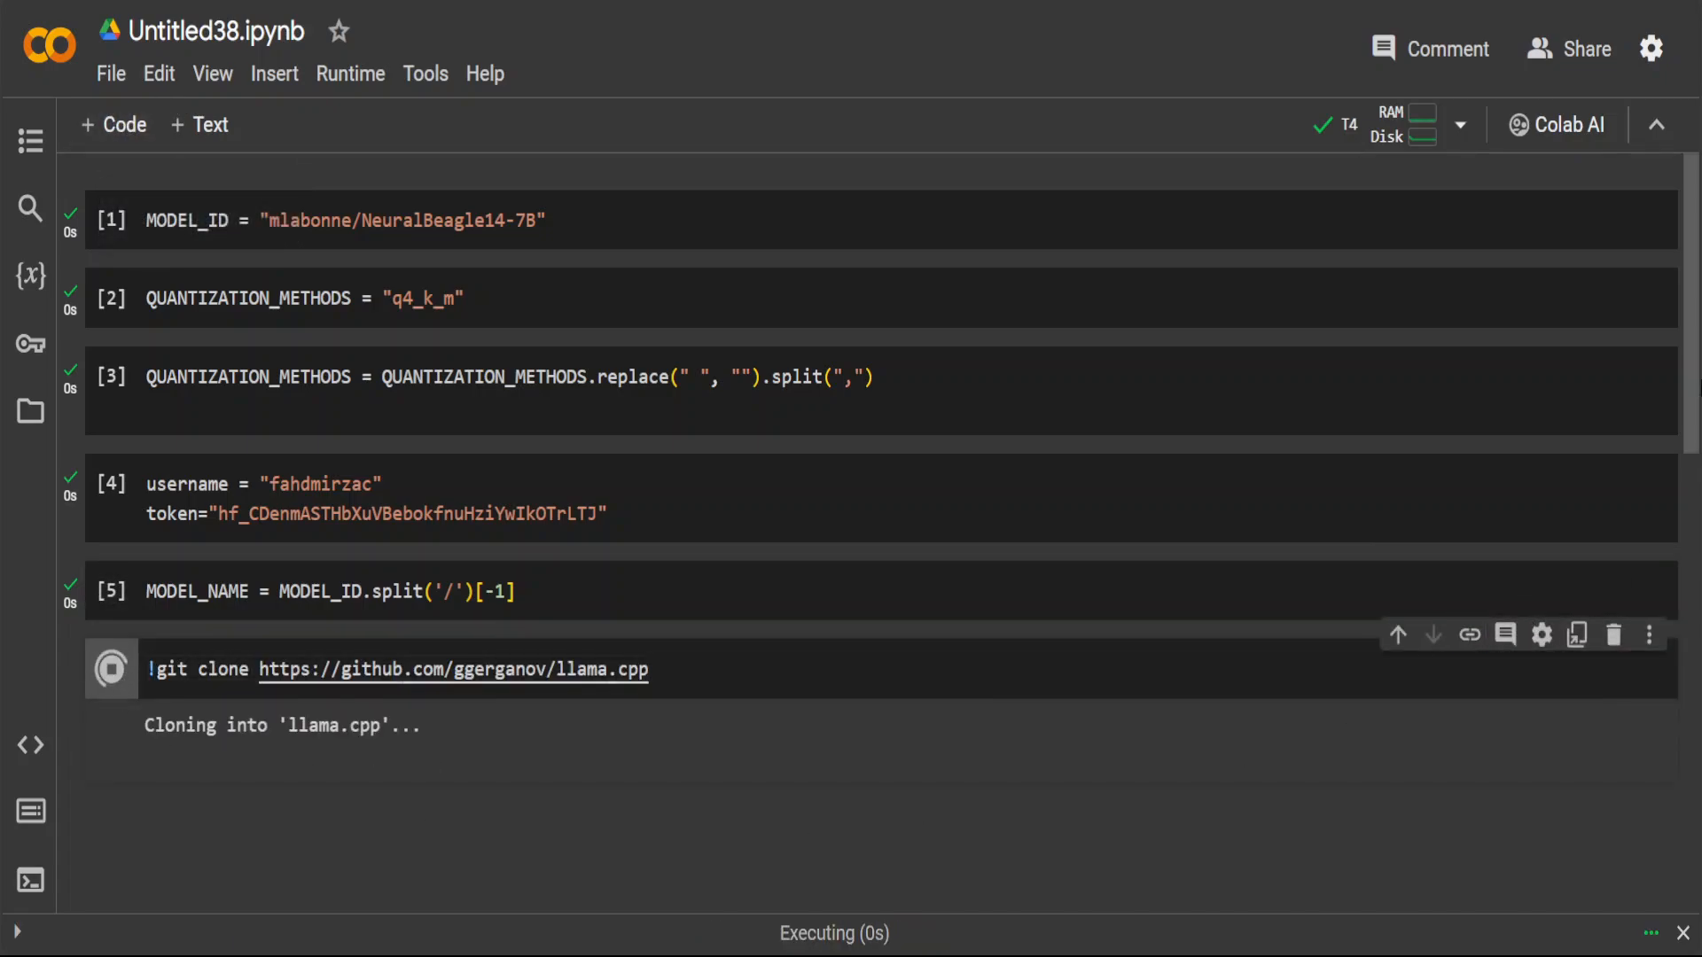
scroll("down", 3)
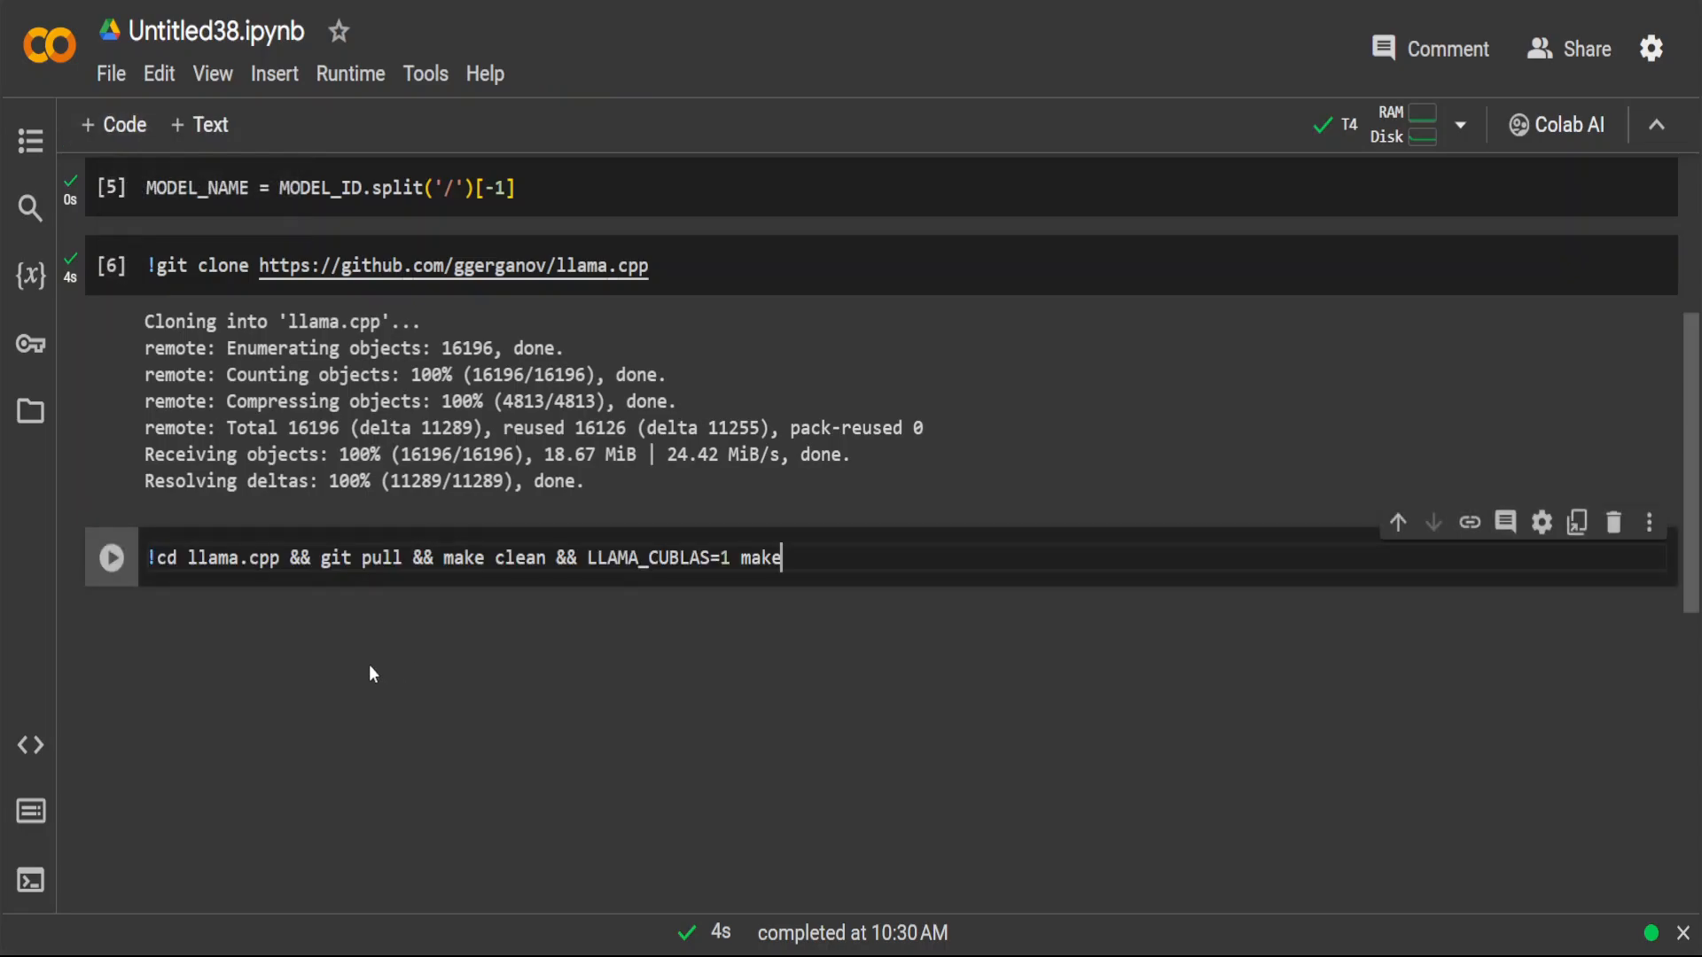
Run the make LLAMA_CUBLAS=1 build cell and follow the compile output to completion
left_click(110, 557)
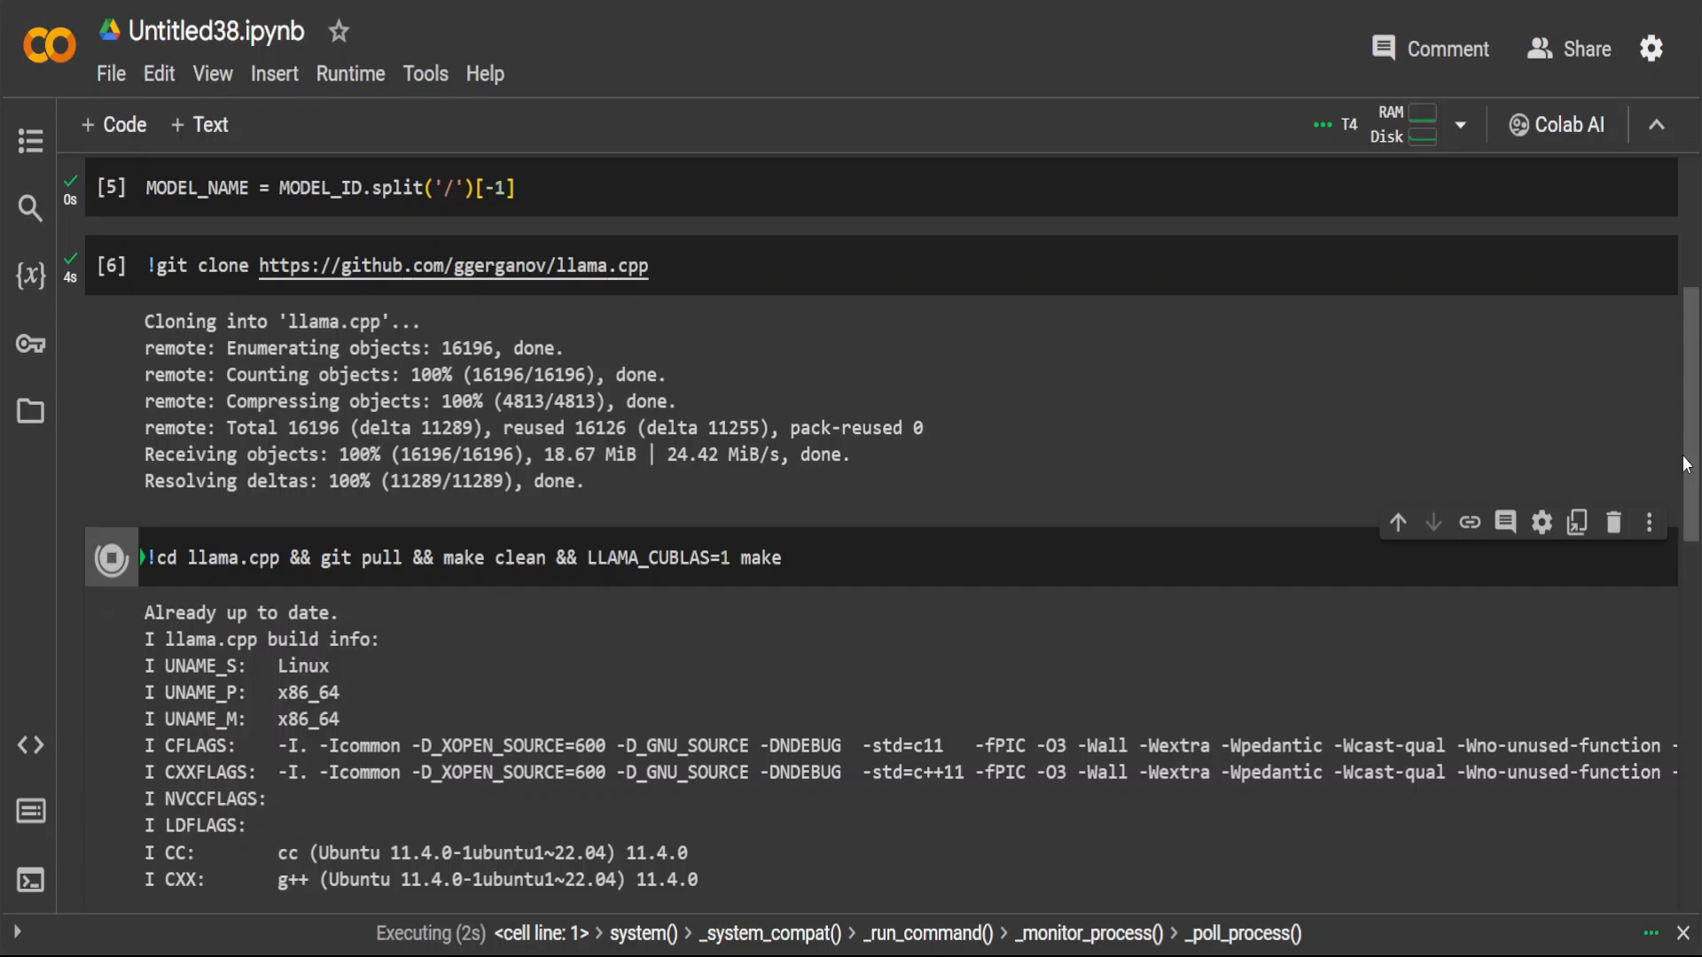
scroll("down", 3)
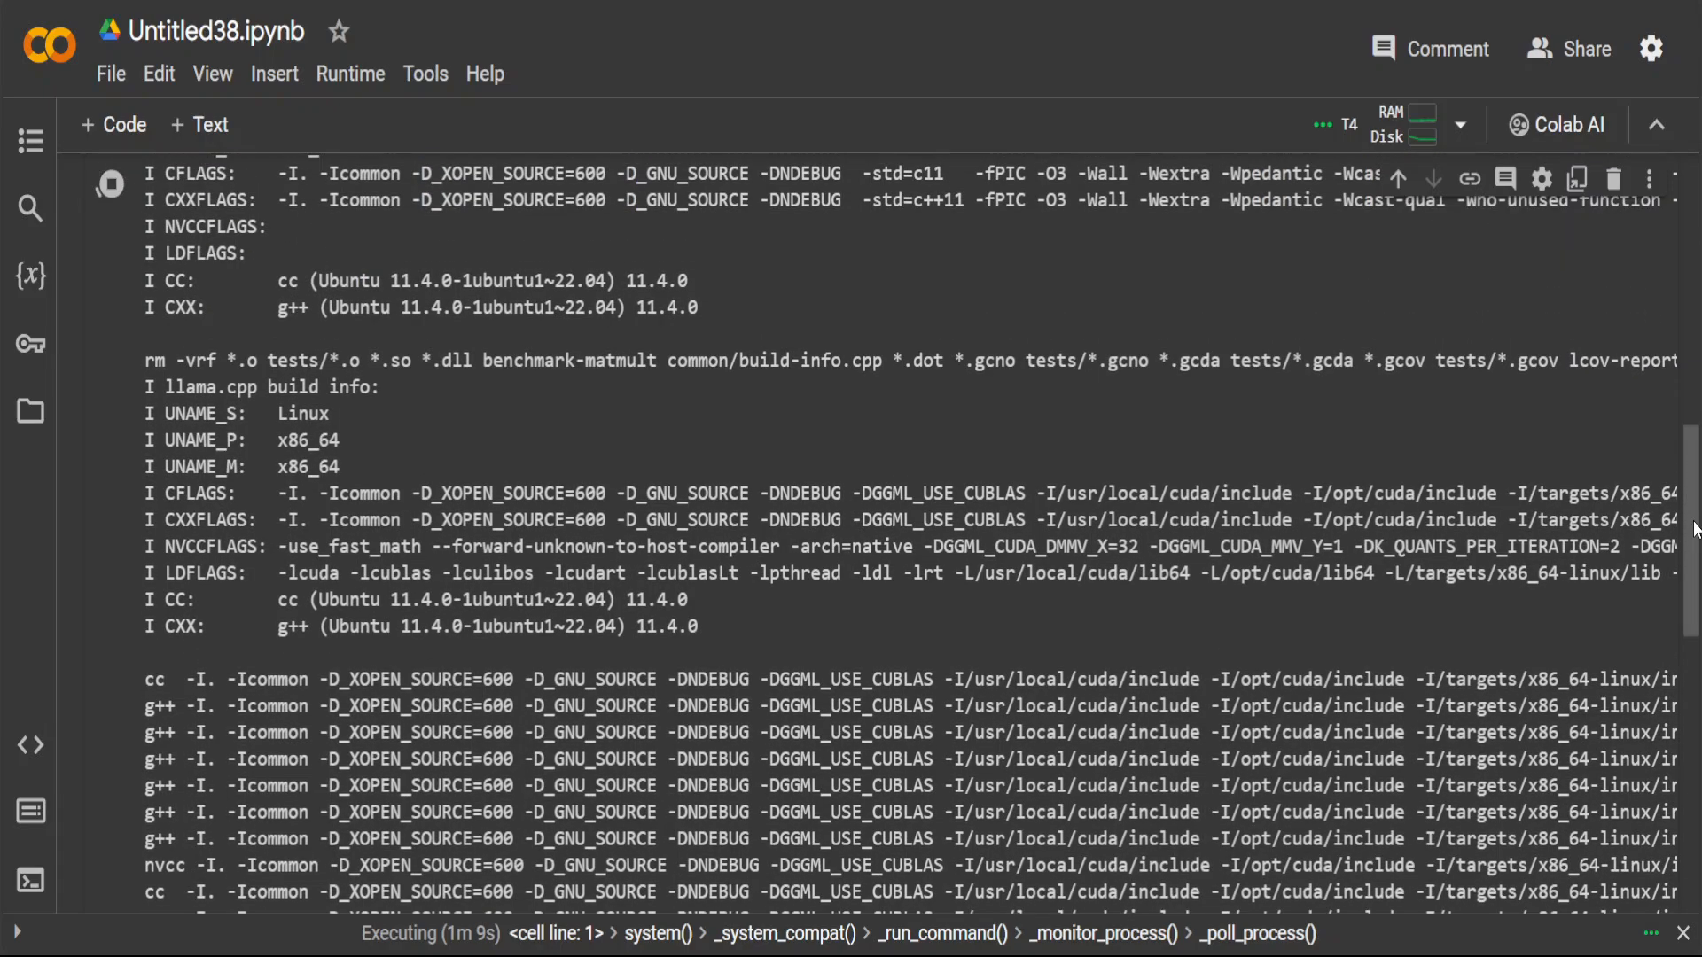
scroll("down", 3)
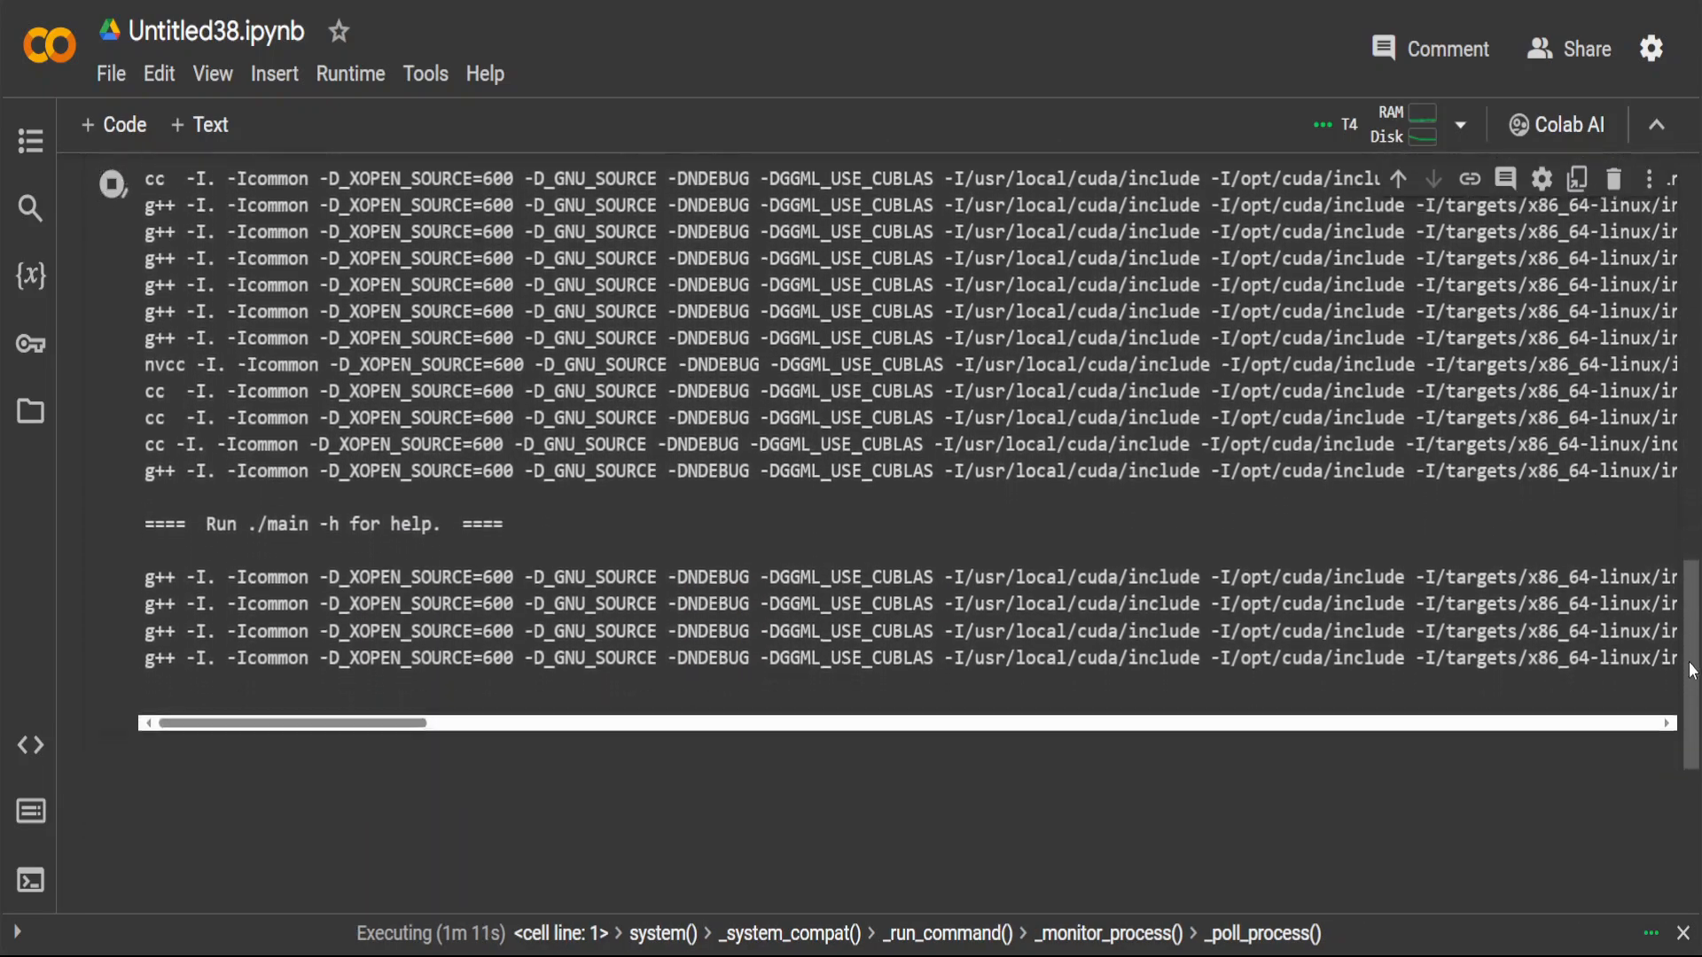
scroll("down", 3)
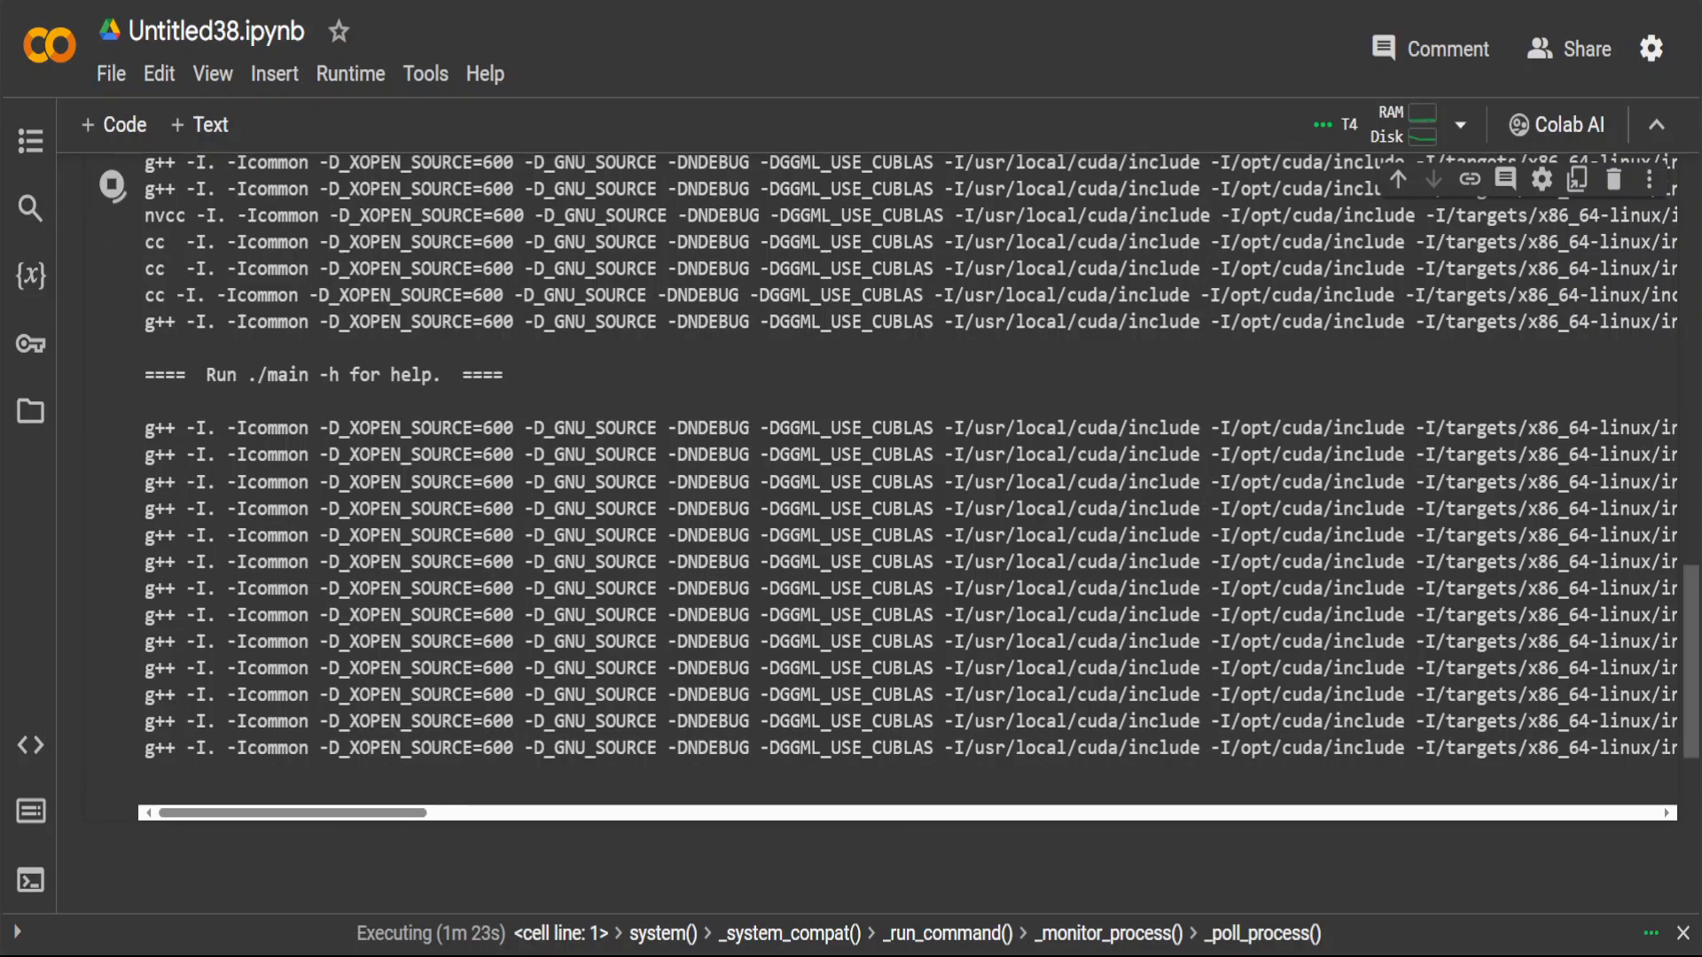
scroll("down", 3)
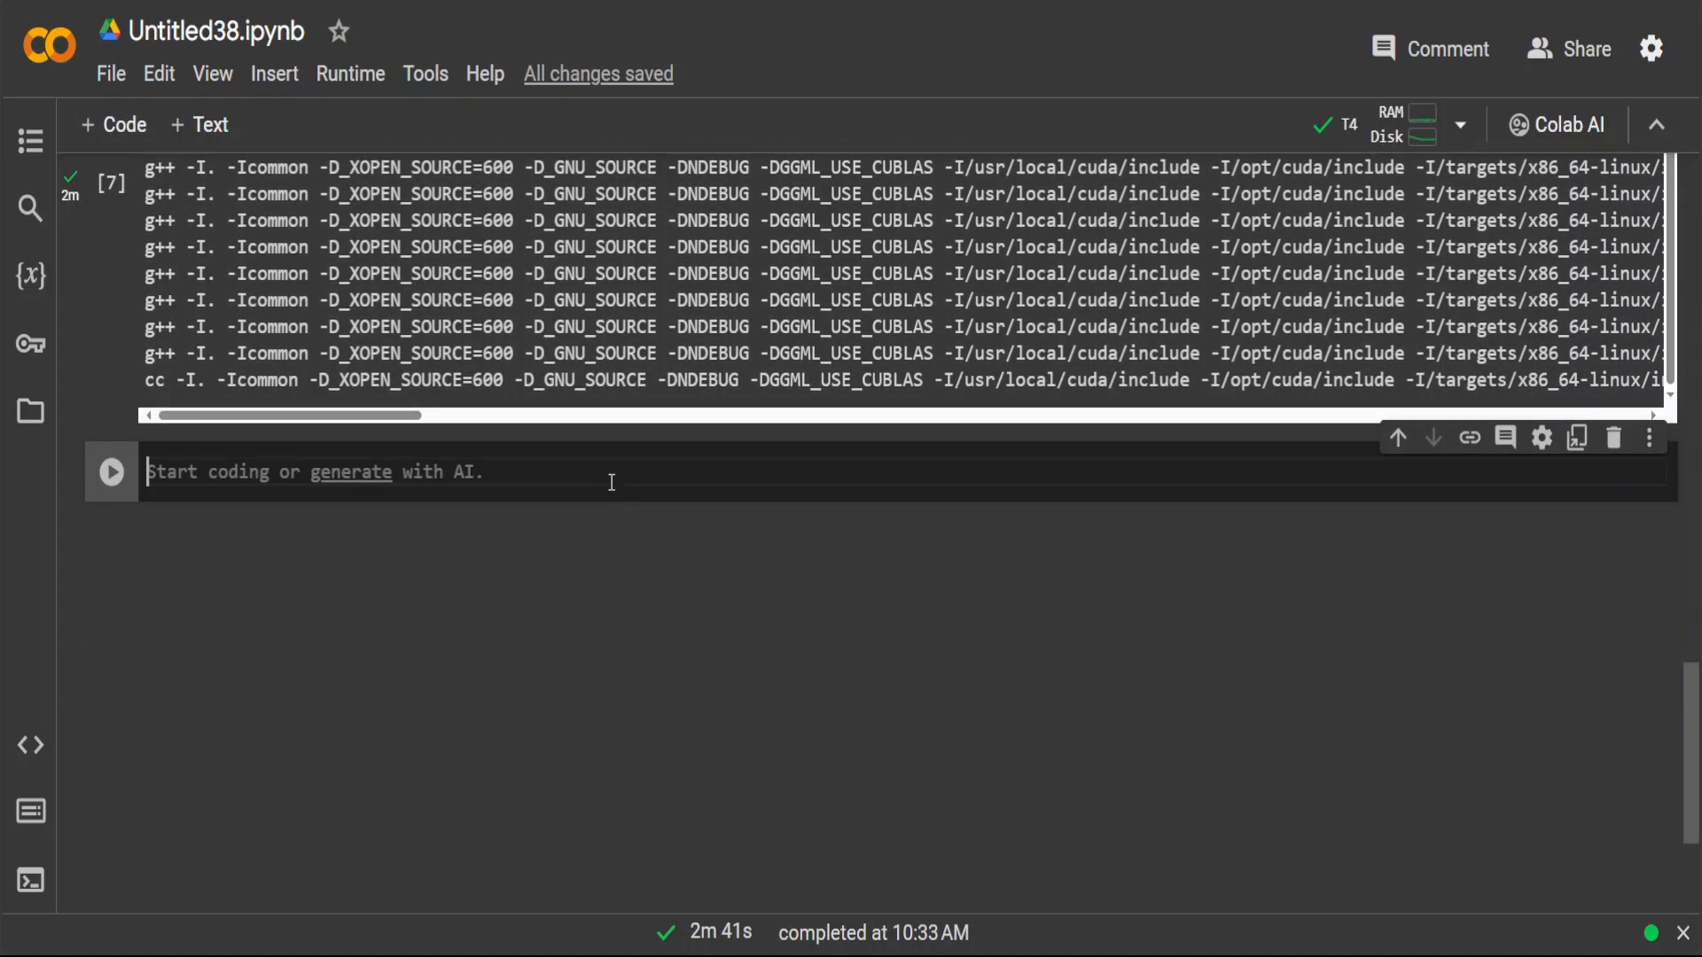
Run !pip install -r llama.cpp/requirements.txt and view the restart warning
type("!pip install -r llama.cpp/requirements.txt")
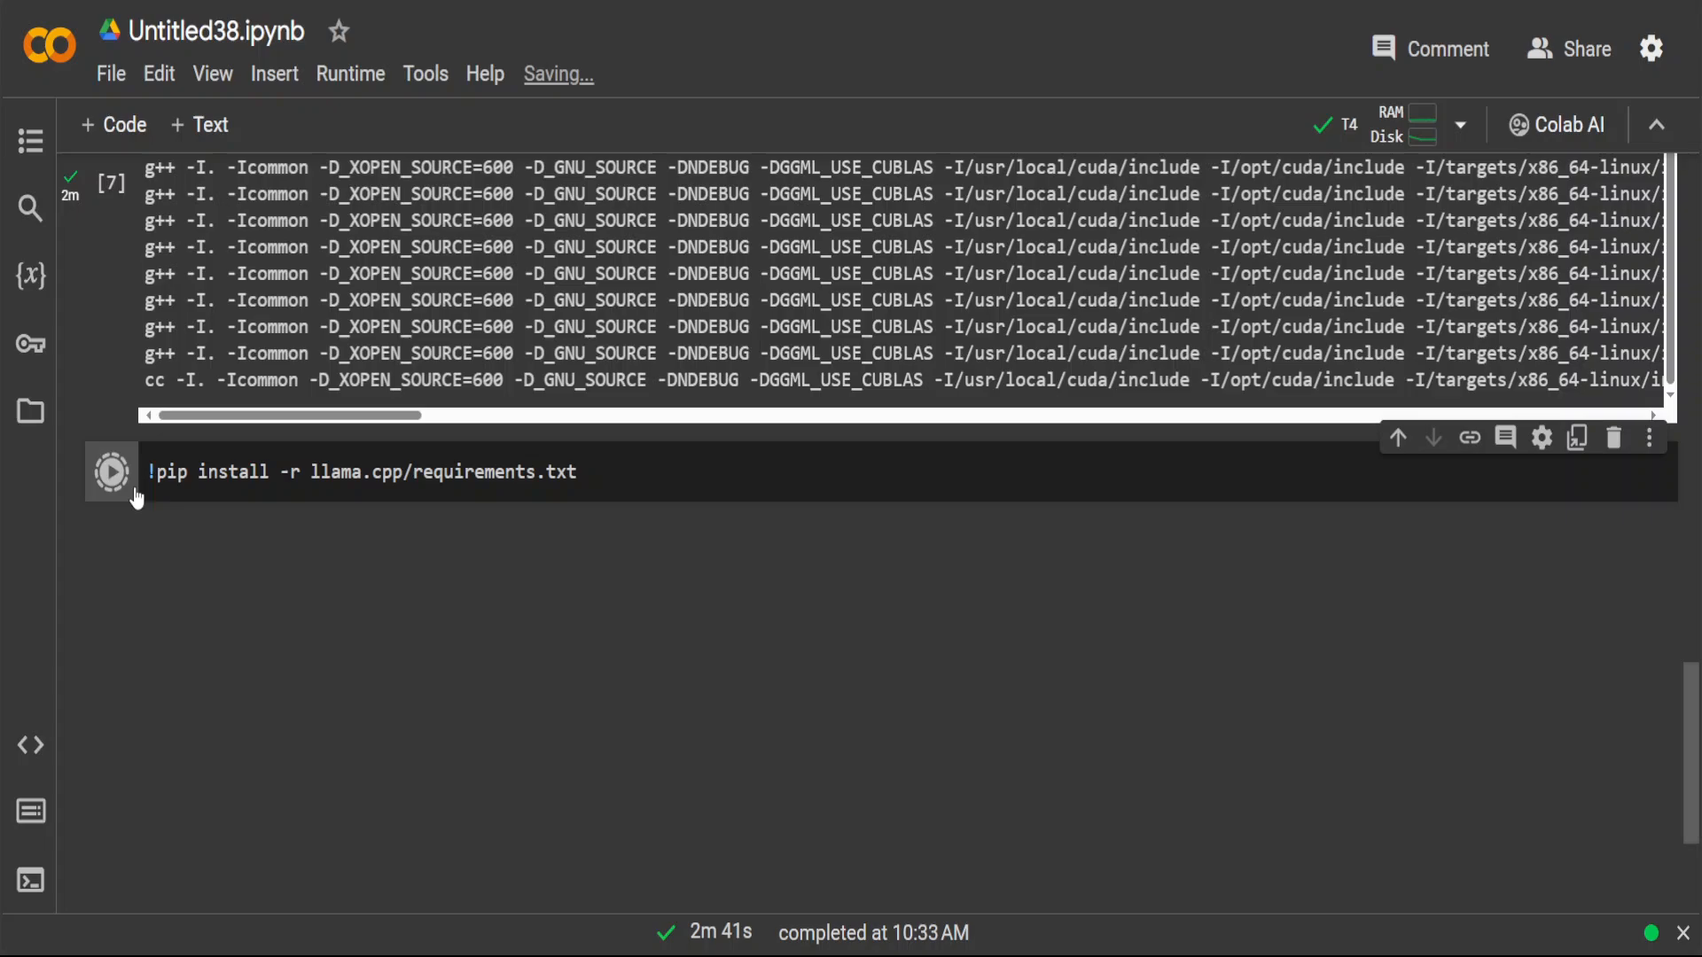
left_click(110, 471)
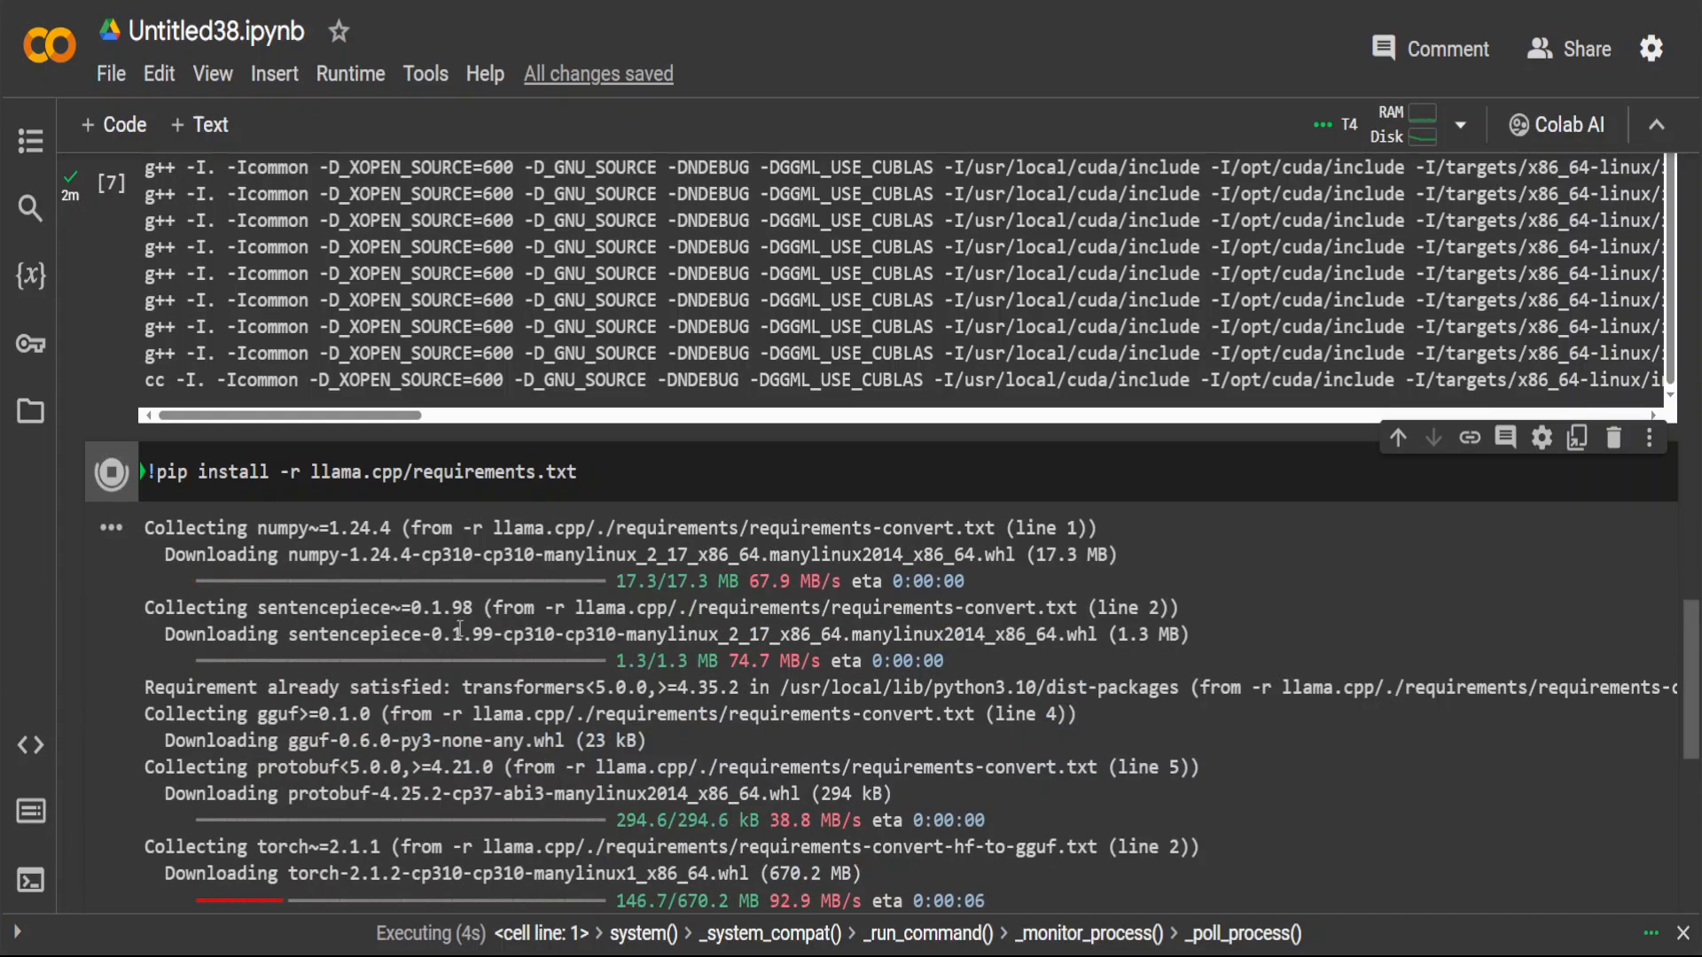
scroll("down", 3)
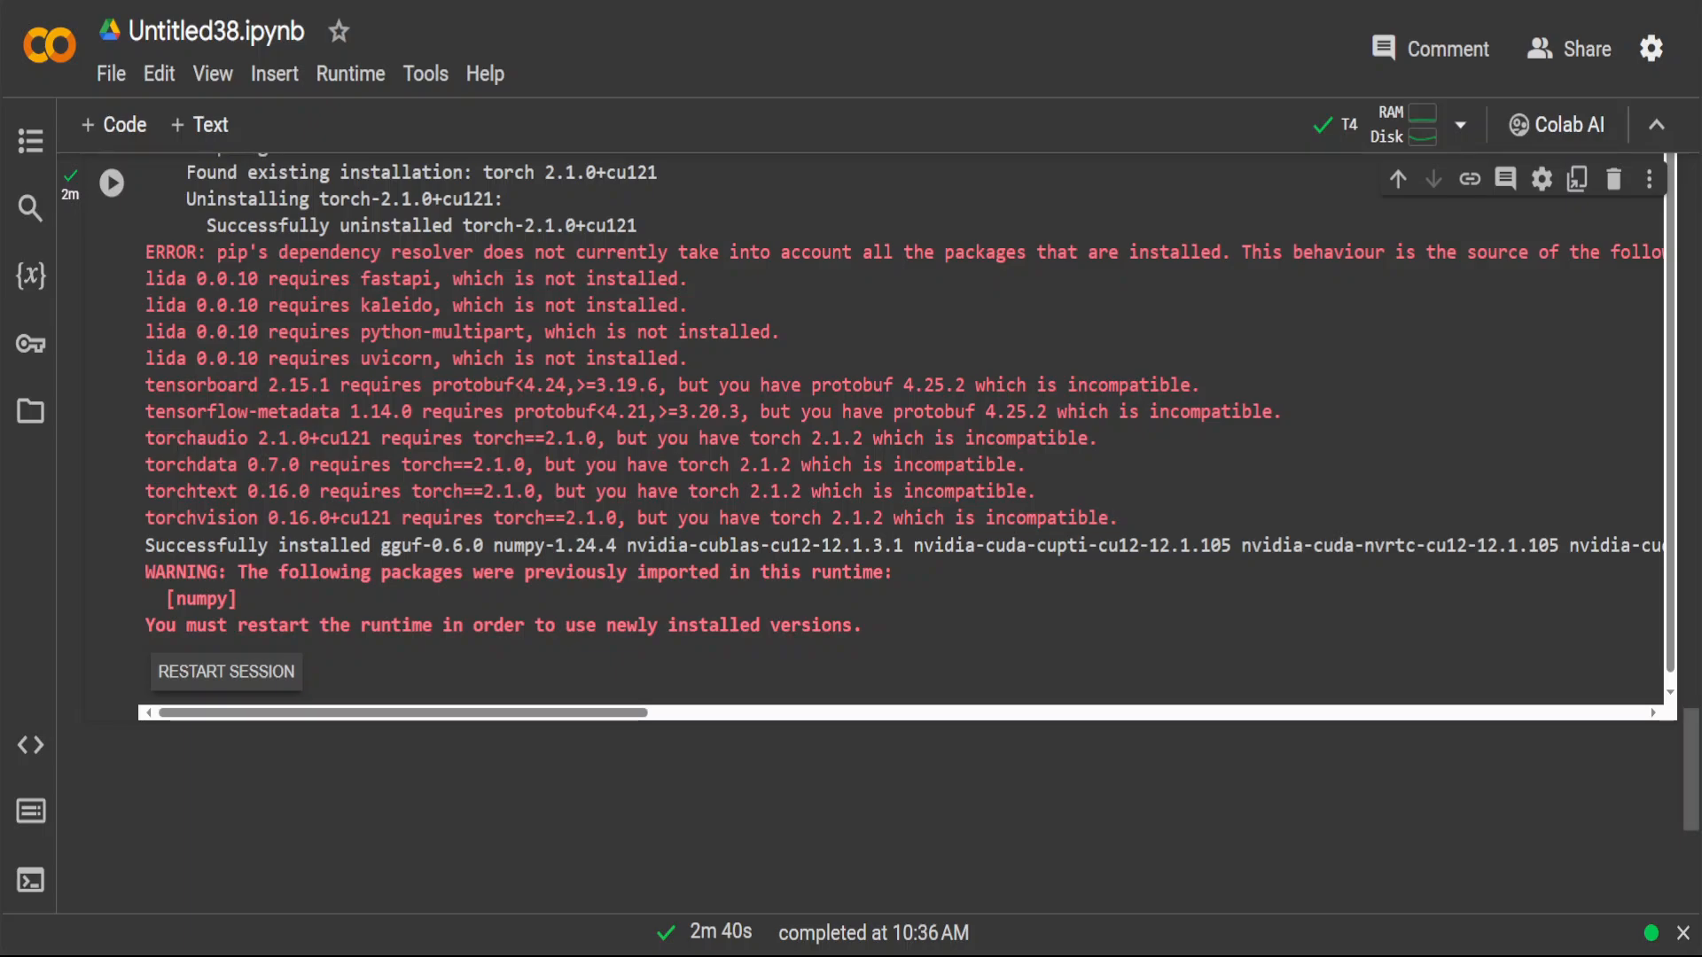
Restart the Colab runtime and confirm the session restart
left_click(225, 671)
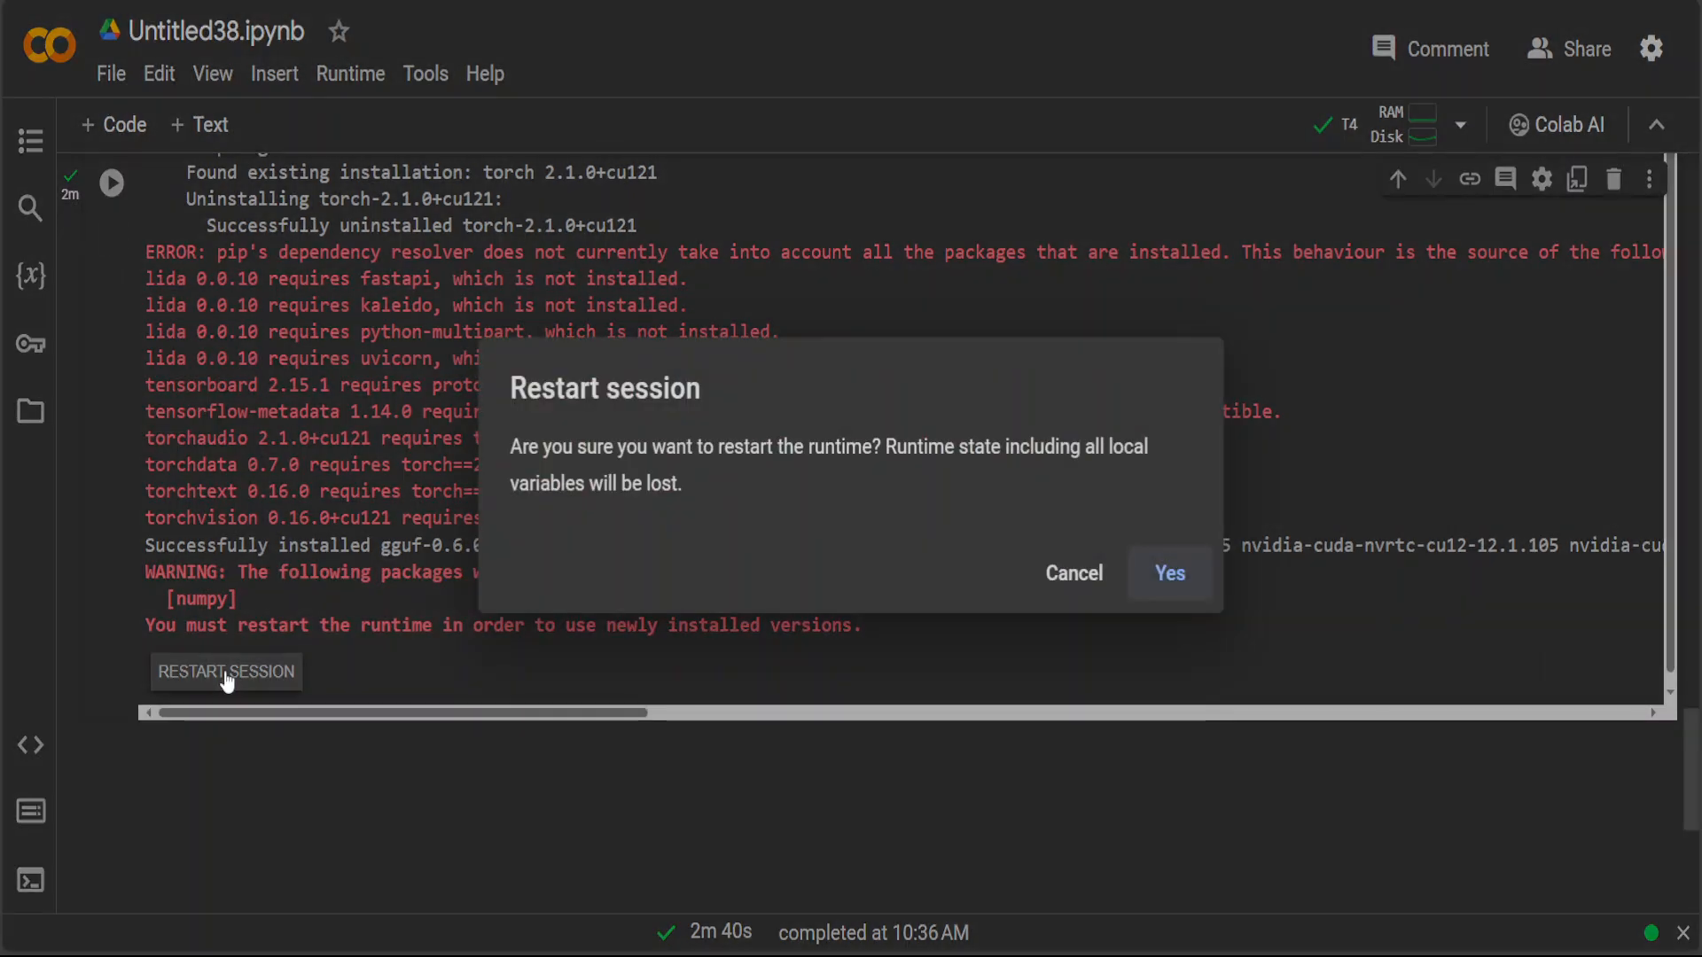
mouse_move(644, 514)
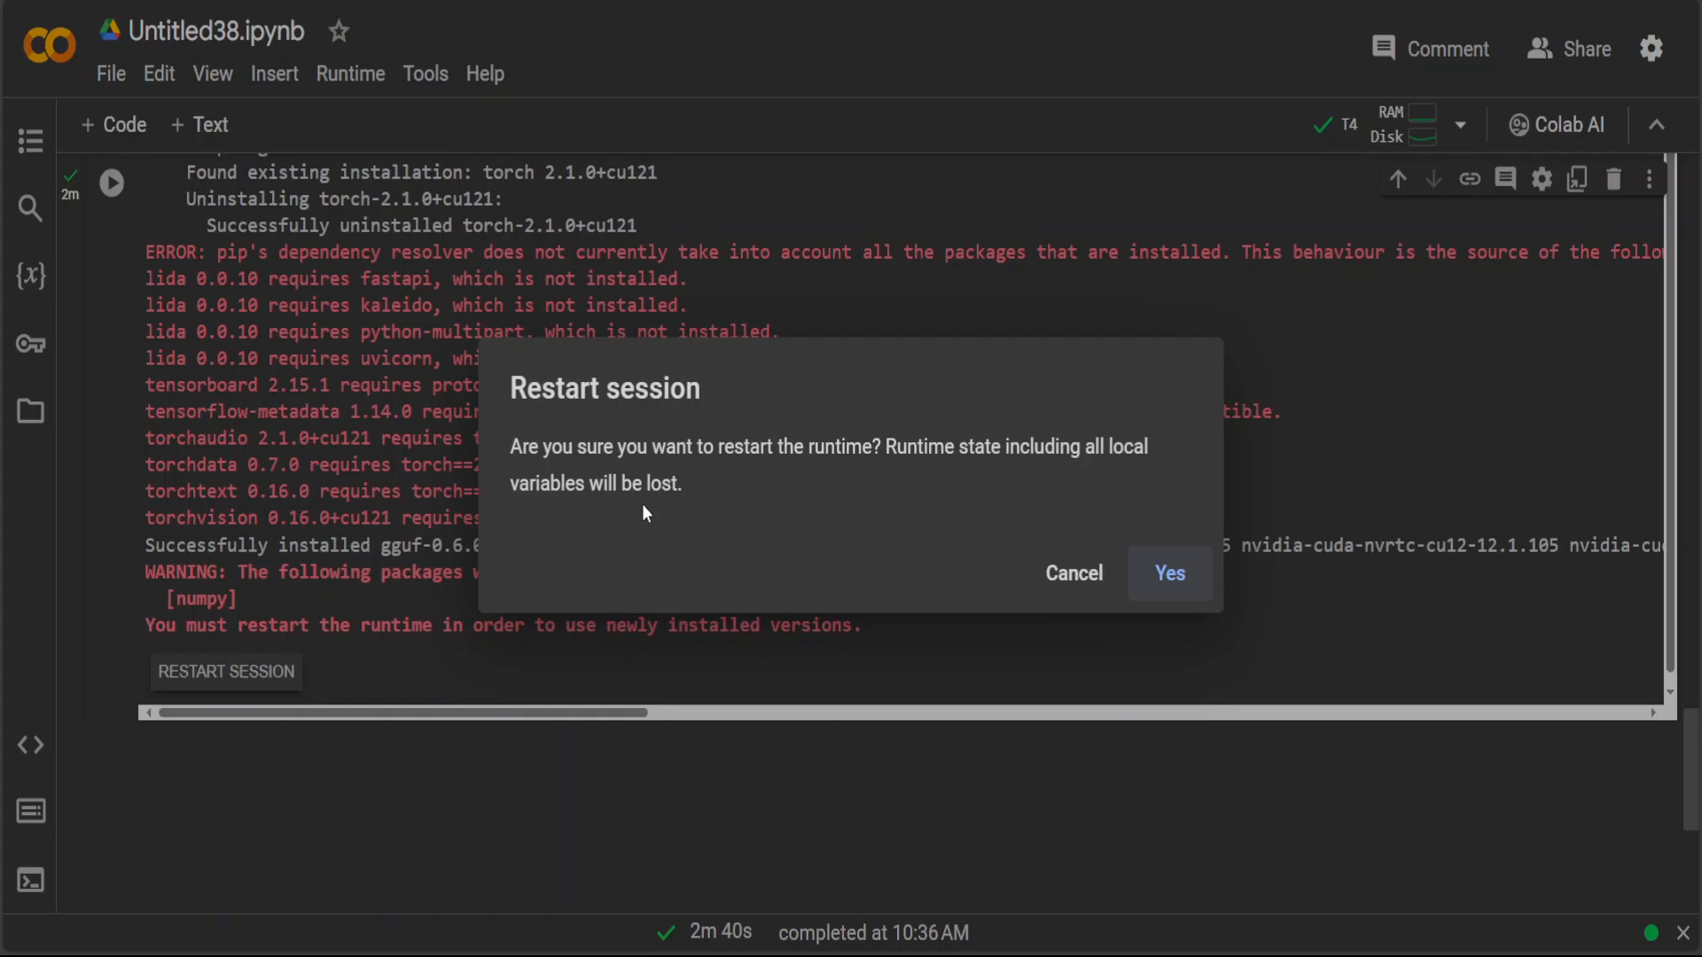
mouse_move(1073, 573)
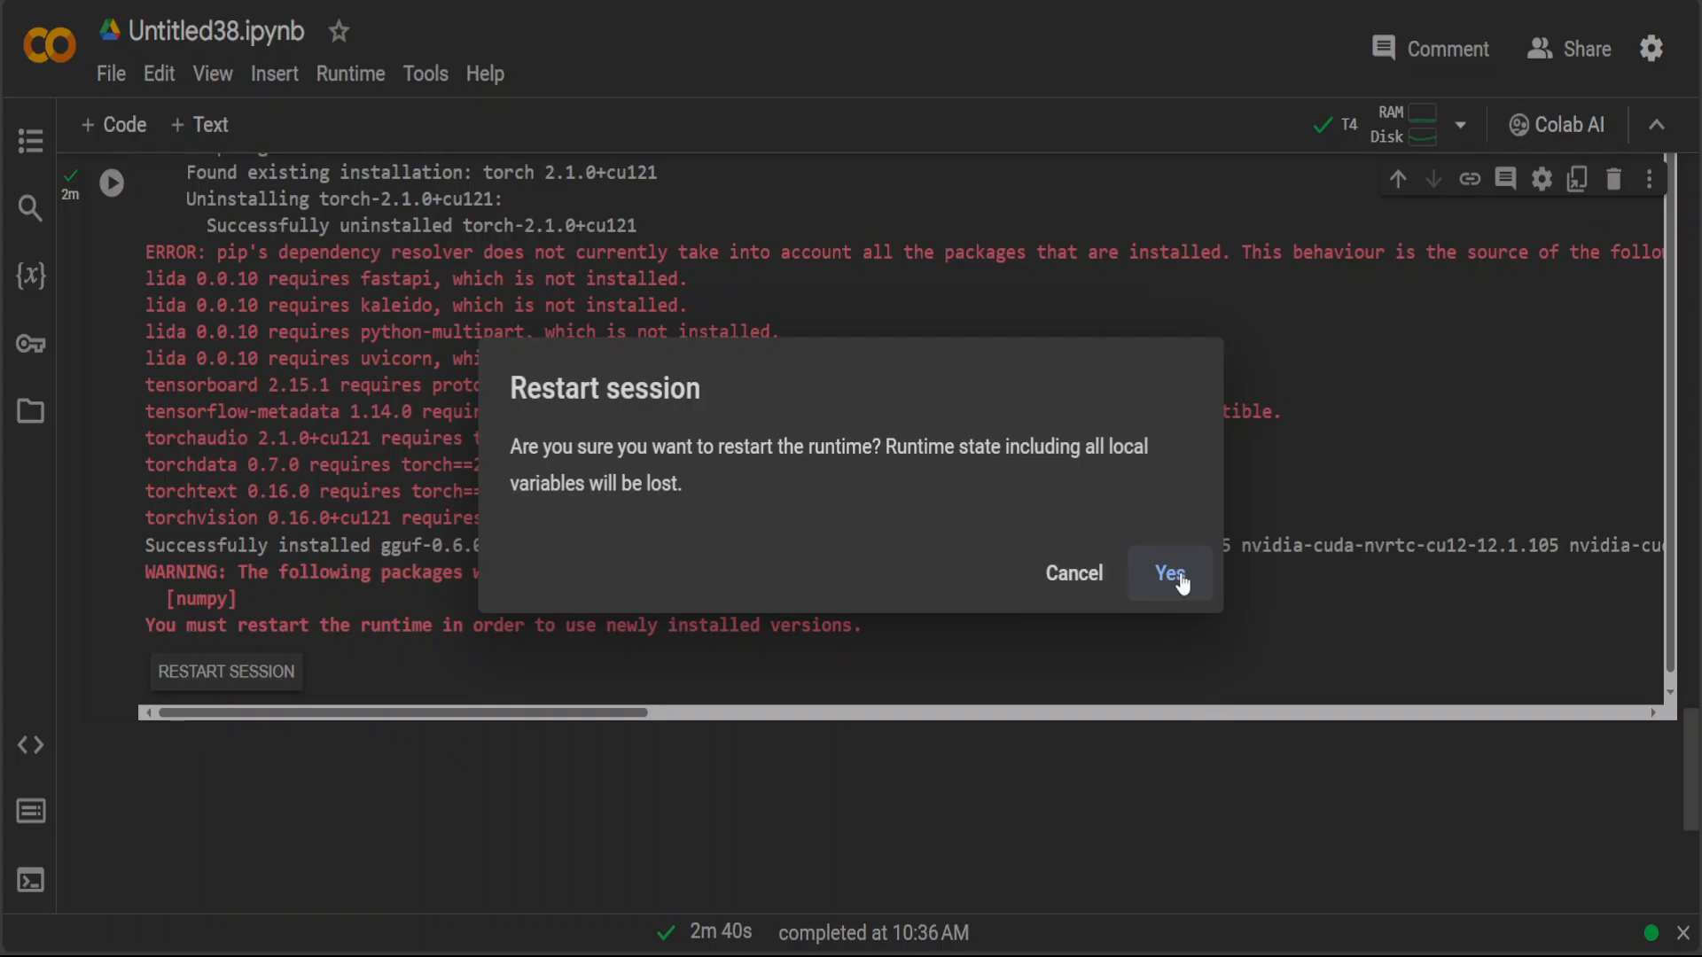
left_click(1167, 573)
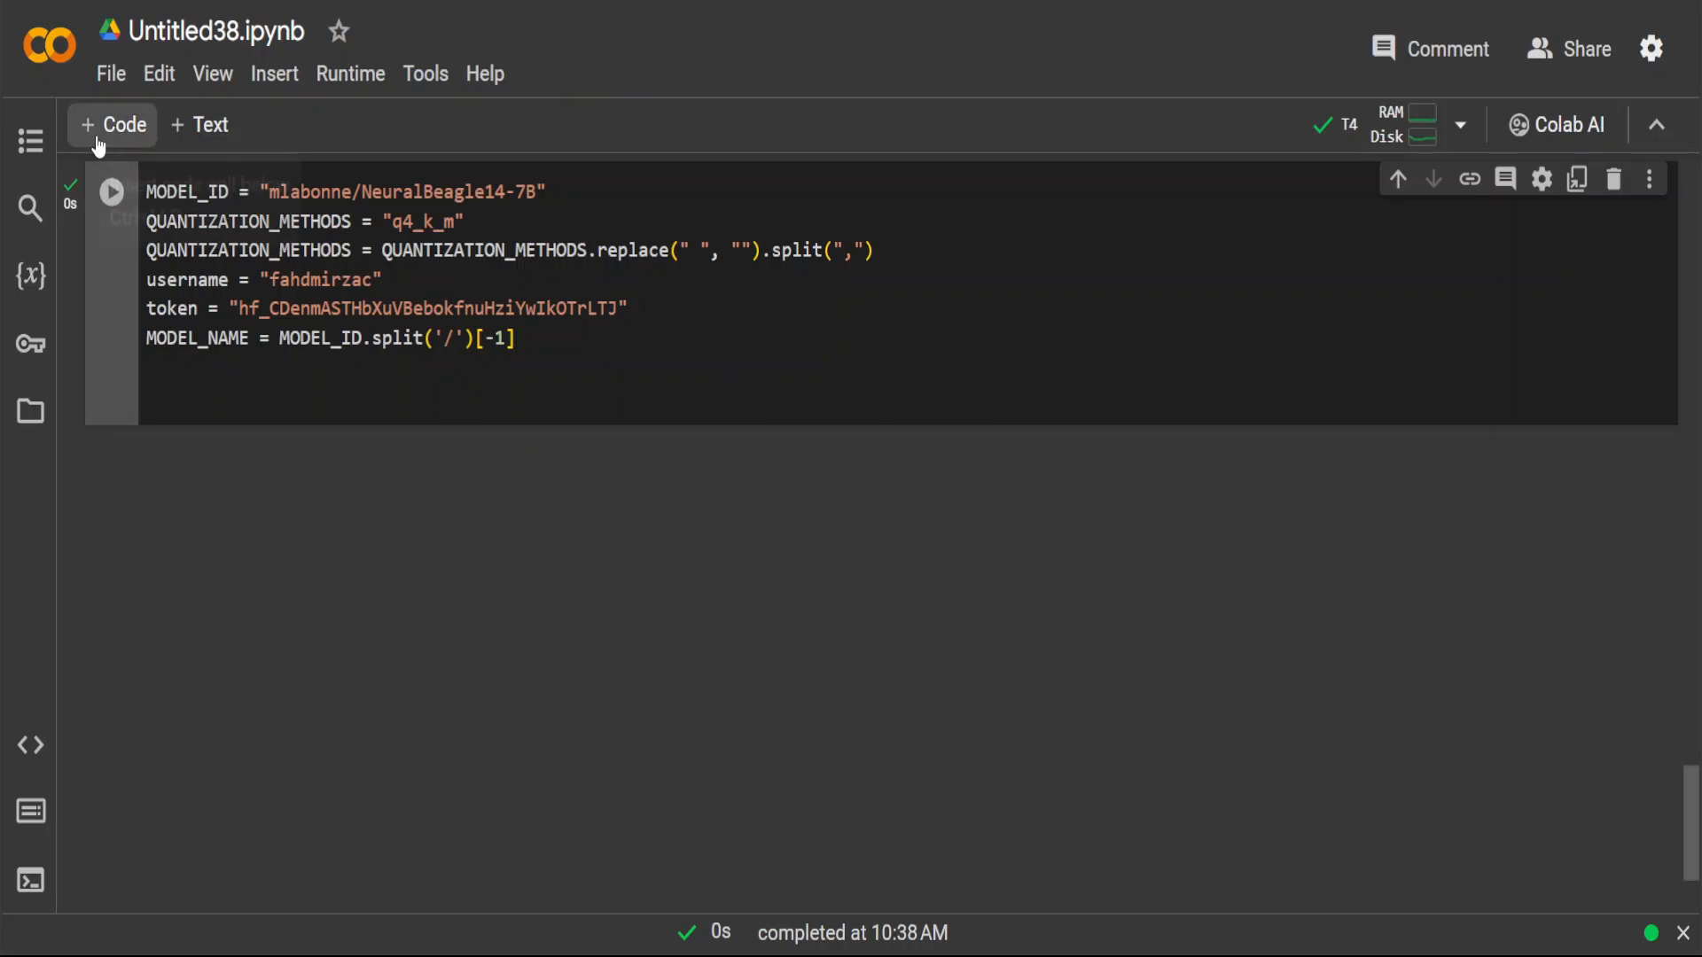
Run a cell that installs git lfs and clones the NeuralBeagle14-7B repo, showing three safetensors files
left_click(111, 124)
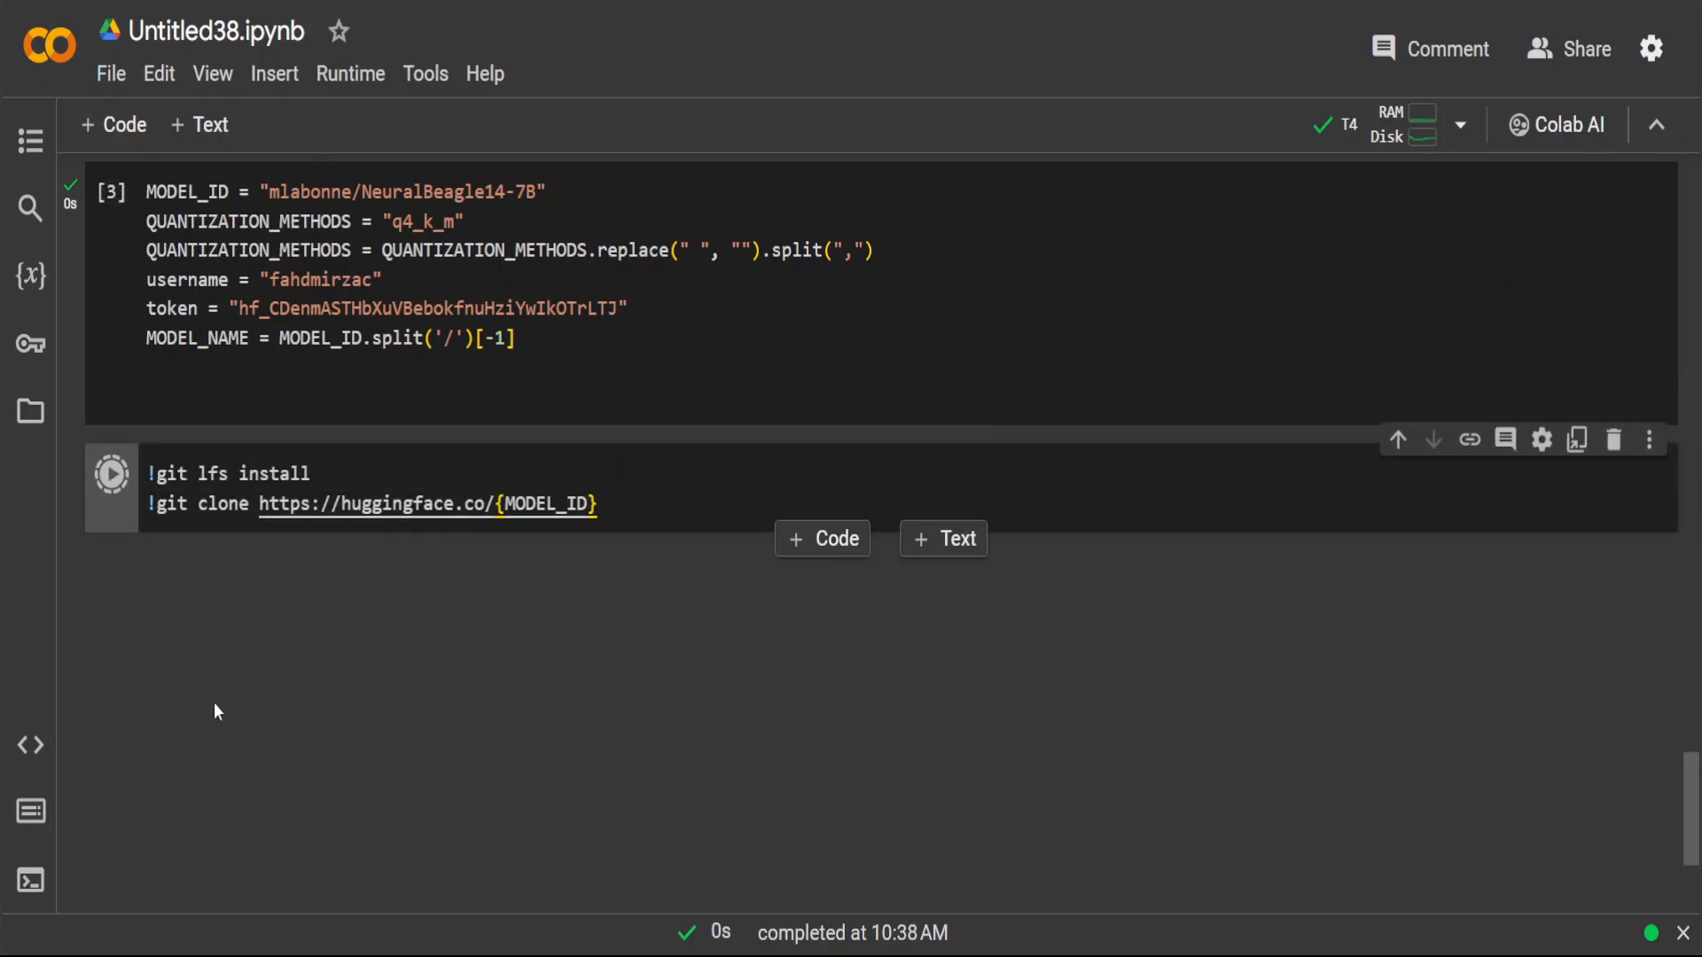
left_click(110, 472)
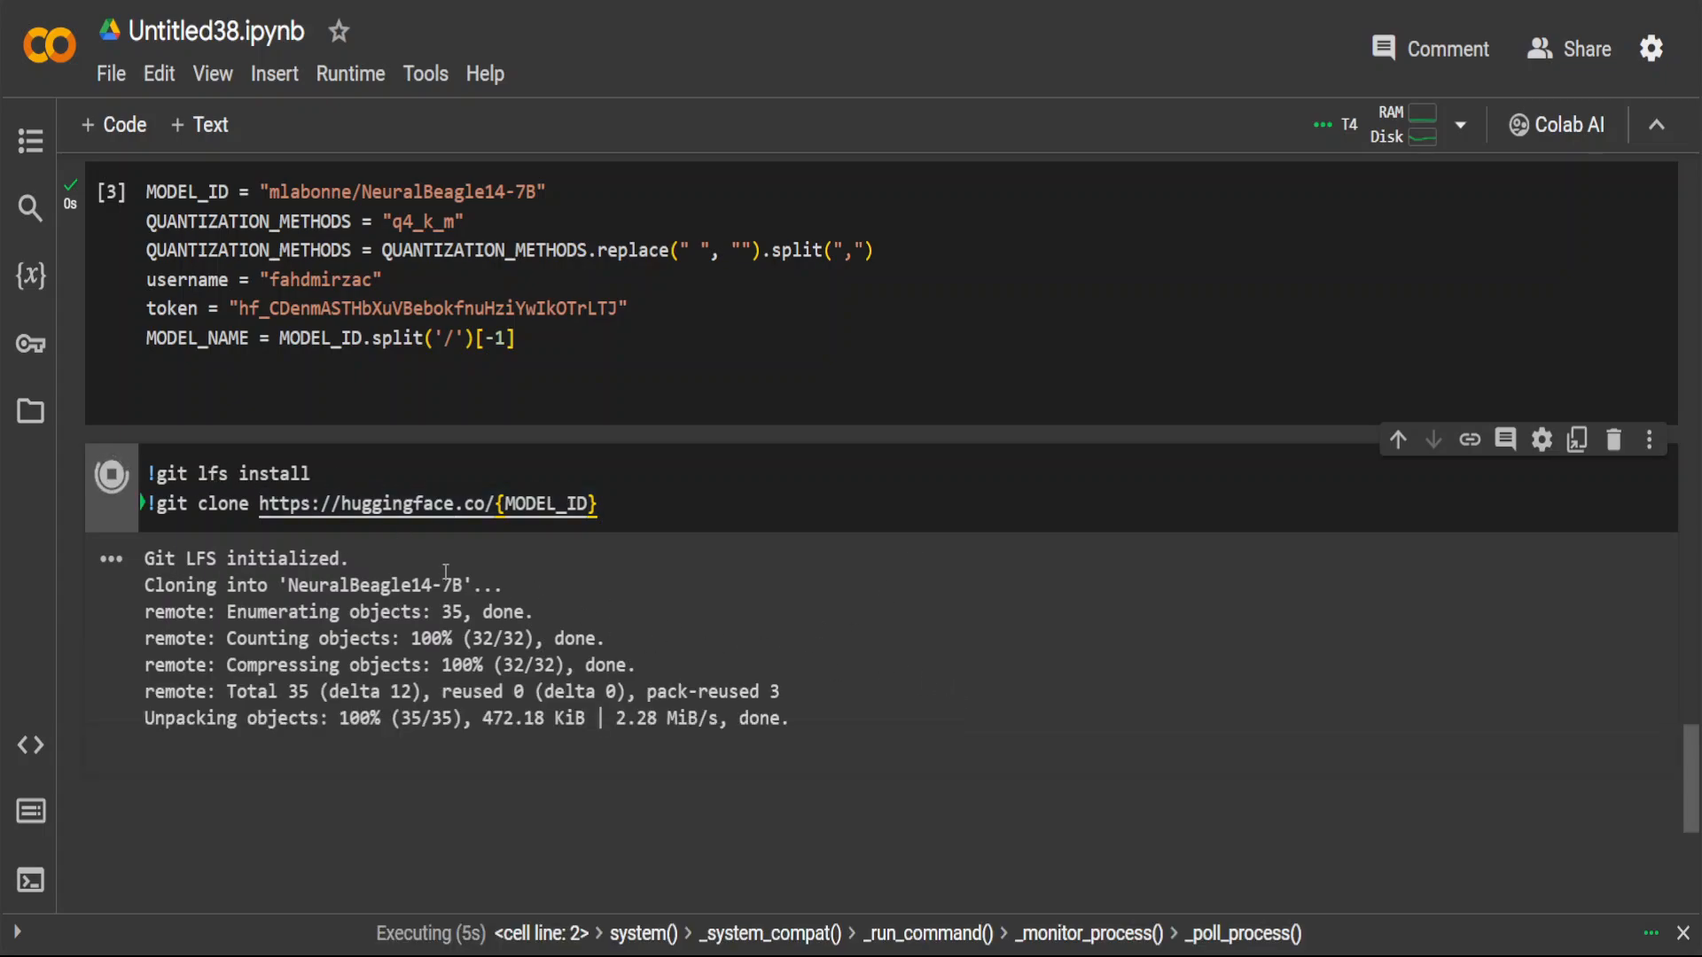
scroll("down", 3)
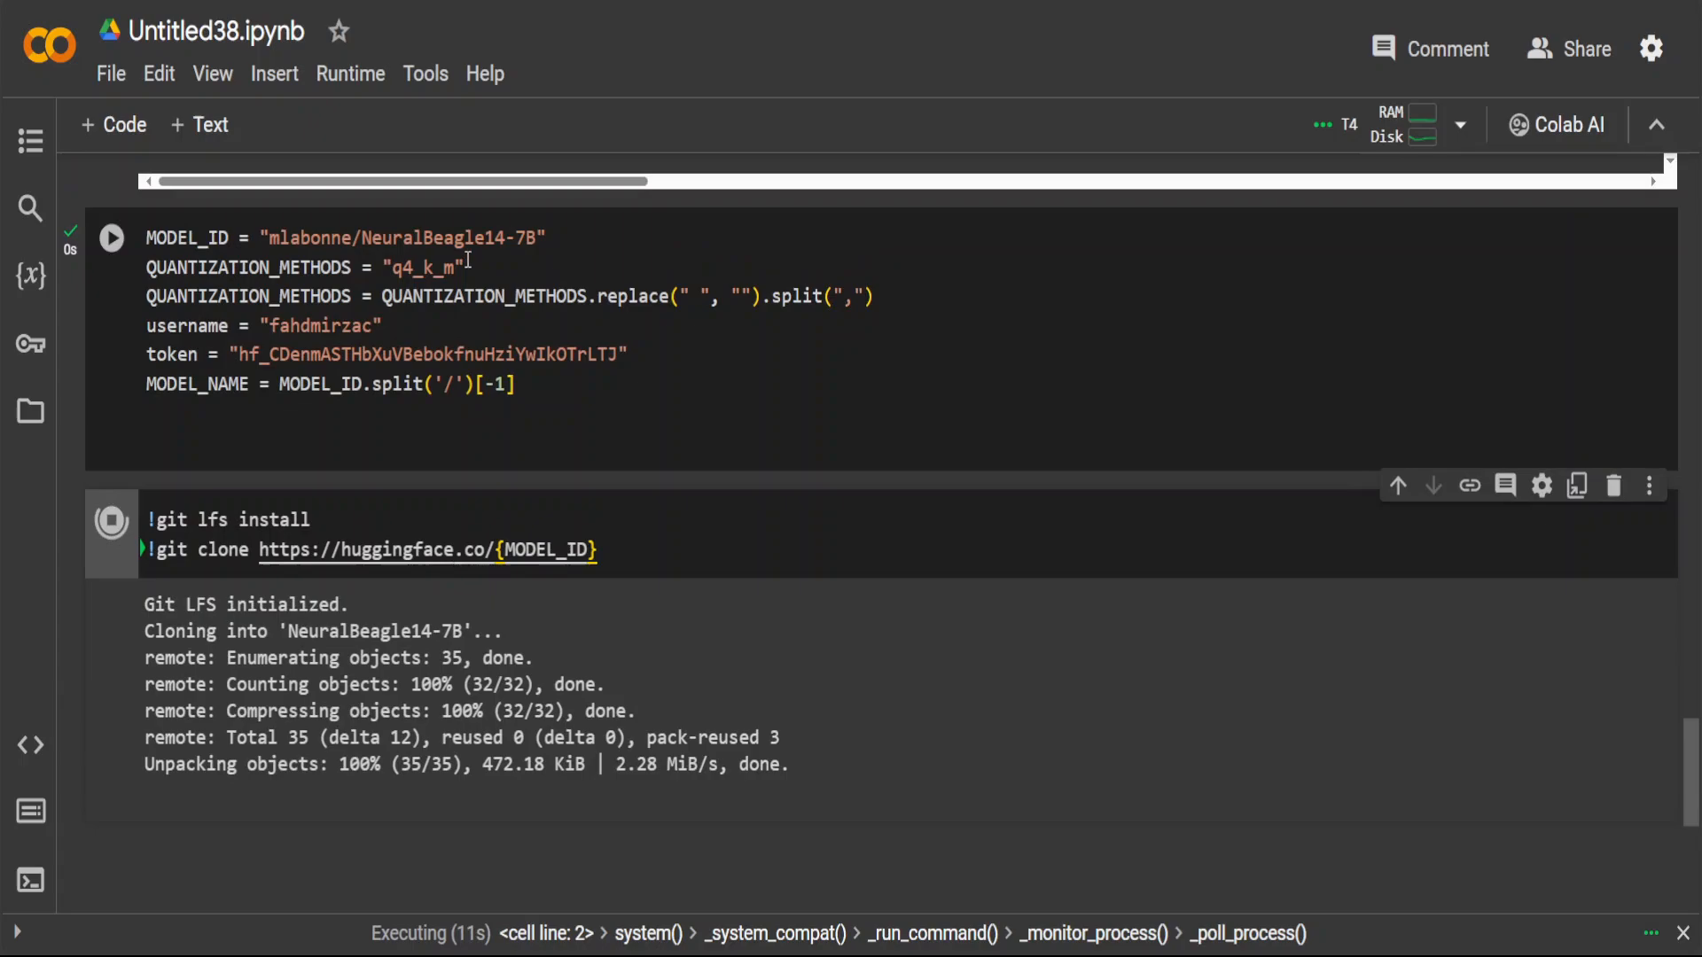
scroll("down", 3)
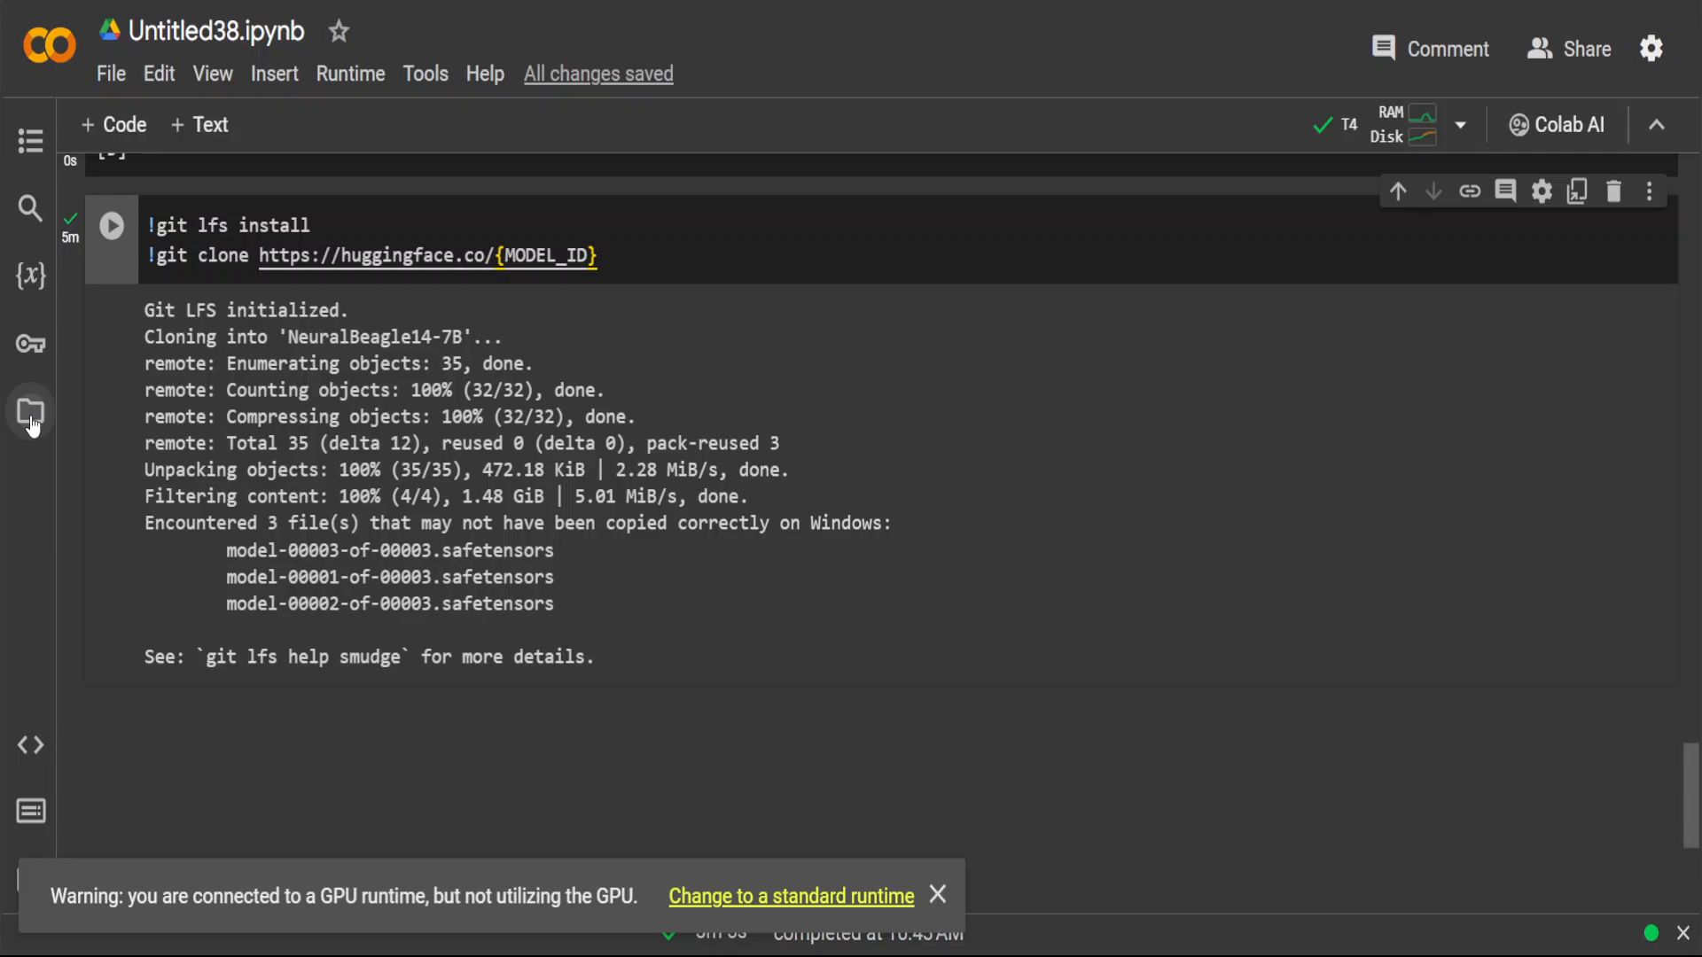
Verify in the Files pane that the NeuralBeagle14-7B folder holds the model files
left_click(30, 410)
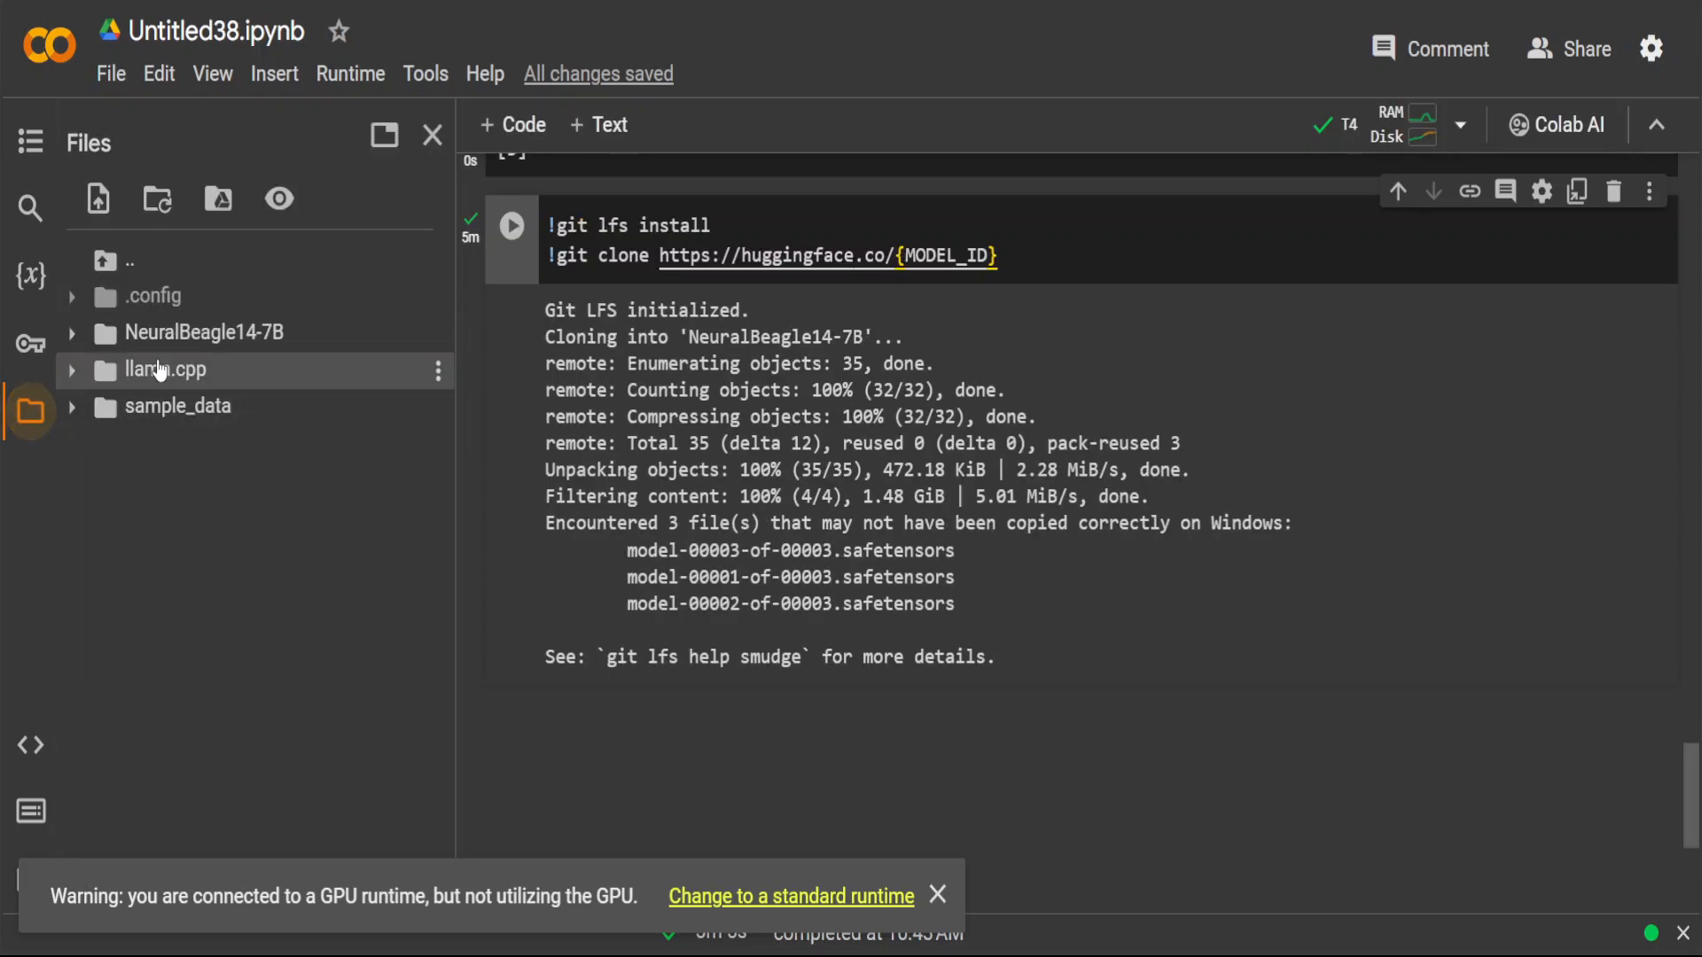
left_click(71, 331)
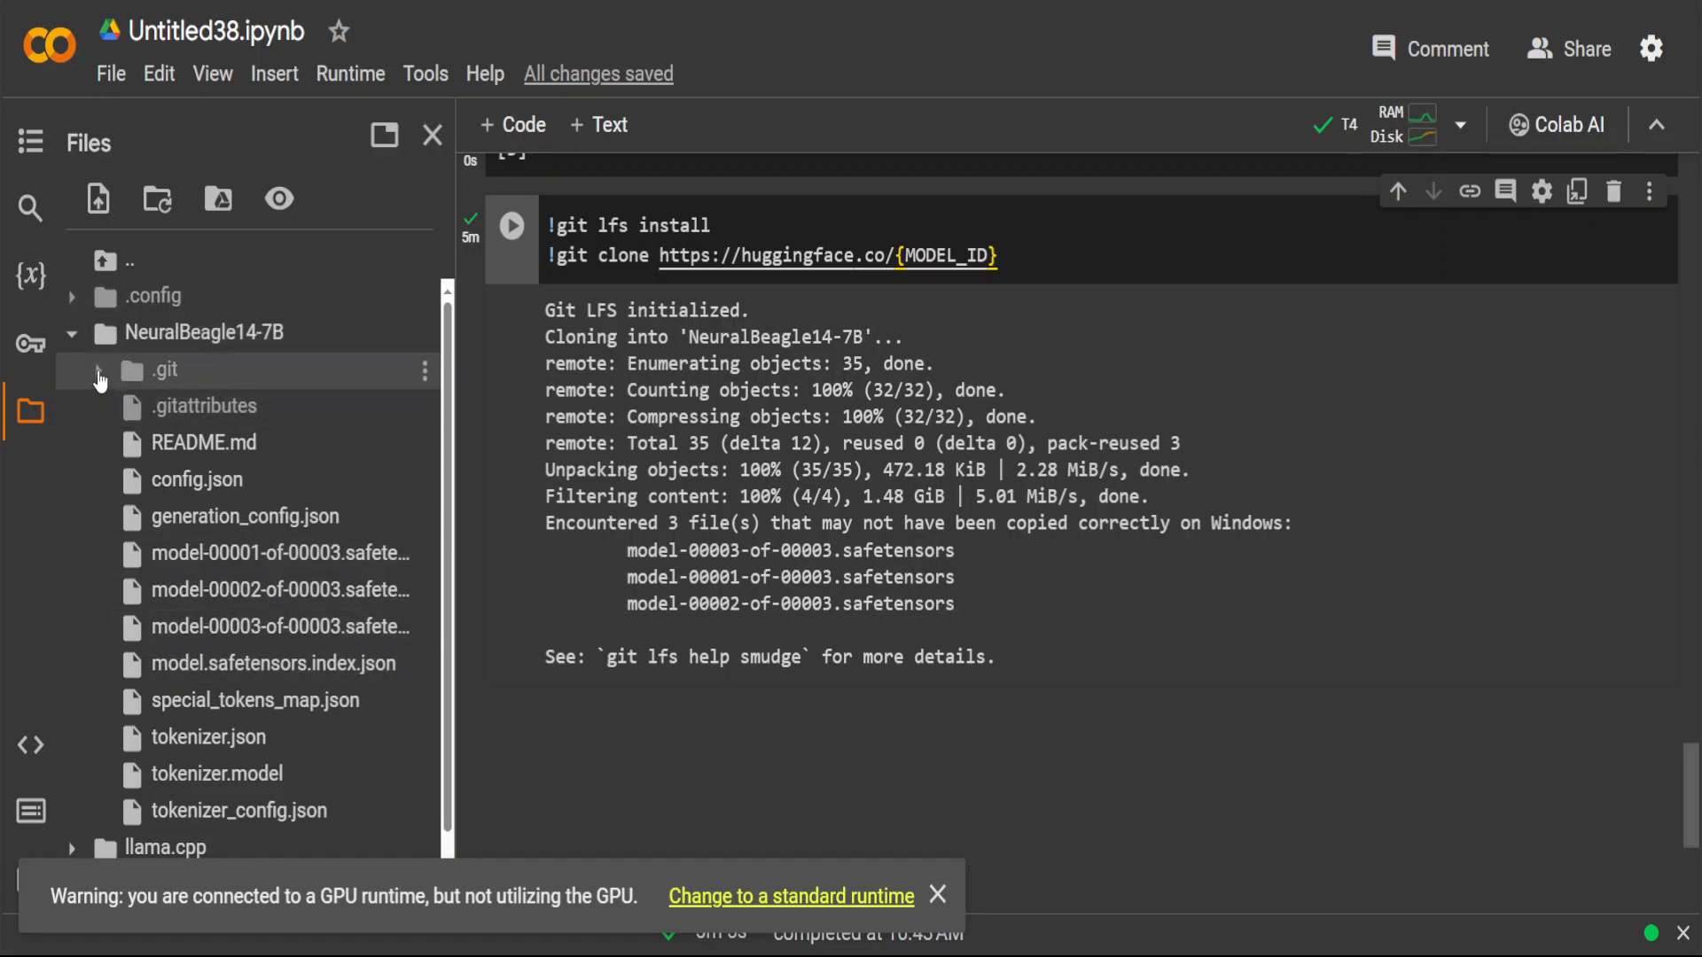
left_click(71, 333)
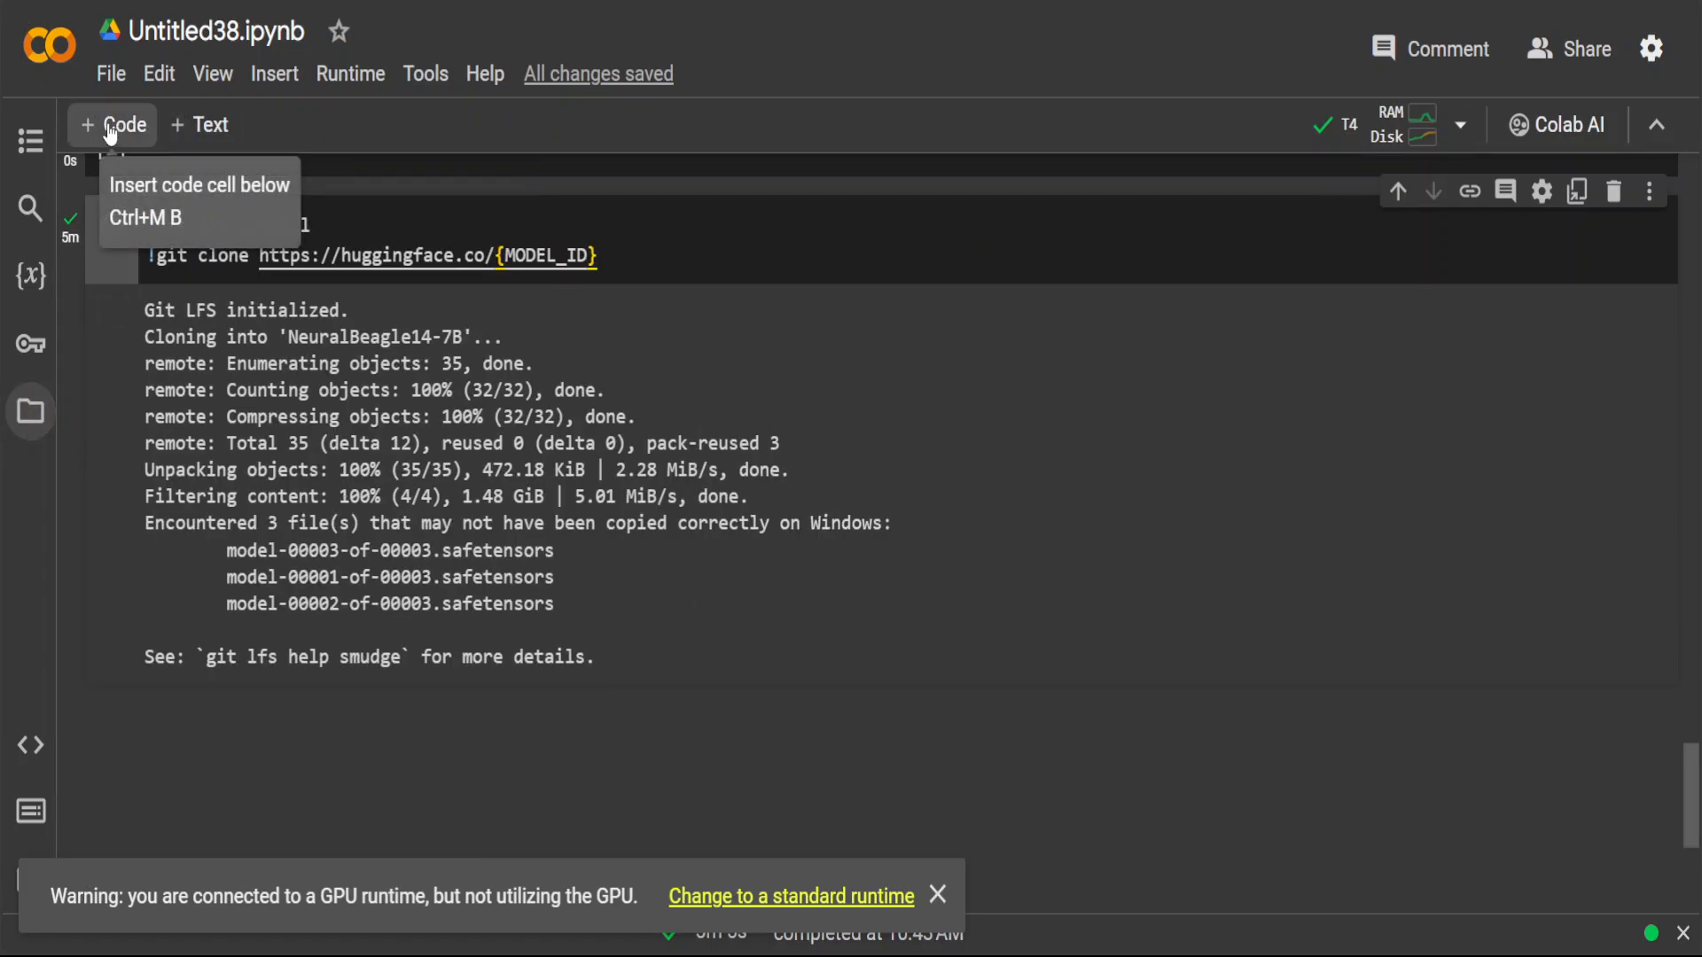
Add a cell defining fp16 = f"{MODEL_NAME}/{MODEL_NAME.lower()}.fp16.bin"
left_click(111, 124)
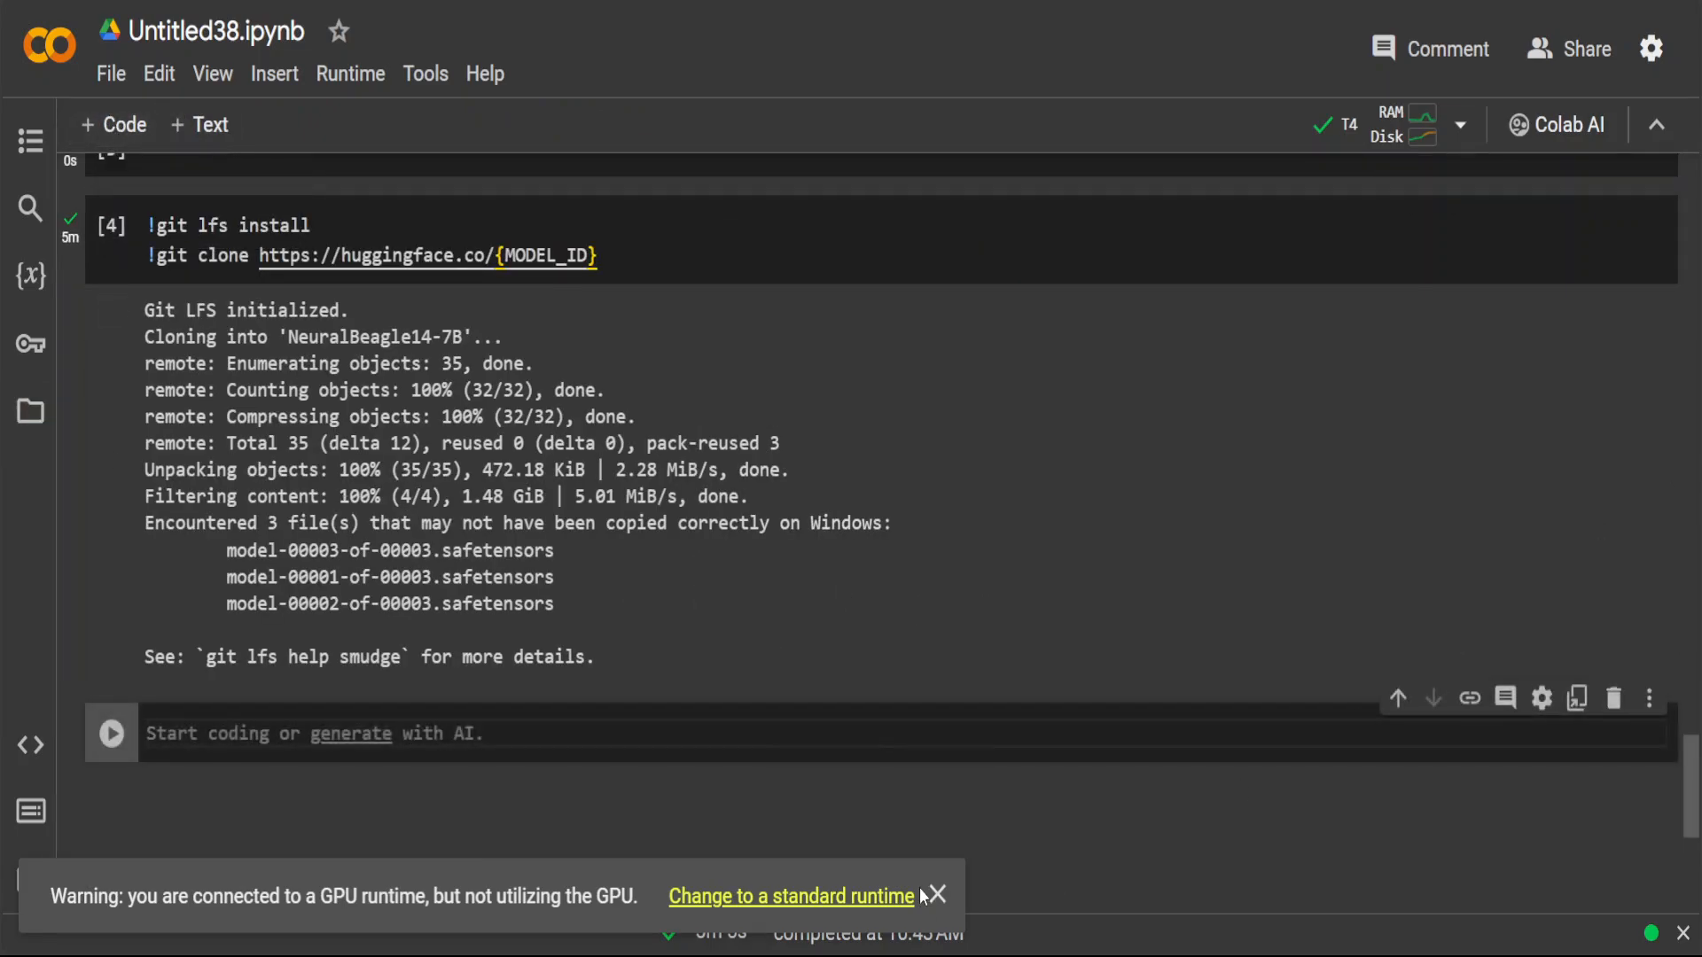
type("fp16 = f\"{MODEL_NAME}/{MODEL_NAME.lower()}.fp16.bin\"")
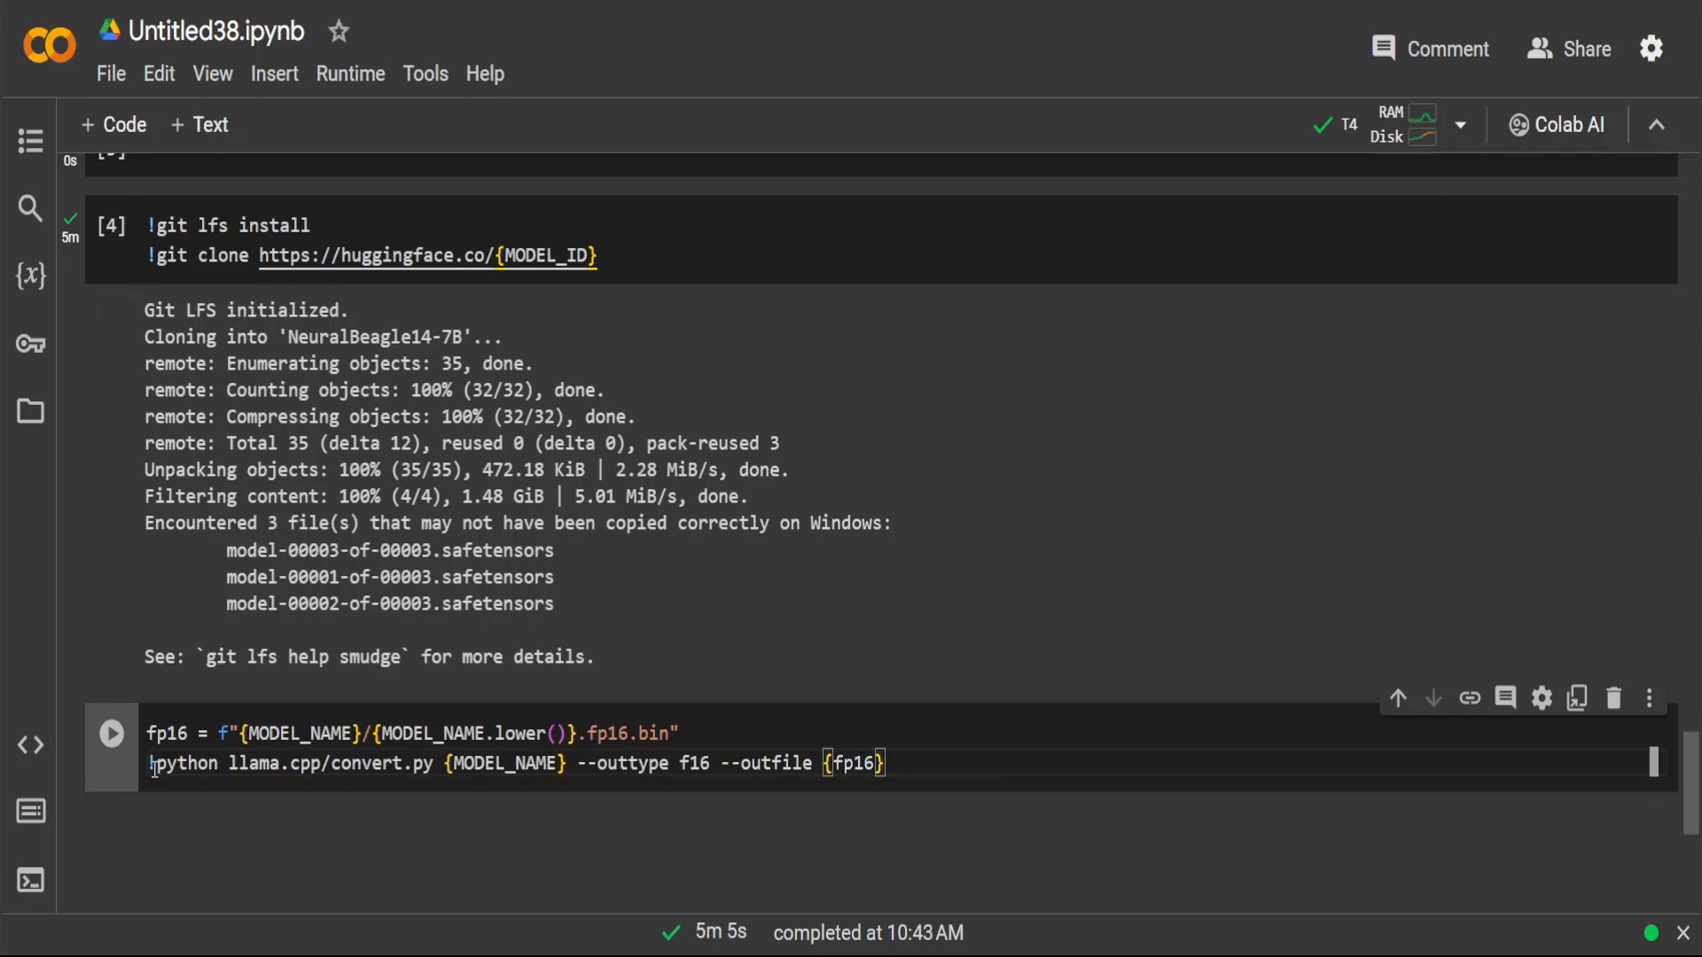
Run llama.cpp convert.py with --outtype f16, streaming tensor conversion output
left_click(110, 732)
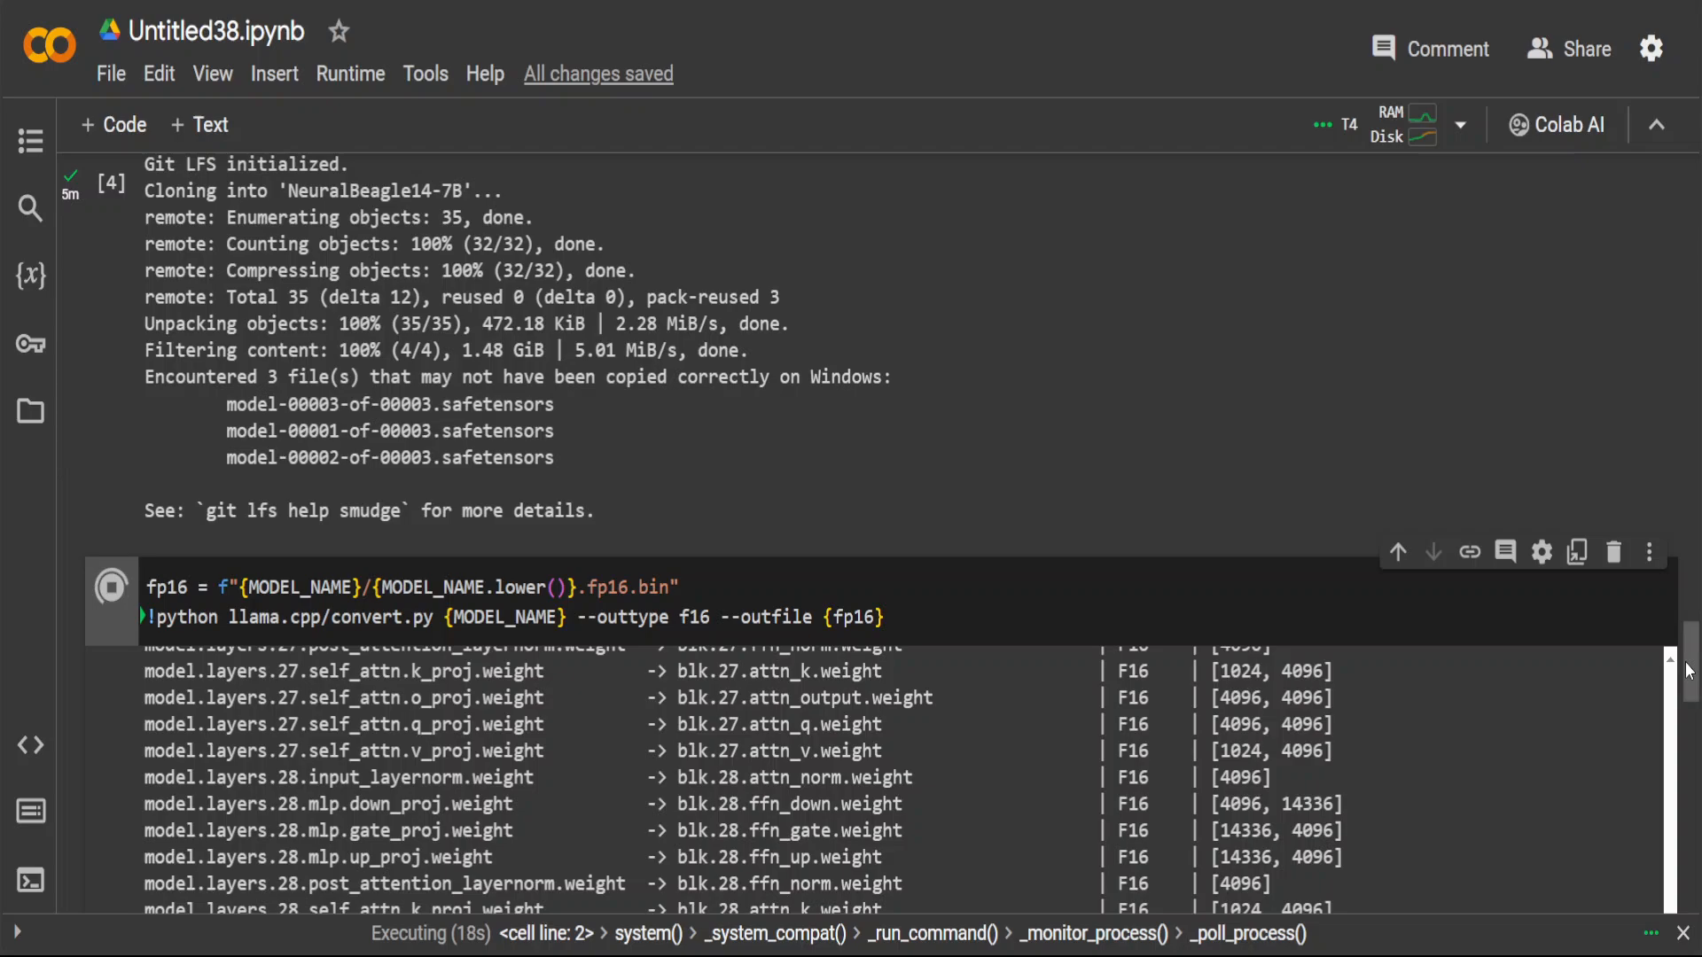
scroll("down", 3)
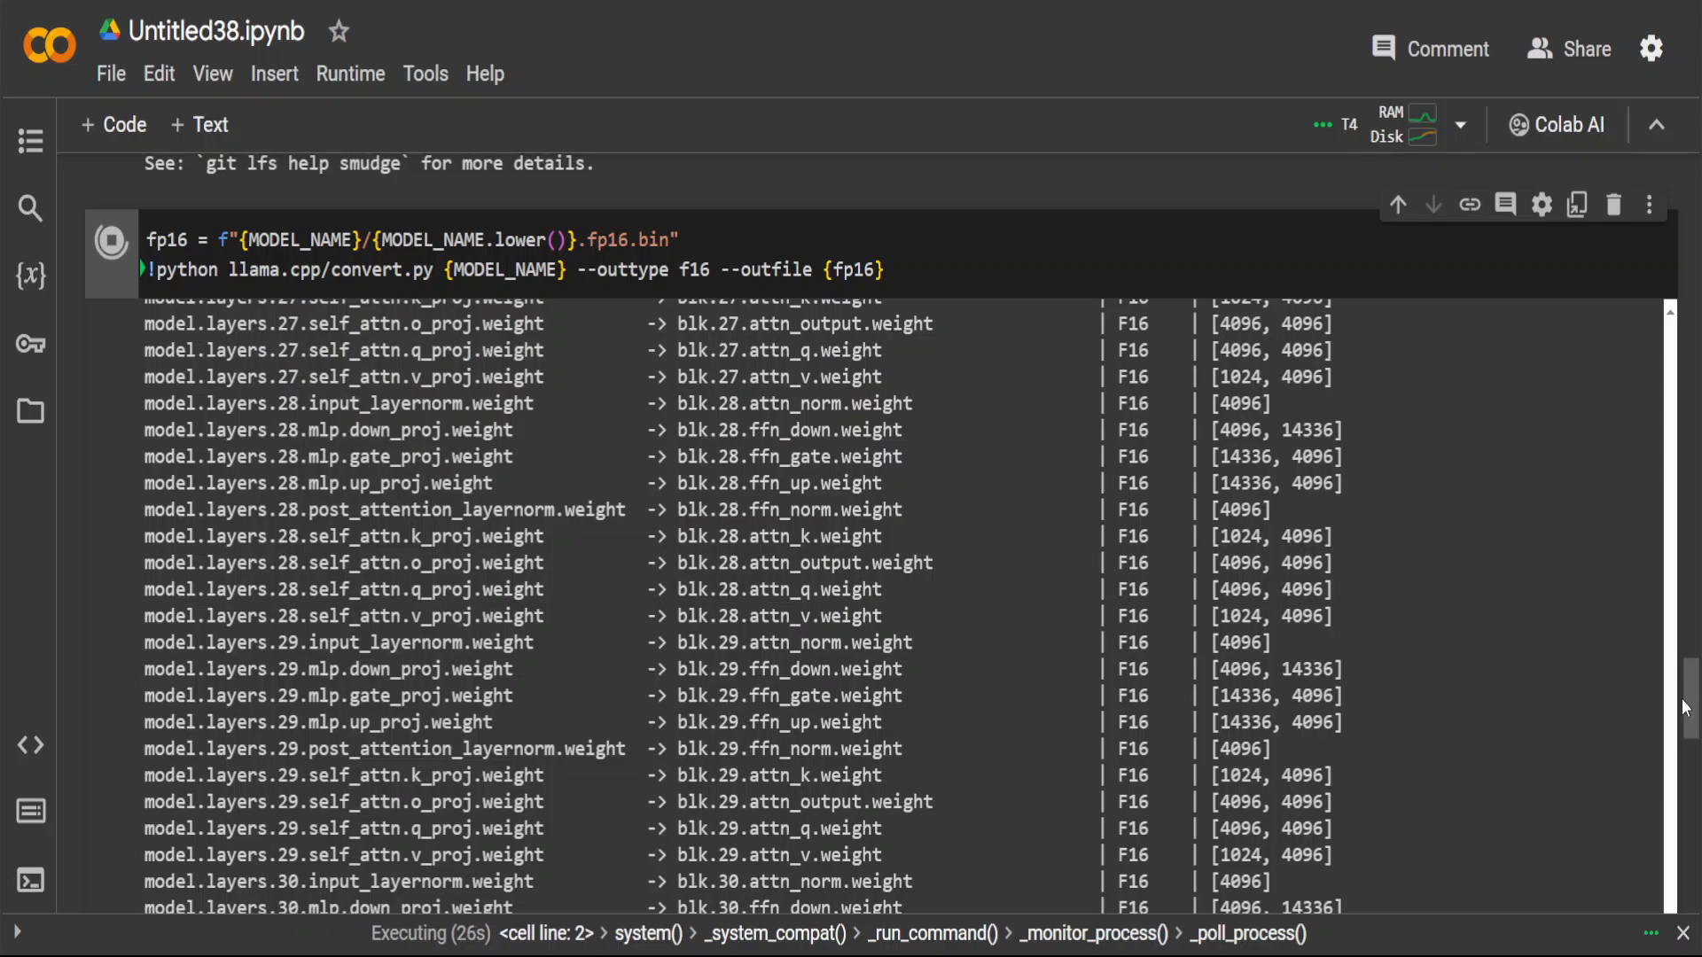
scroll("down", 3)
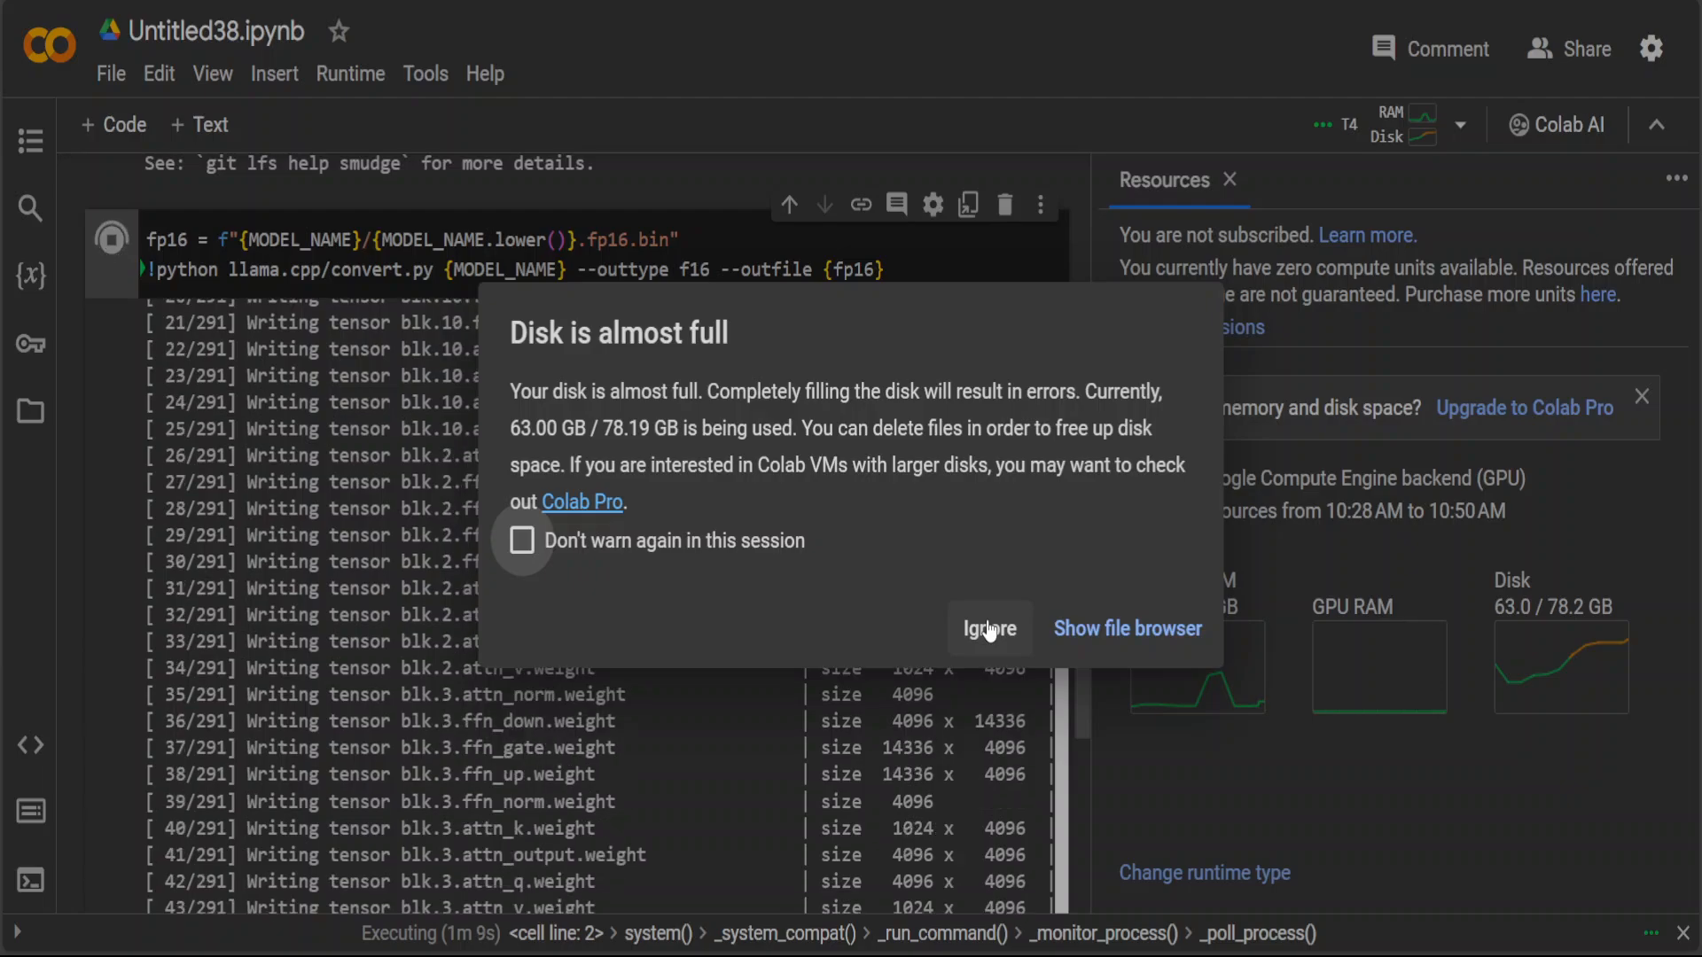
Dismiss the disk-almost-full warning and close the Resources panel
left_click(989, 628)
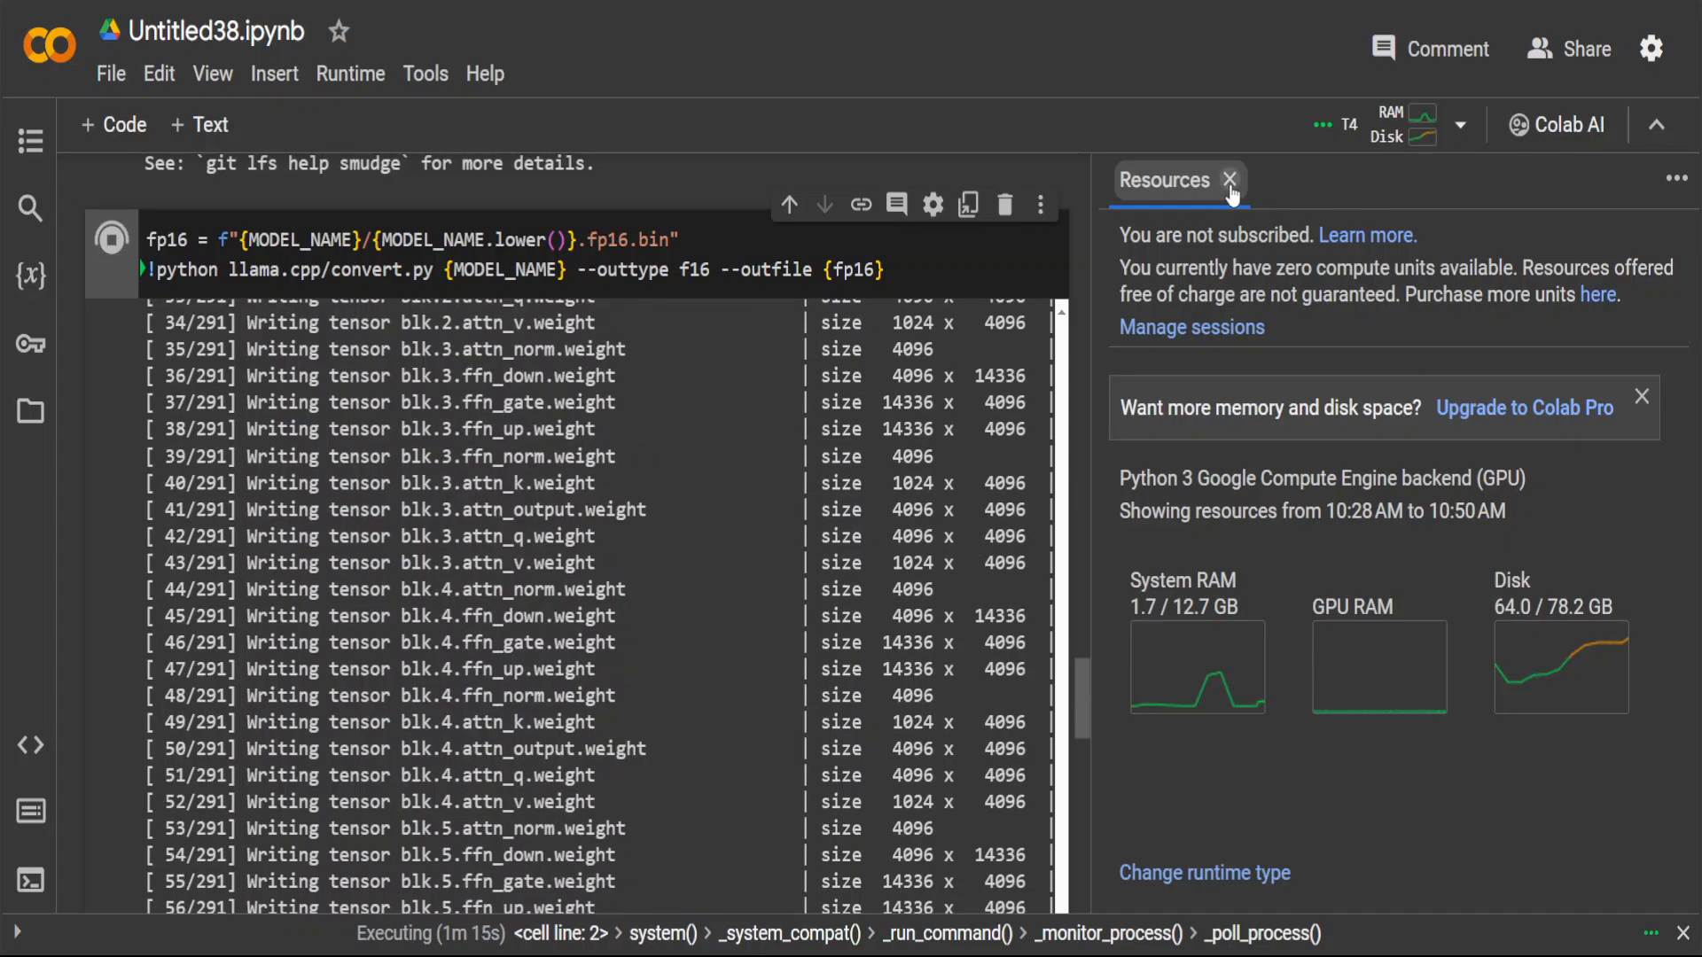
left_click(1230, 181)
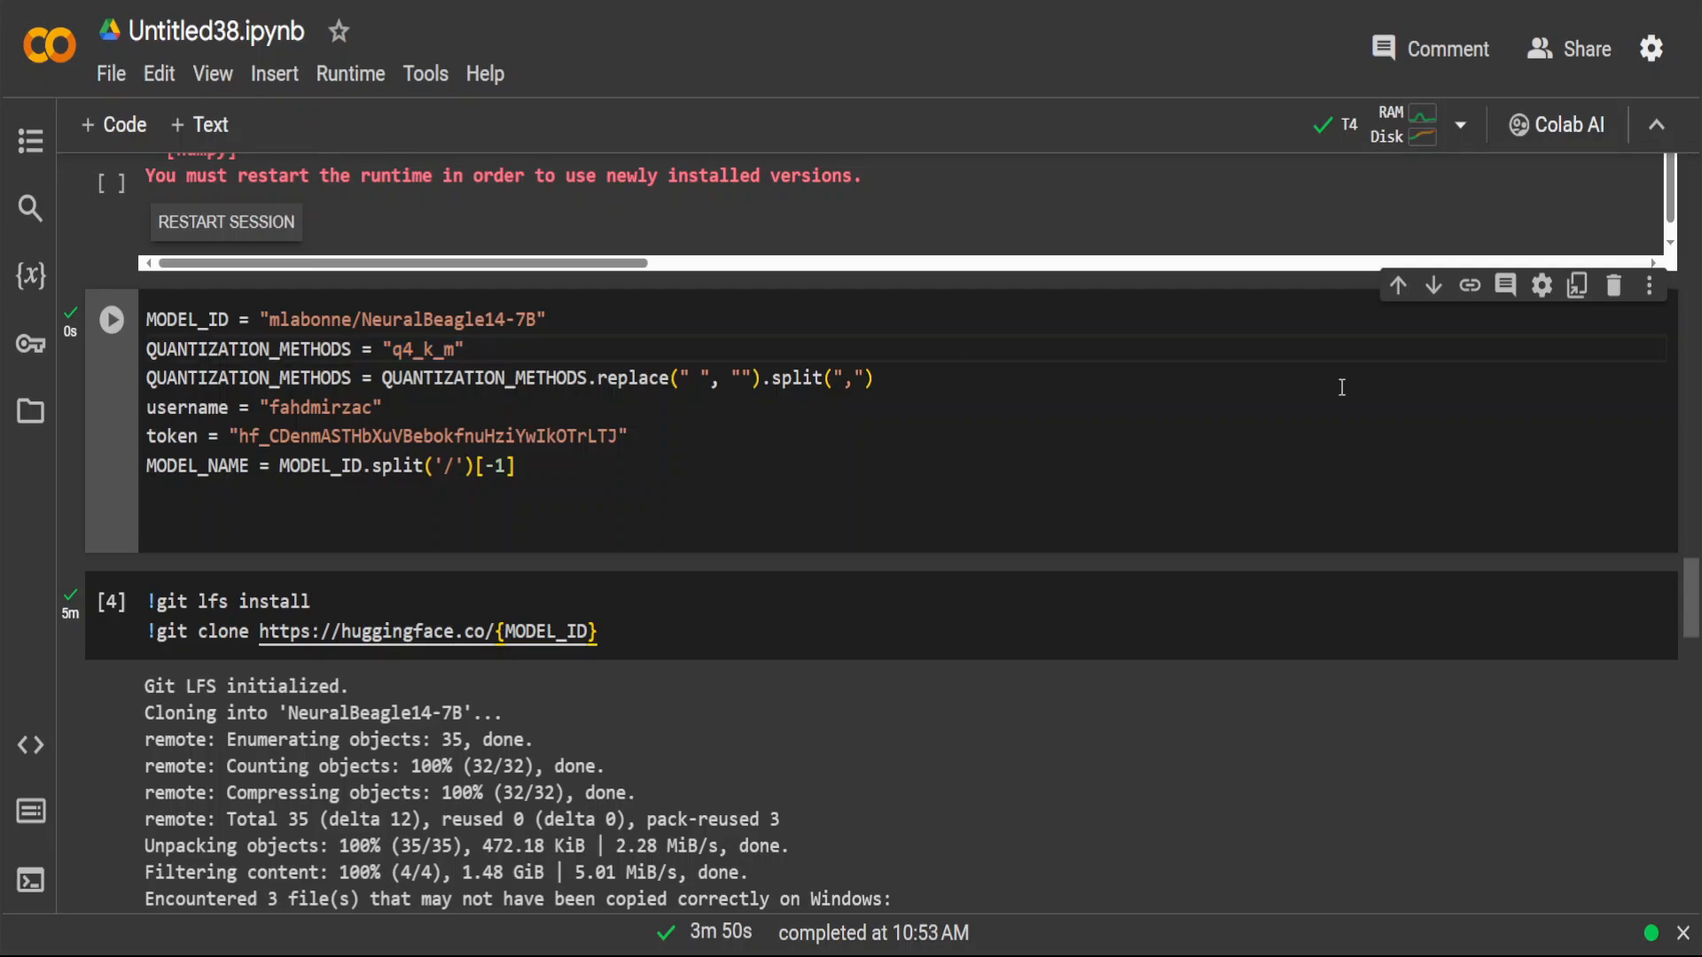
Run the QUANTIZATION_METHODS loop calling llama.cpp/quantize to produce the Q4_K_M GGUF
scroll("down", 3)
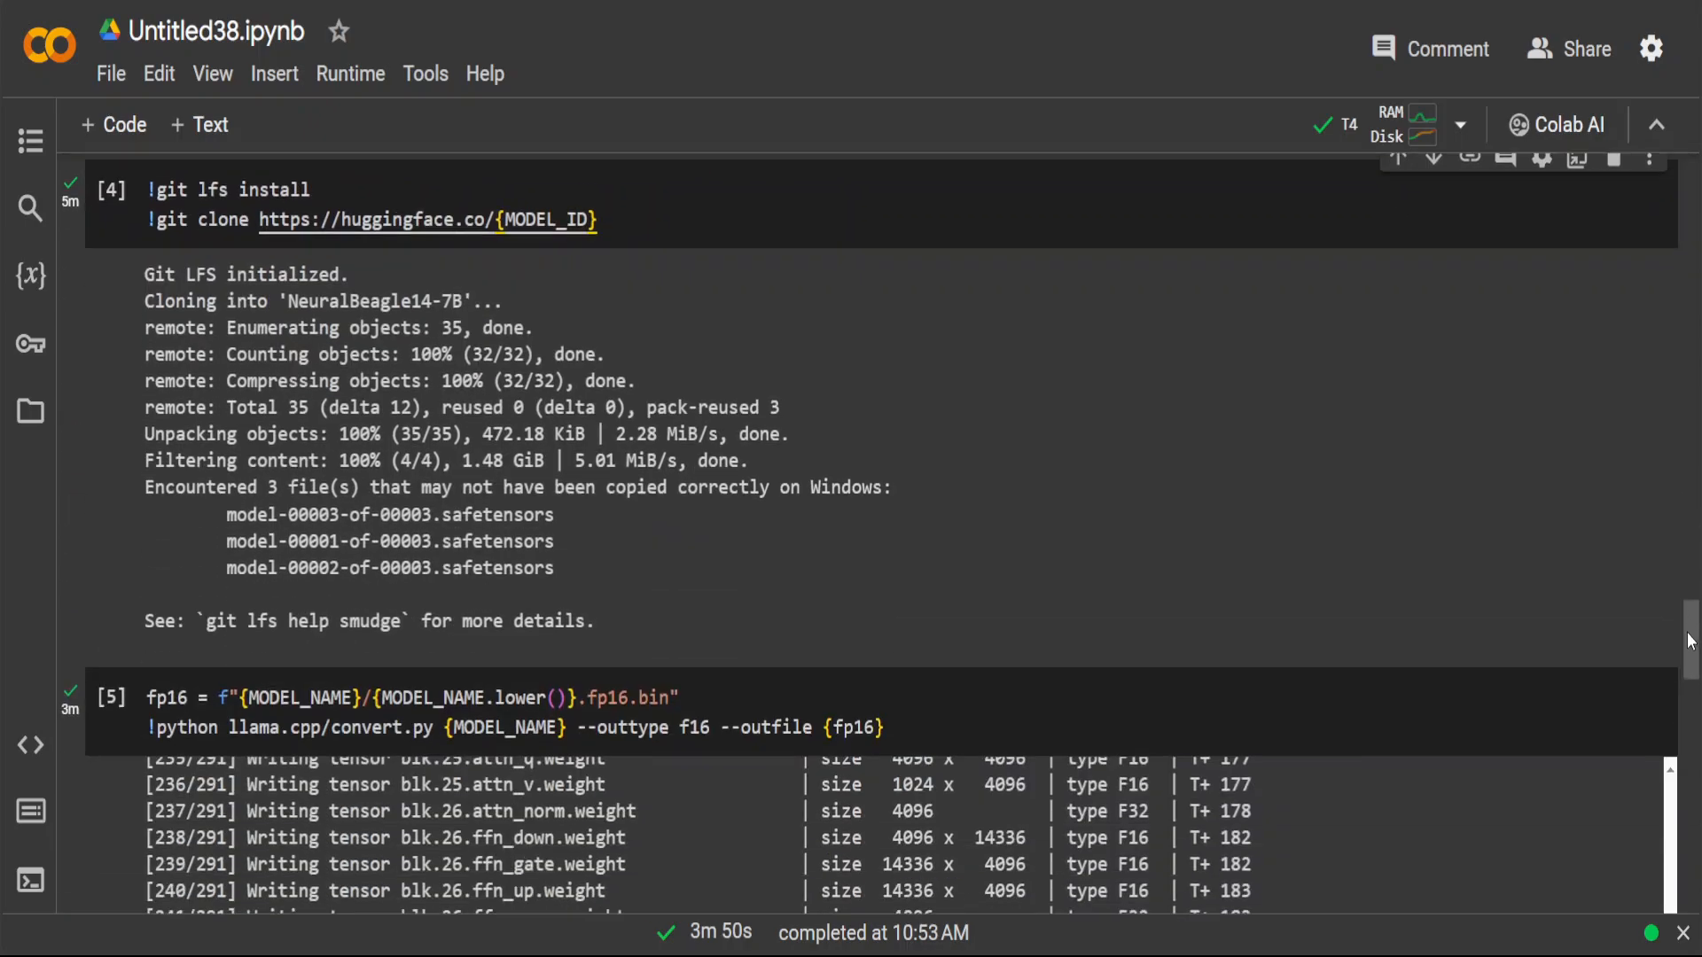
scroll("down", 3)
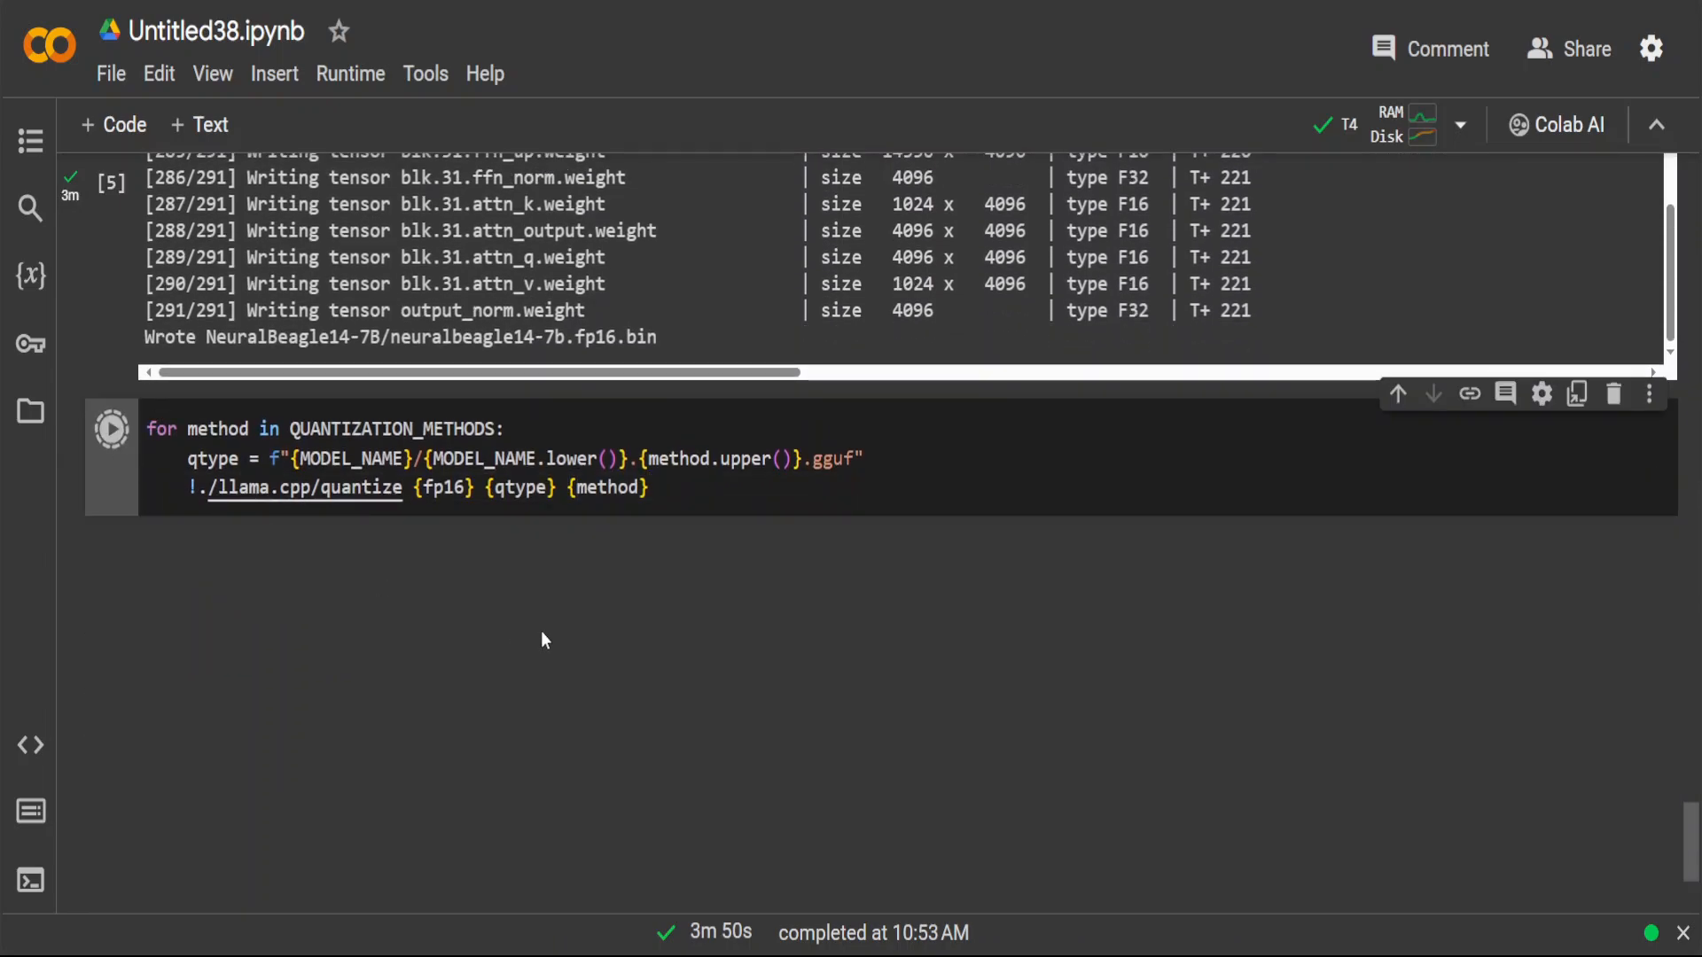
left_click(110, 429)
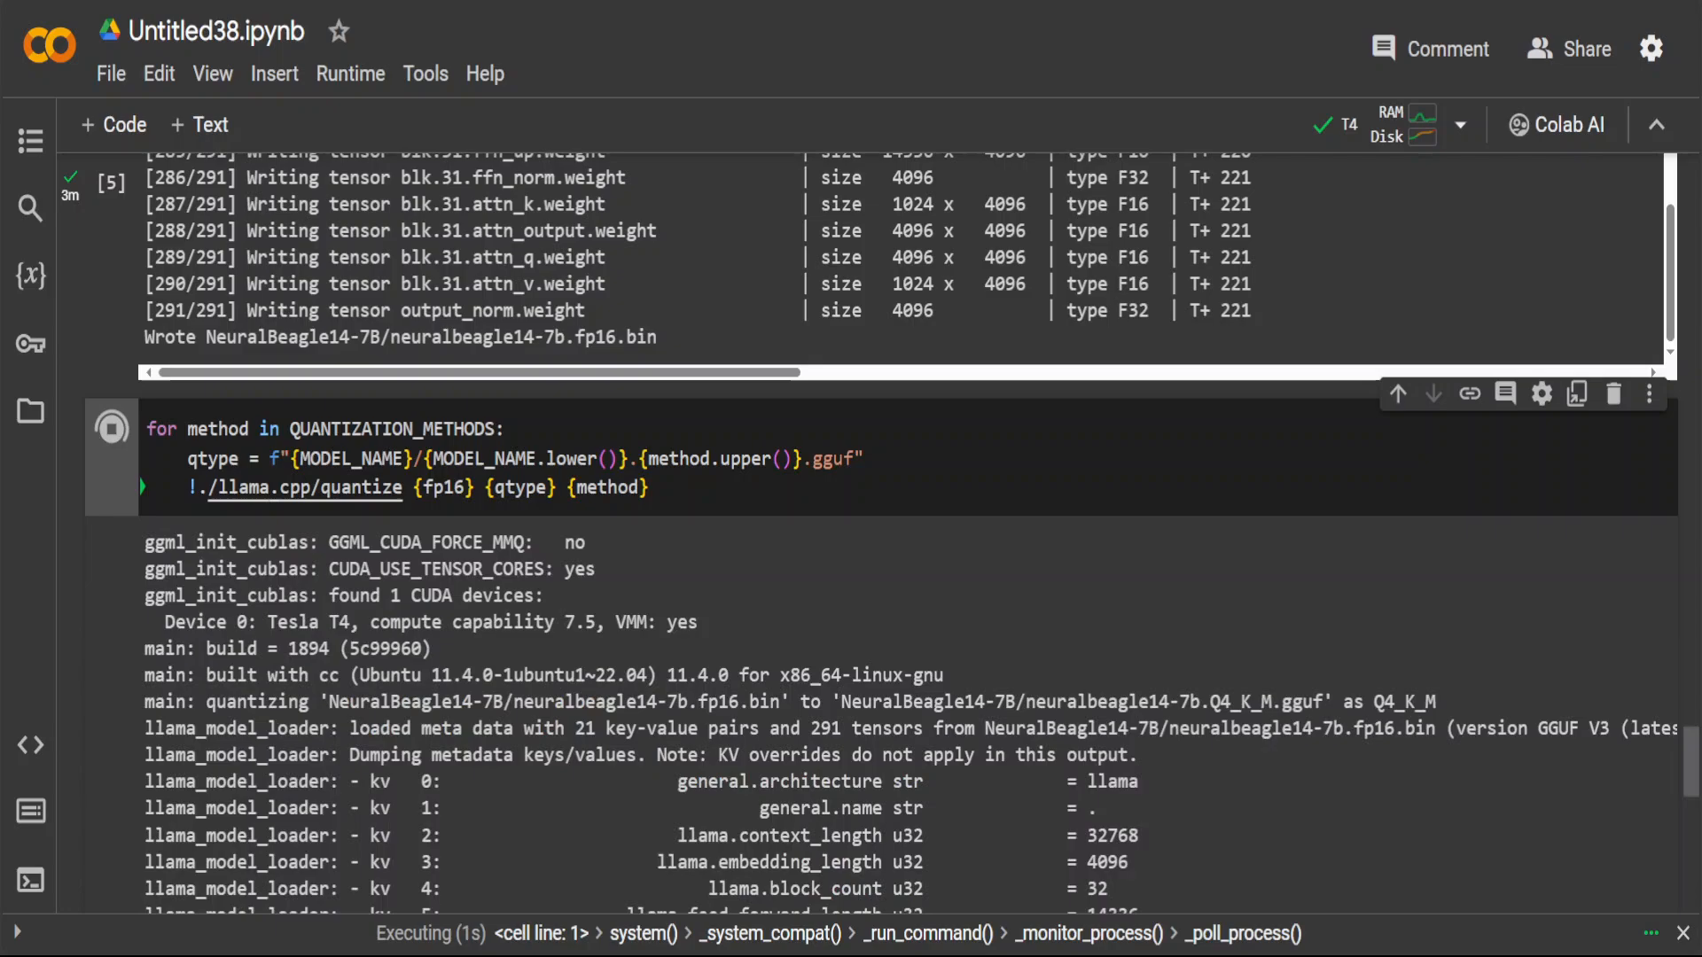
scroll("down", 3)
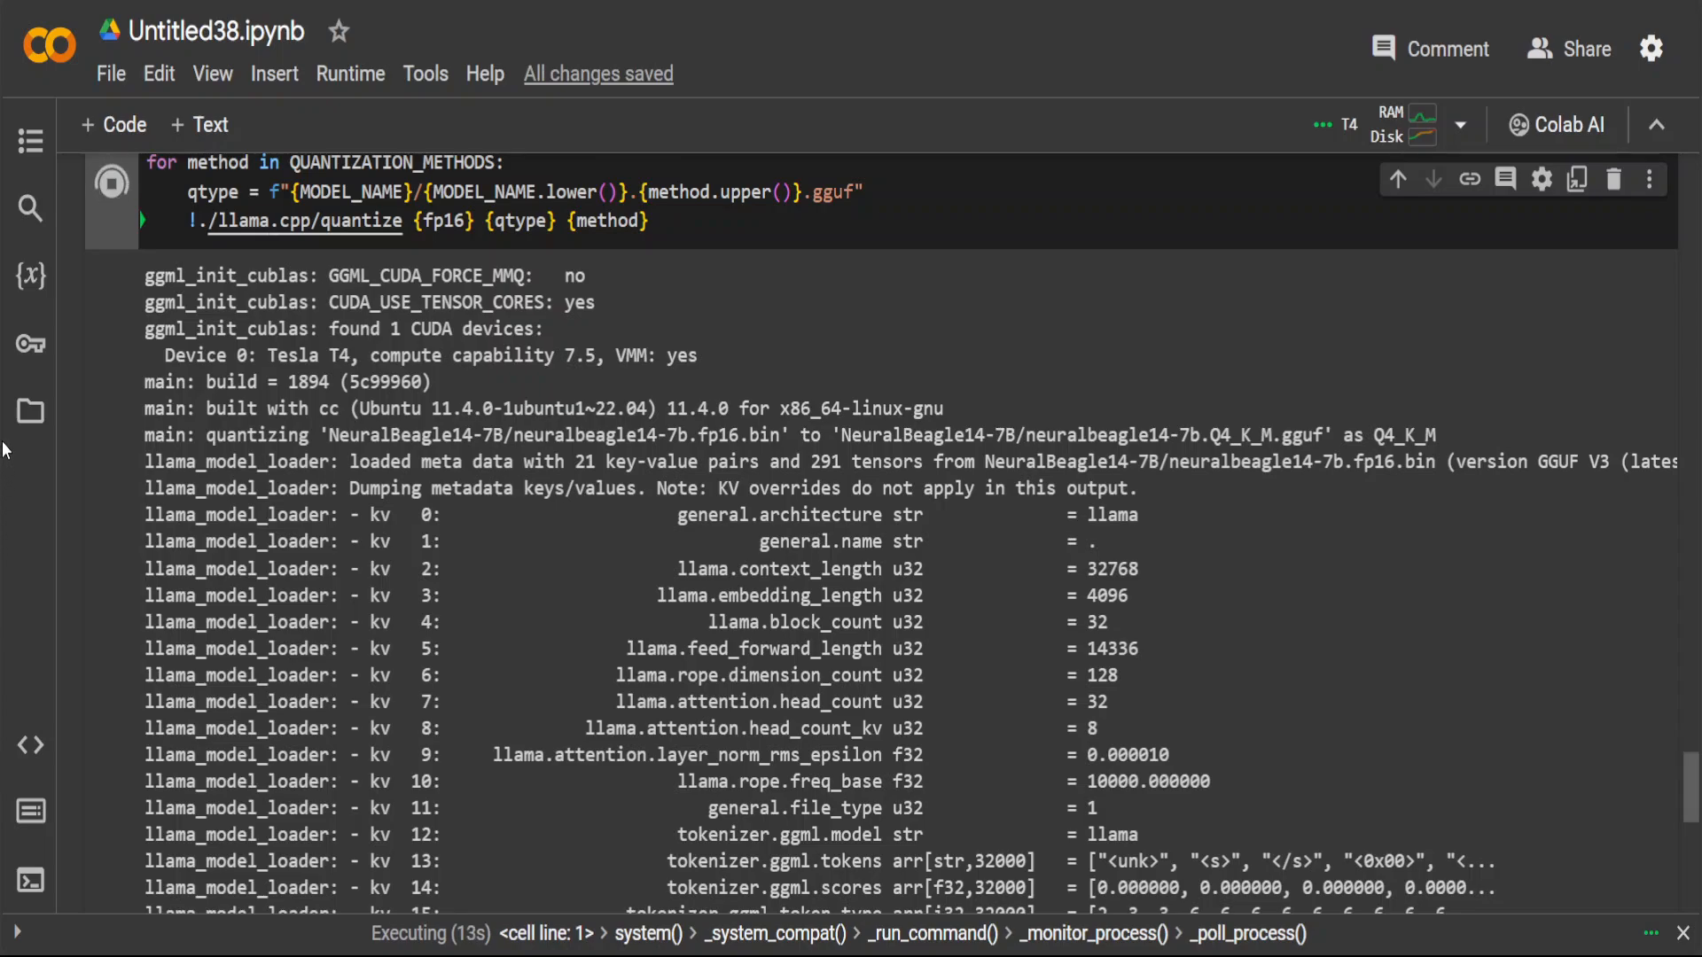
mouse_move(5, 419)
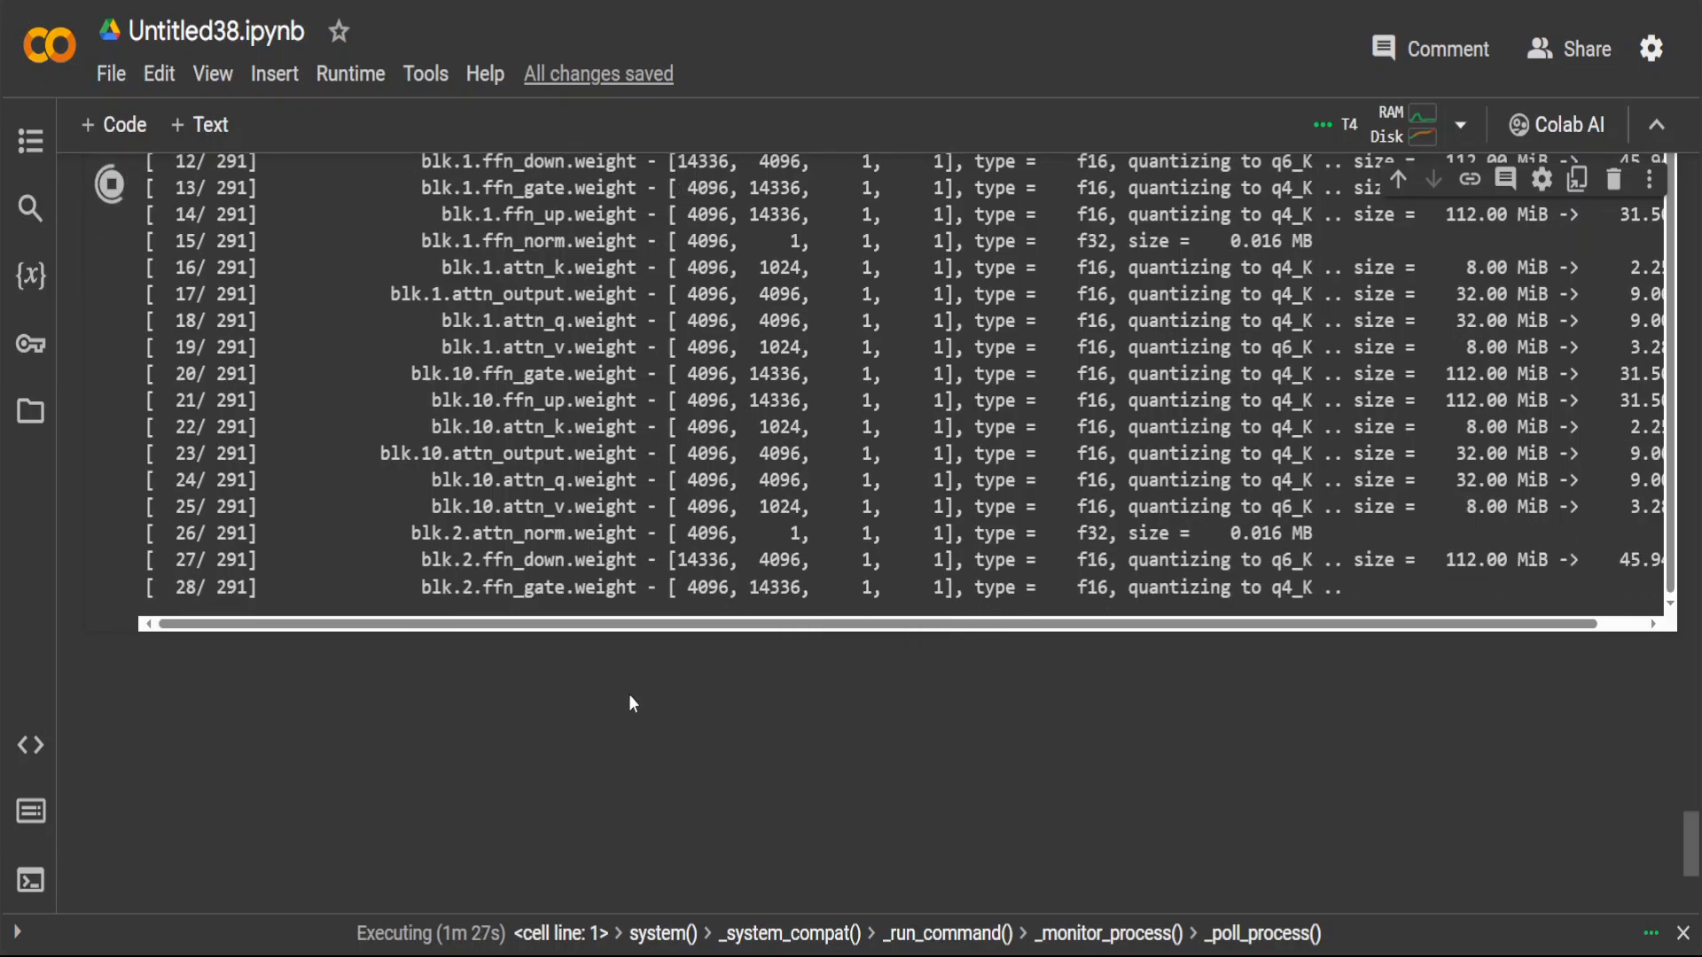
mouse_move(656, 750)
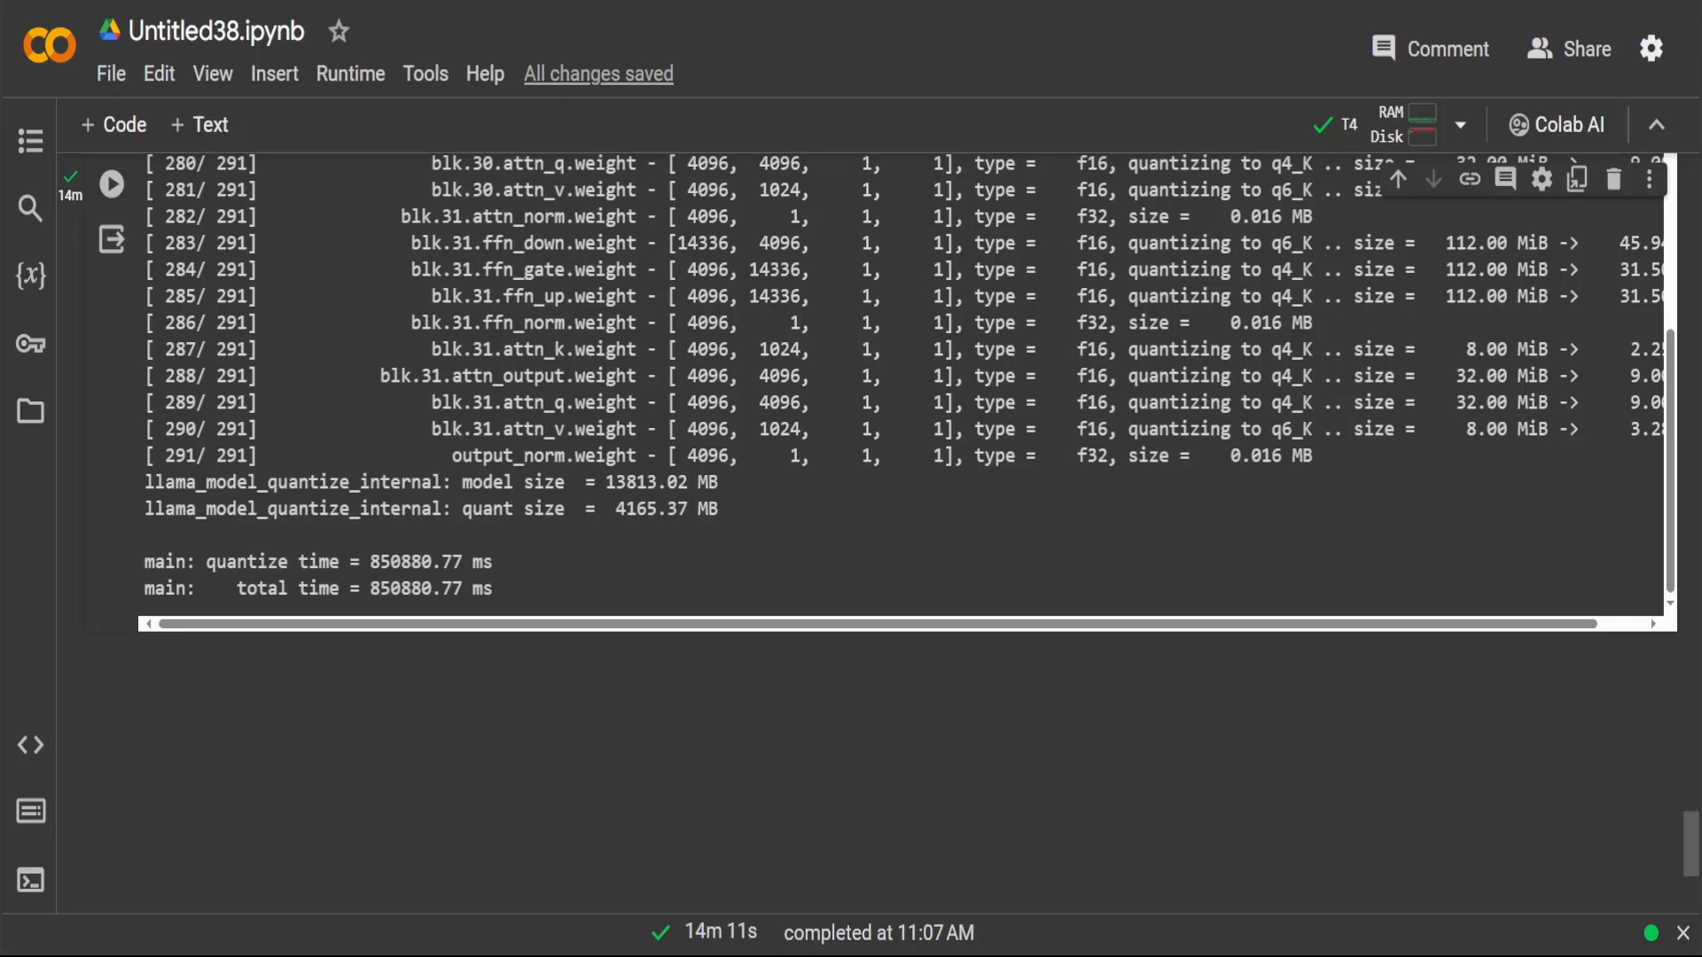
Install huggingface_hub, set up hf_token and HfApi, and create the NeuralBeagle14-7B-GGUF repo
left_click(112, 124)
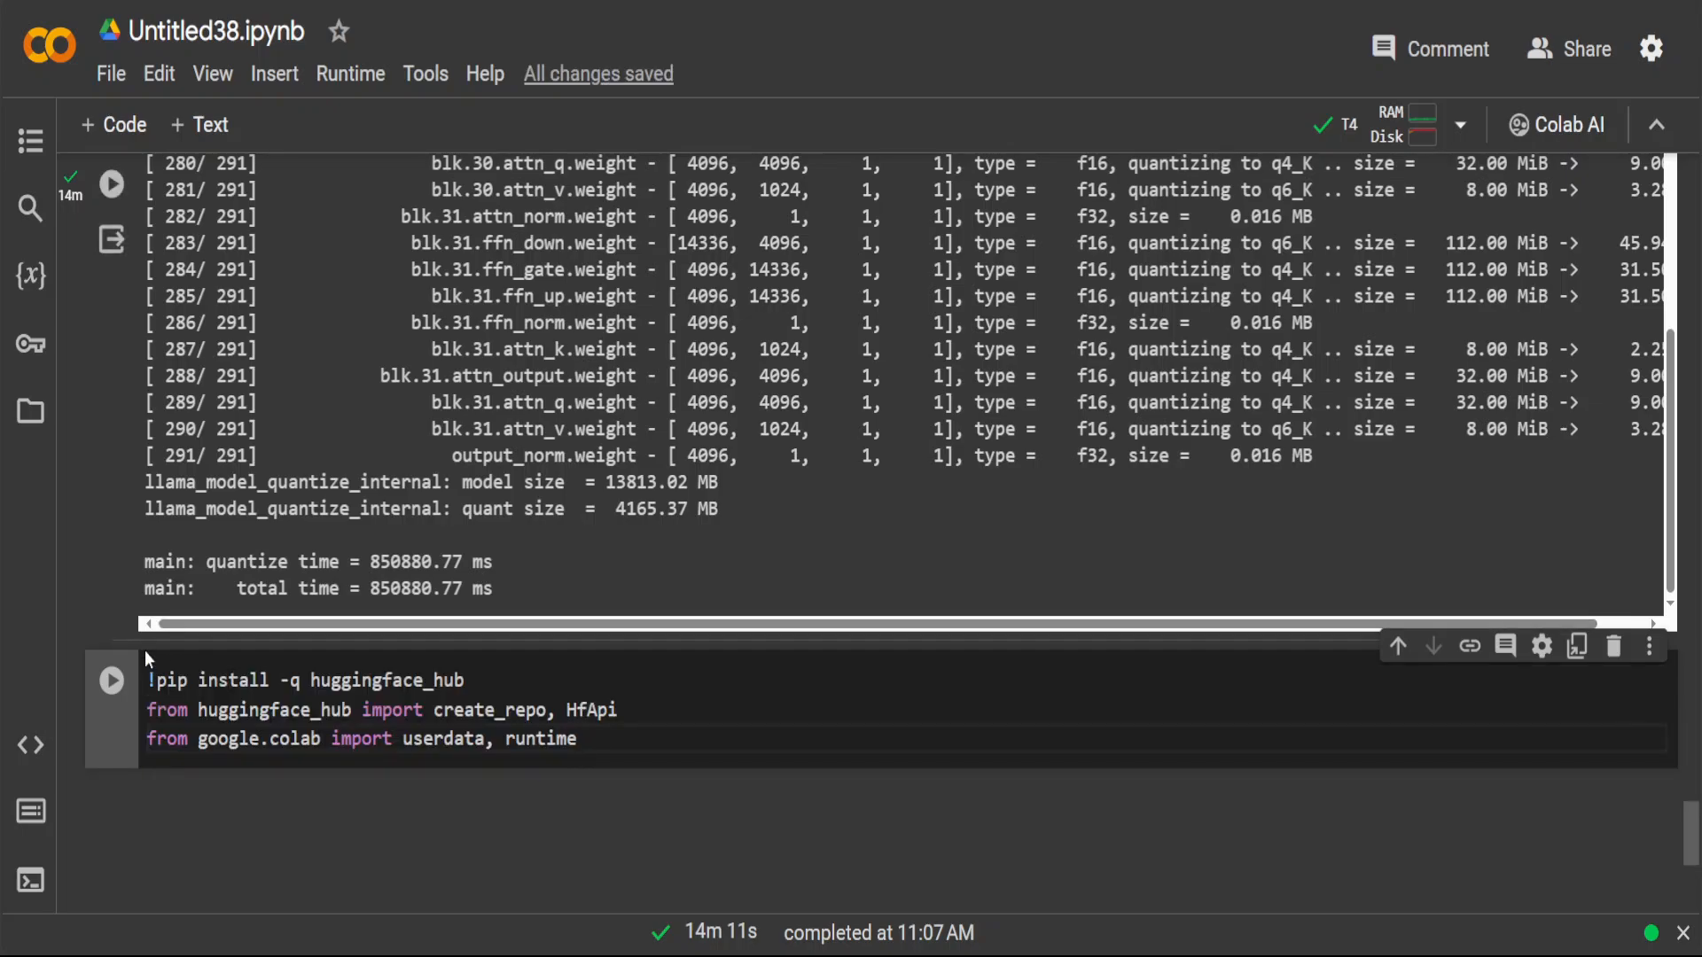
left_click(109, 680)
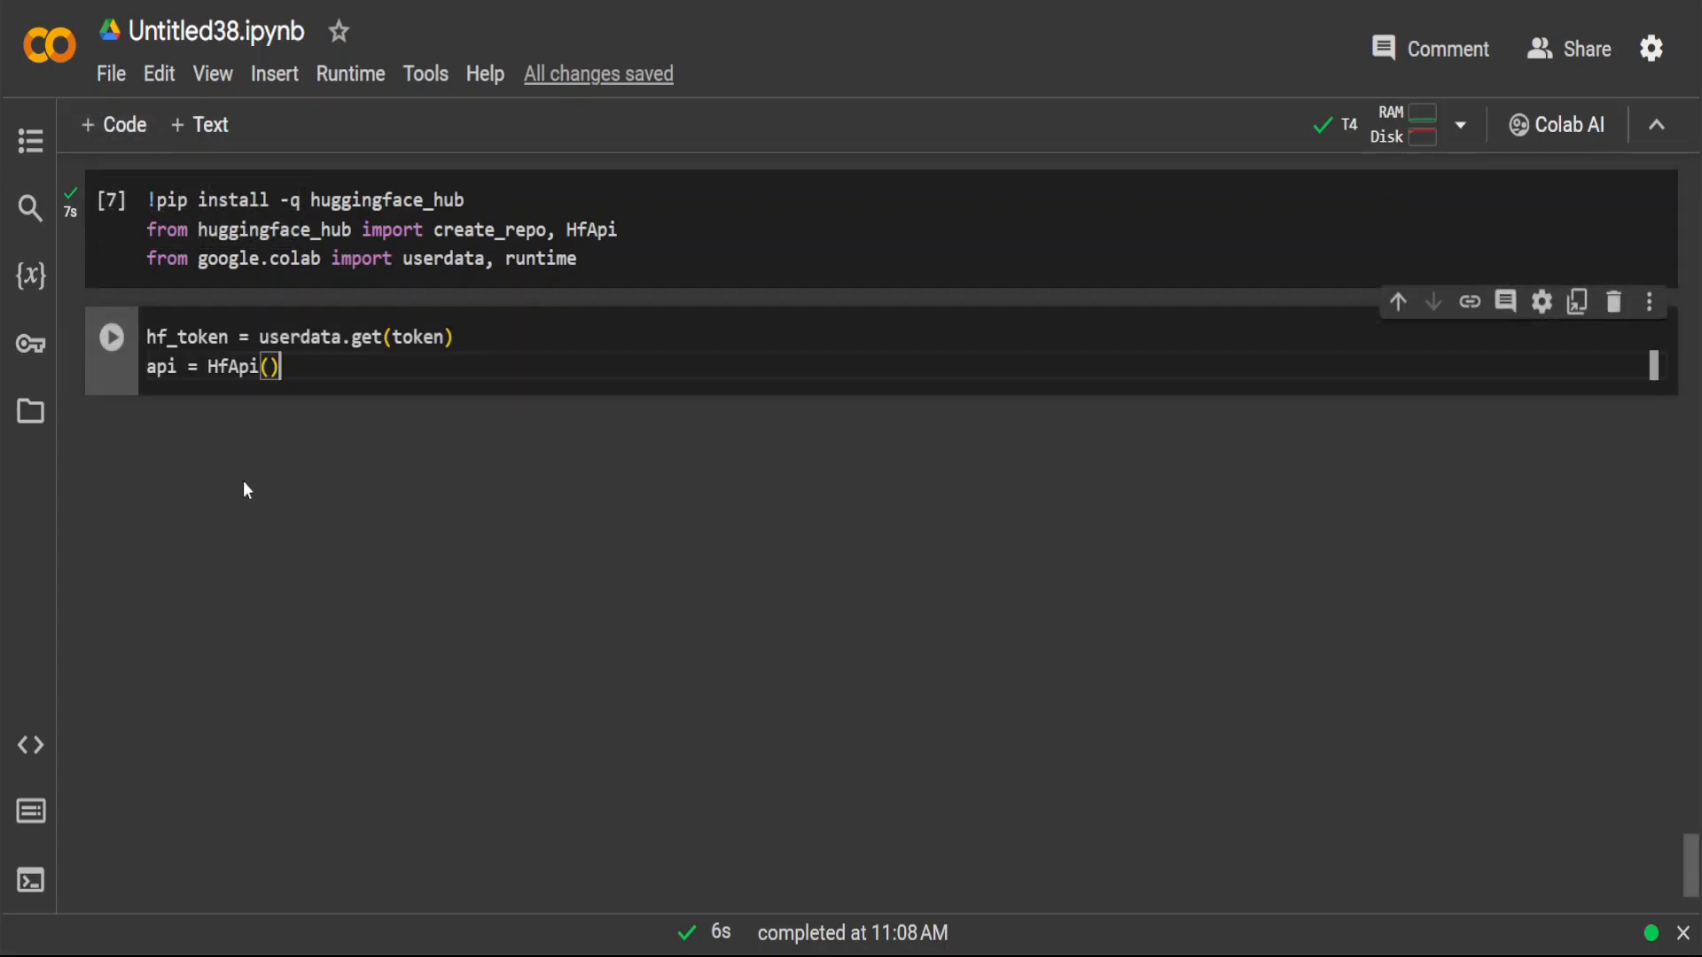
left_click(109, 337)
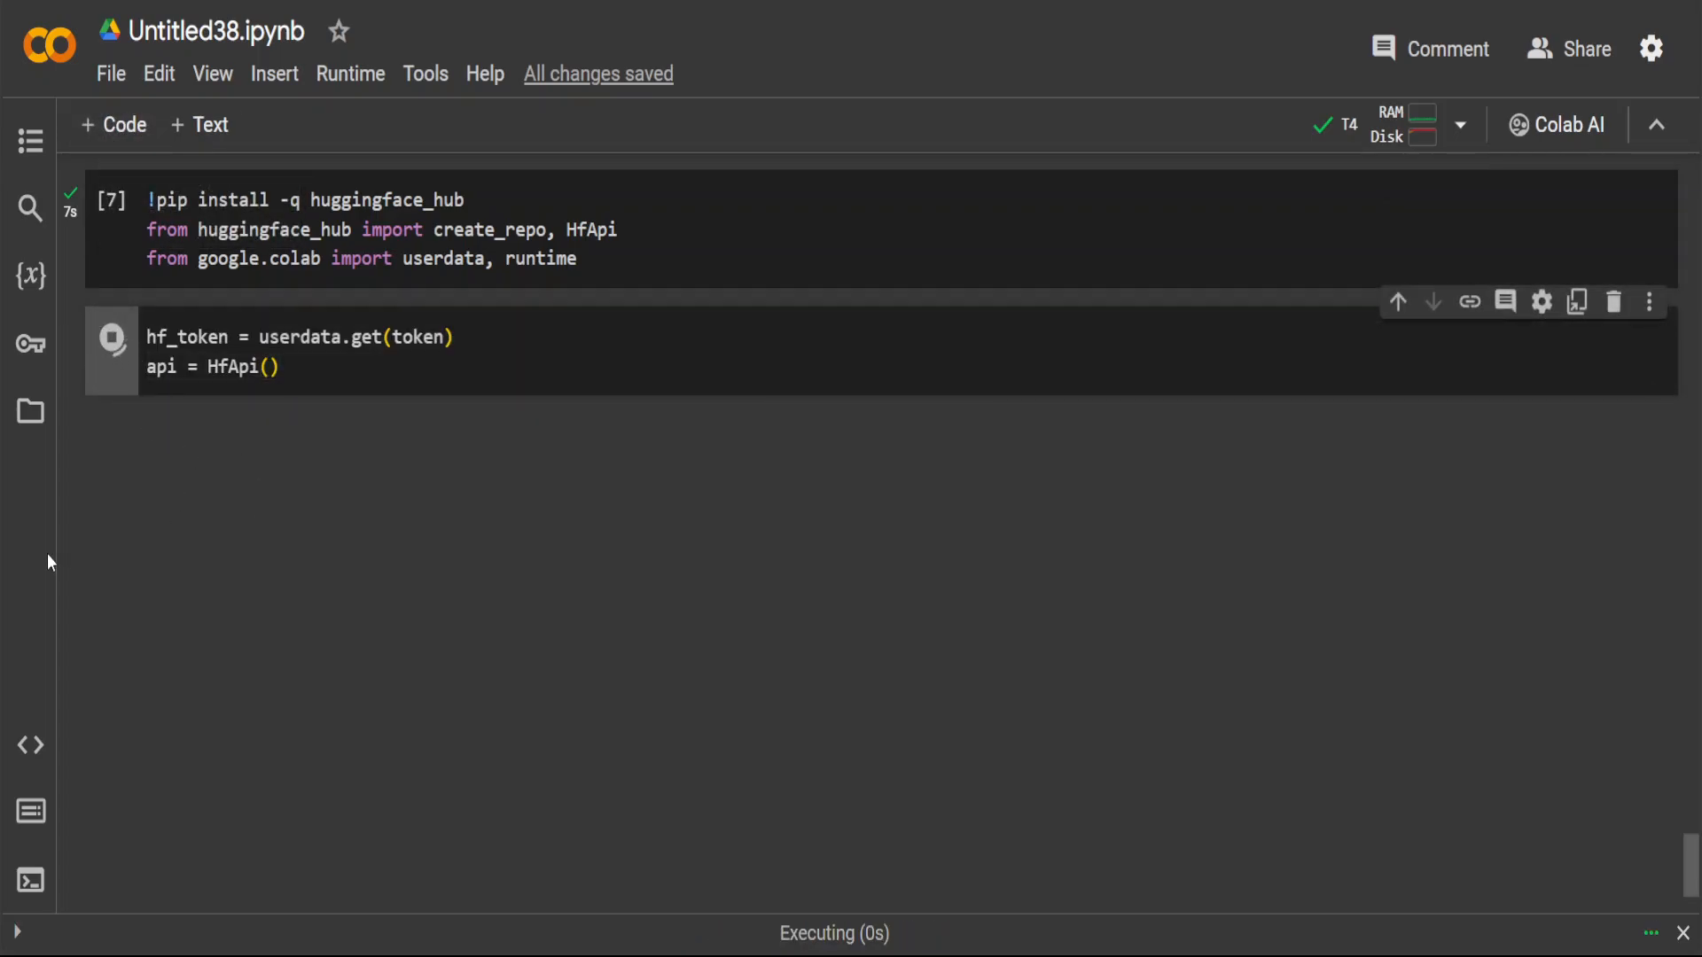
left_click(112, 337)
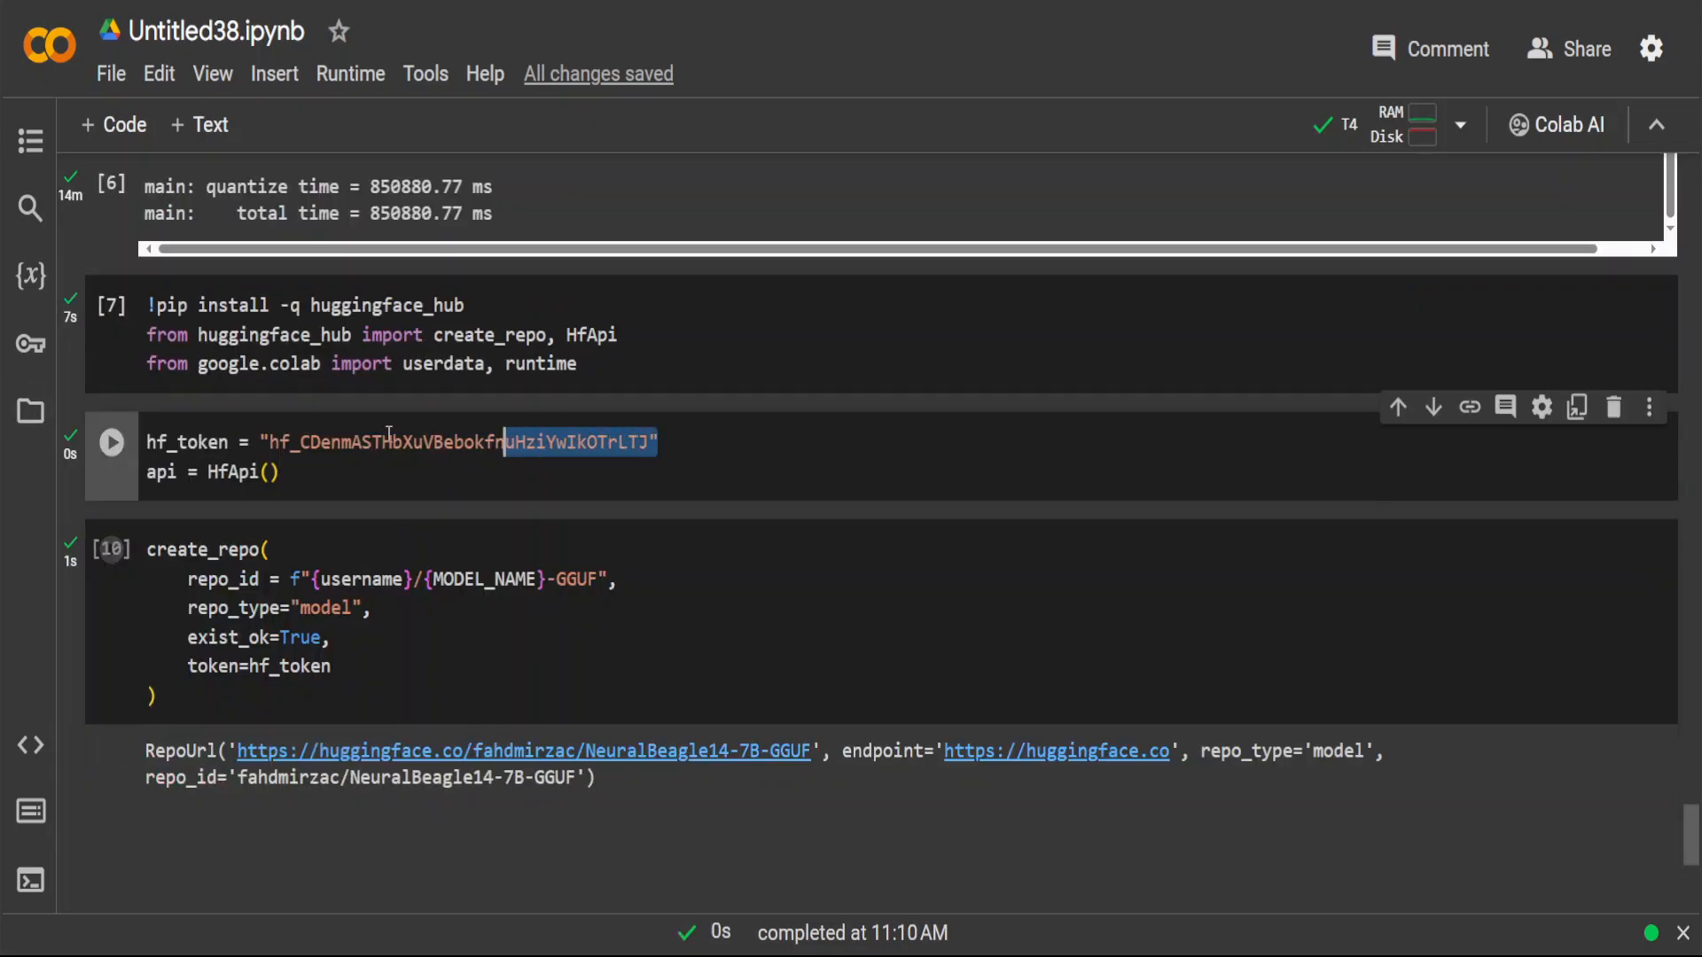
Show the workspace file list in the sidebar
left_click(283, 472)
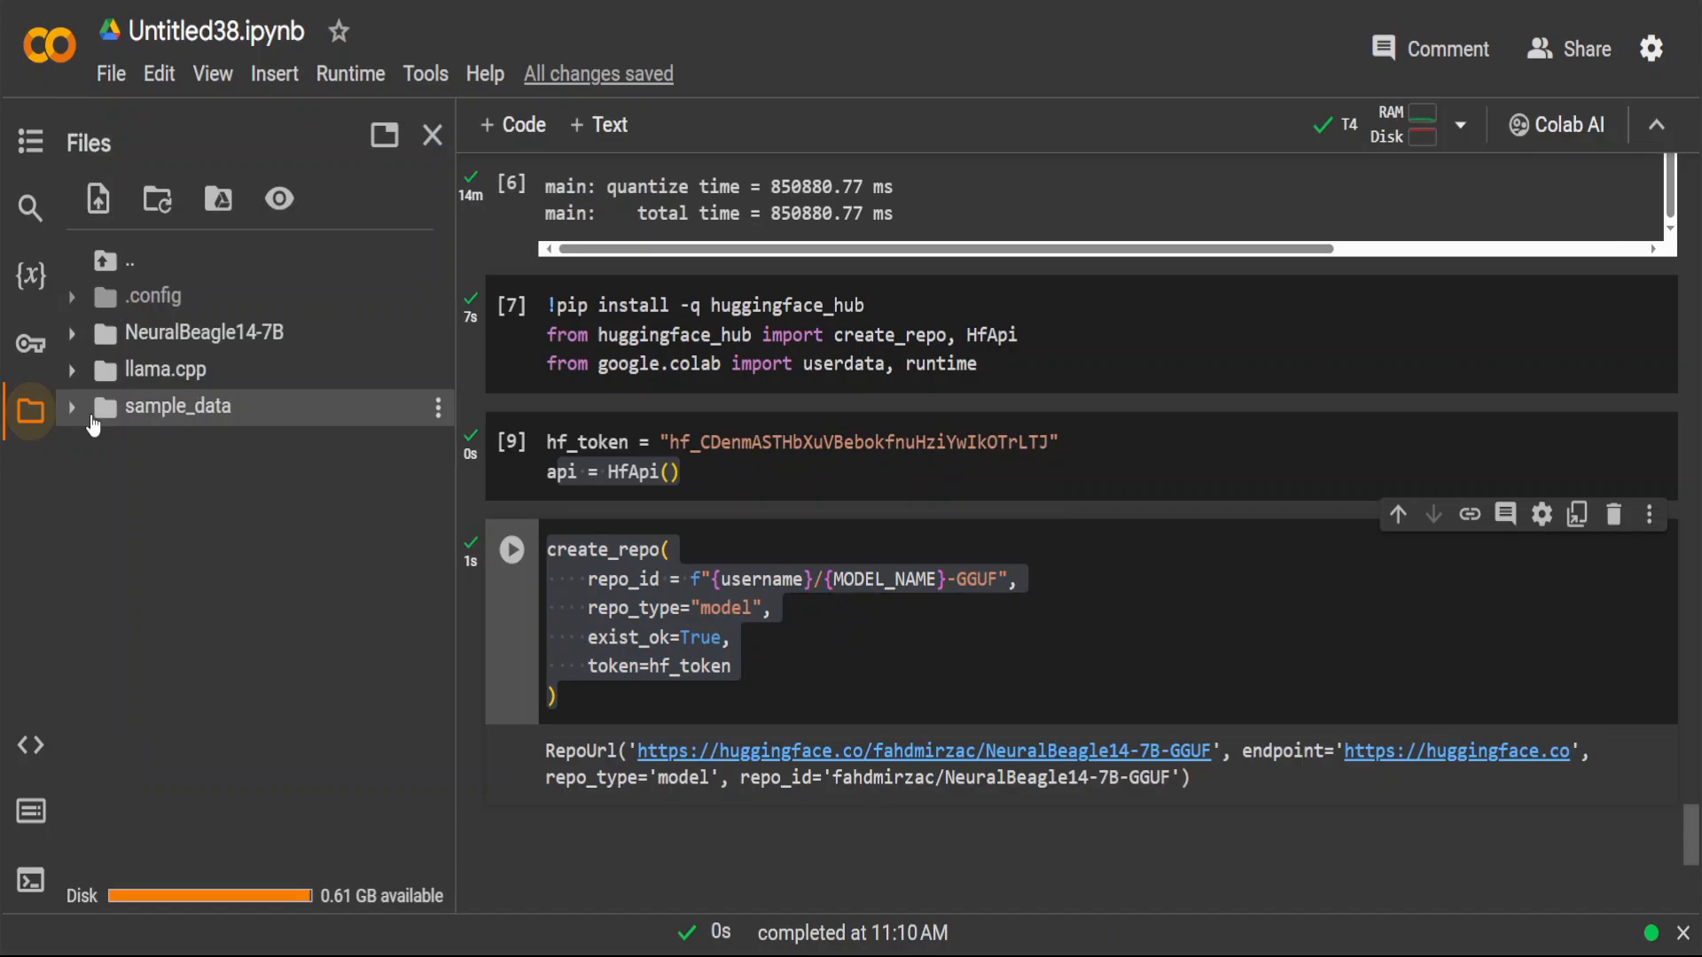
Confirm the NeuralBeagle14-7B folder holds the Q4_K_M gguf and fp16 bin
left_click(71, 332)
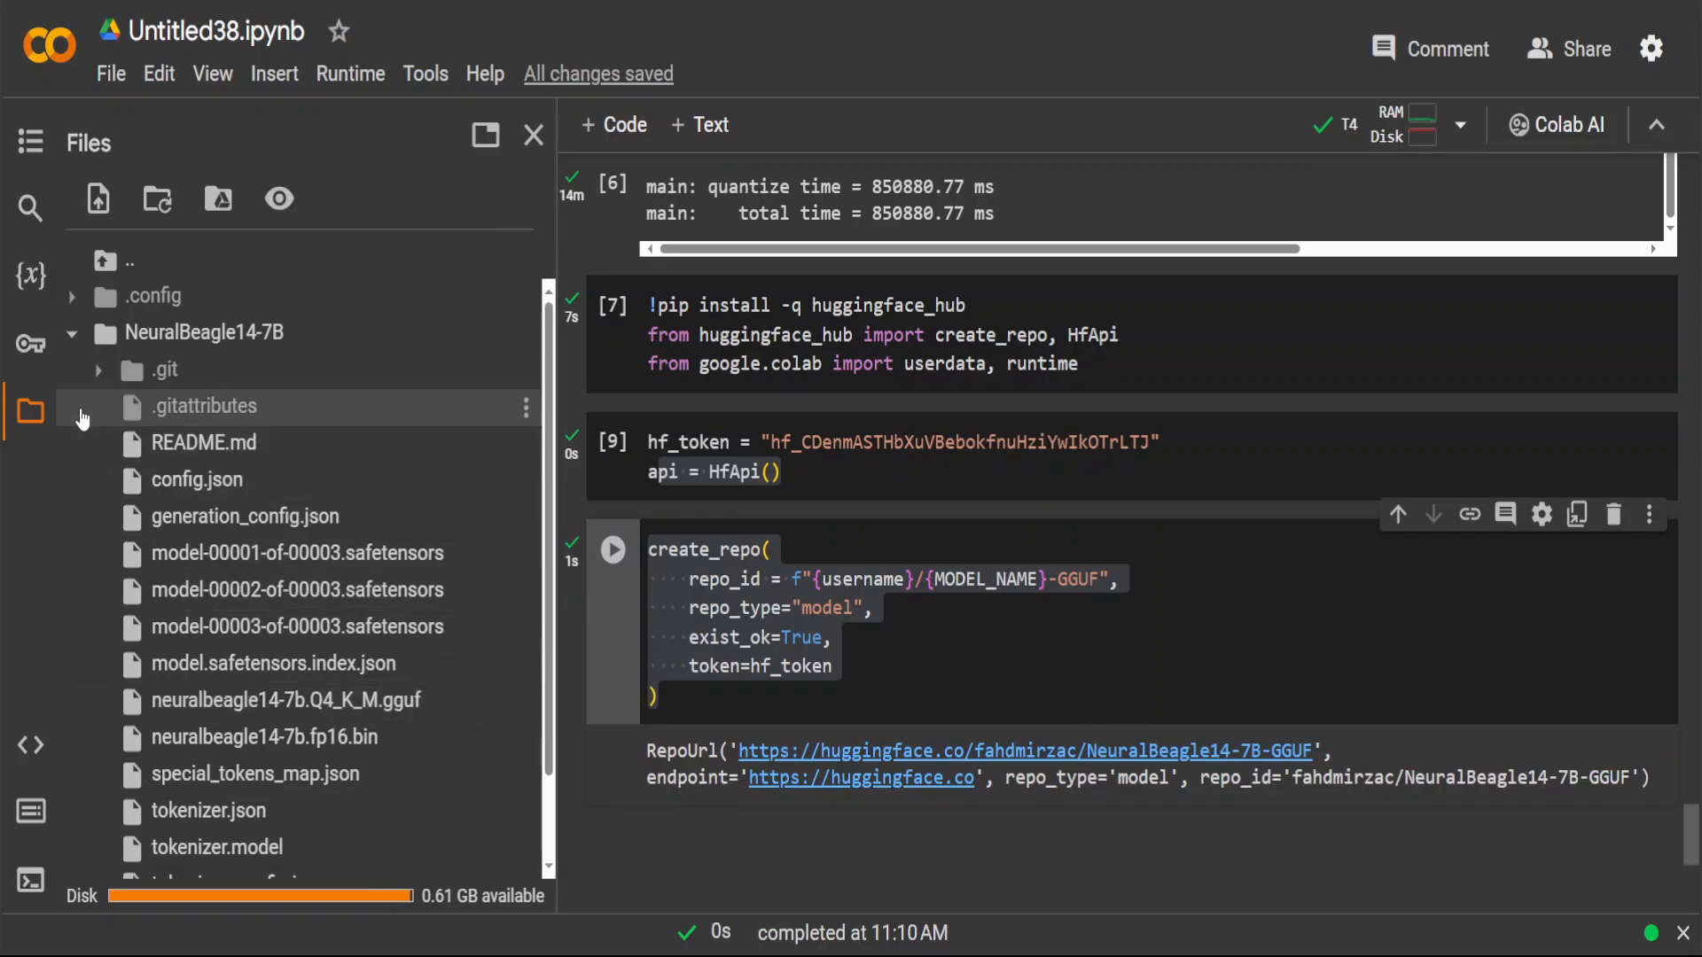
left_click(533, 135)
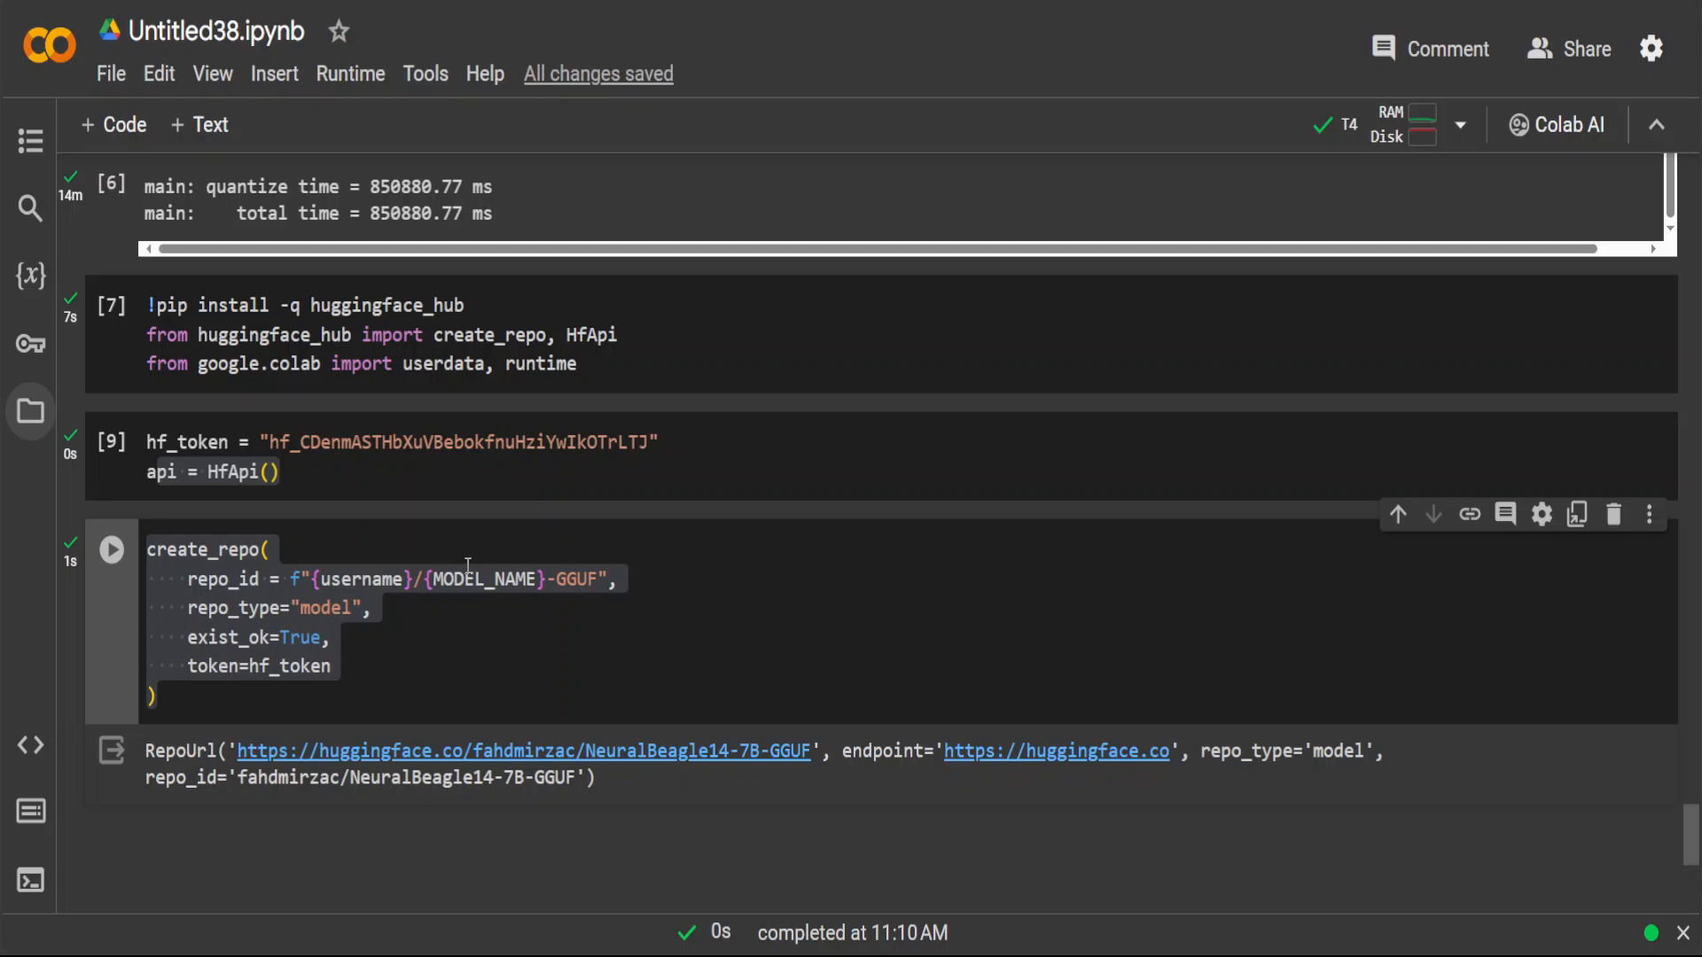
mouse_move(1659, 791)
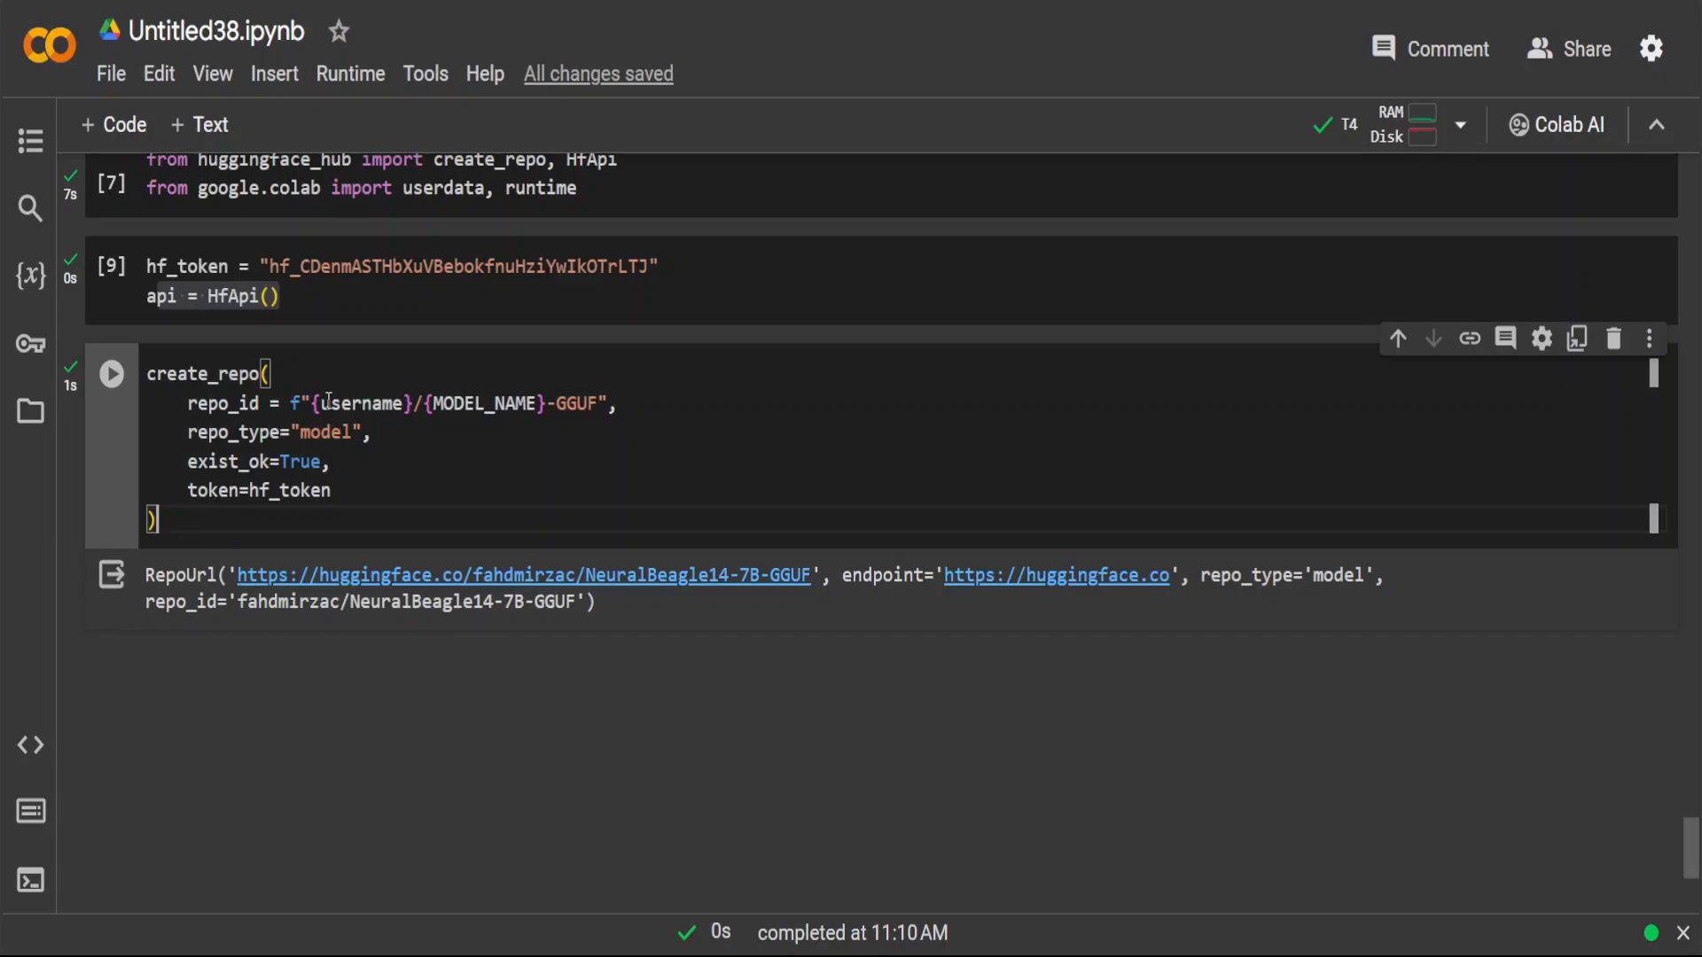
Write an api.upload_folder cell with allow_patterns for gguf and md files, reusing the repo id
left_click_drag(326, 402, 582, 403)
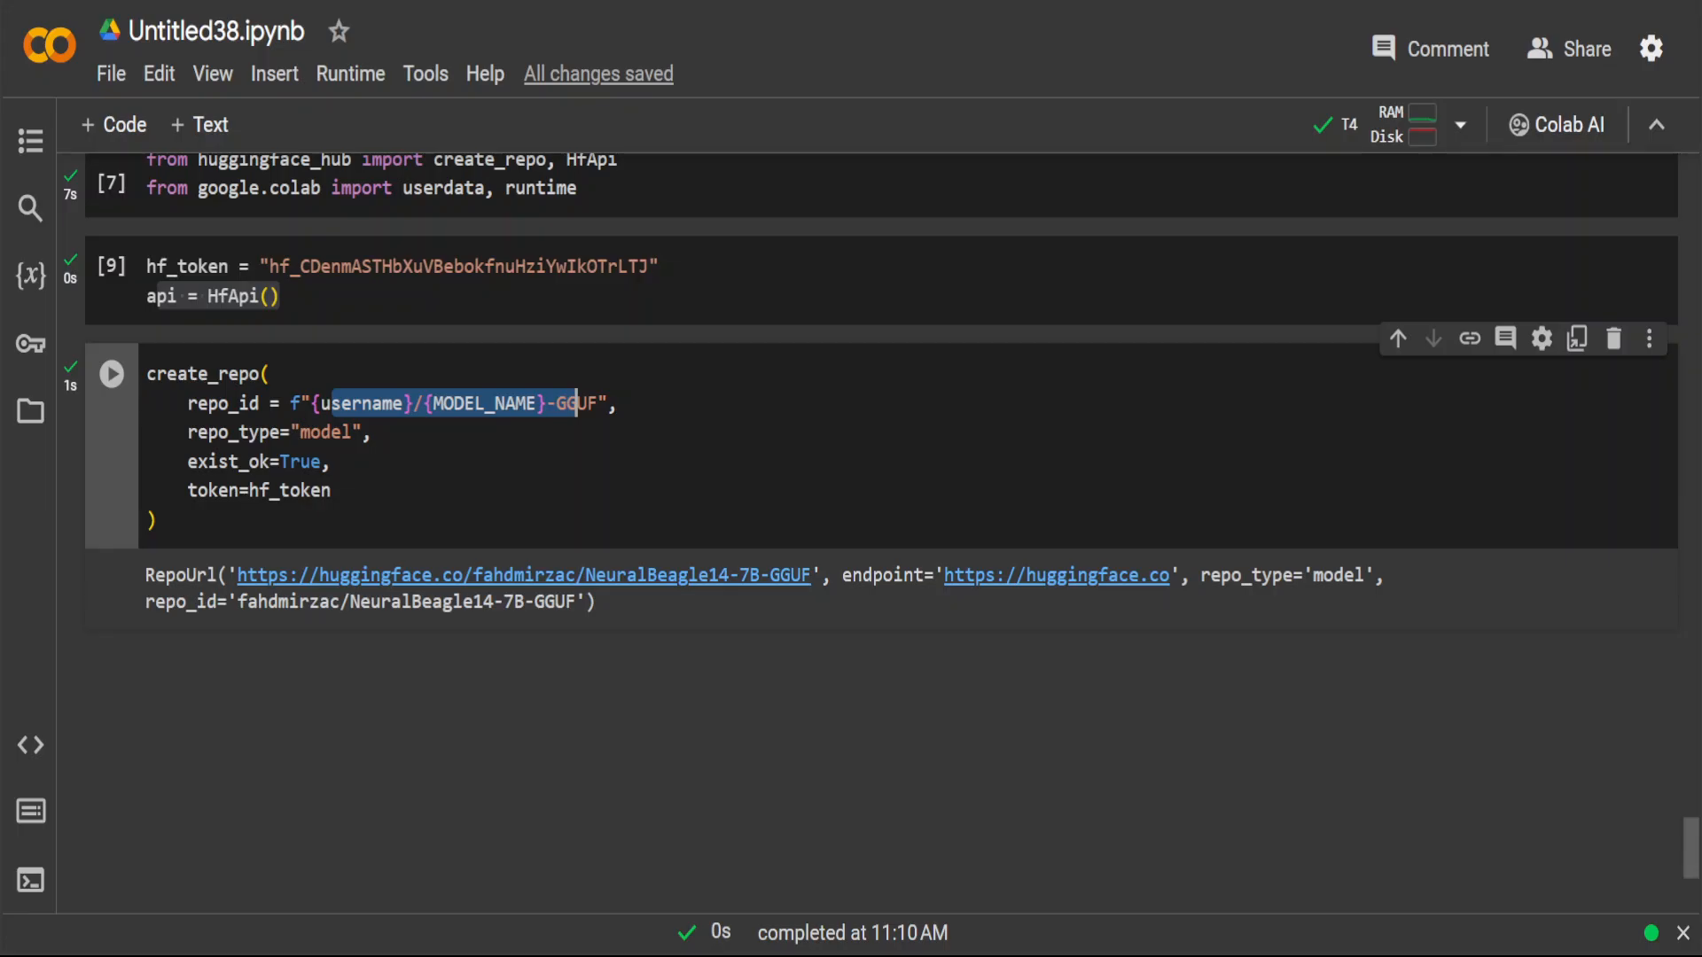
left_click(112, 374)
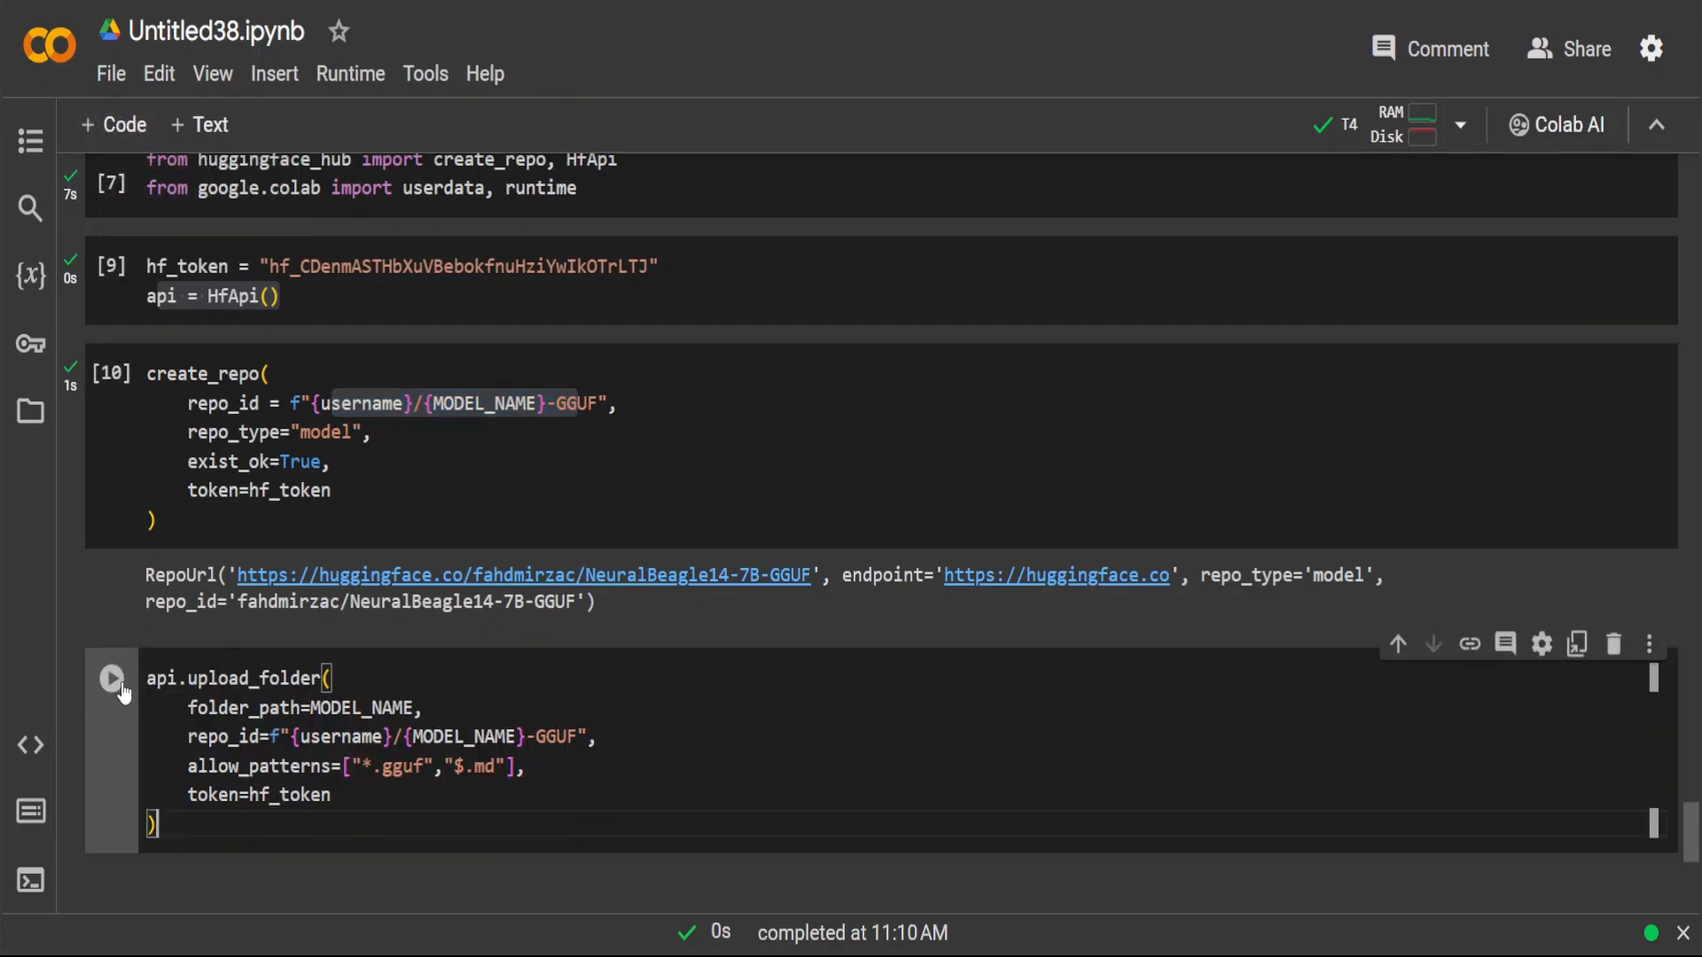
Run the upload_folder cell to push the gguf and md files to the repo
left_click(110, 677)
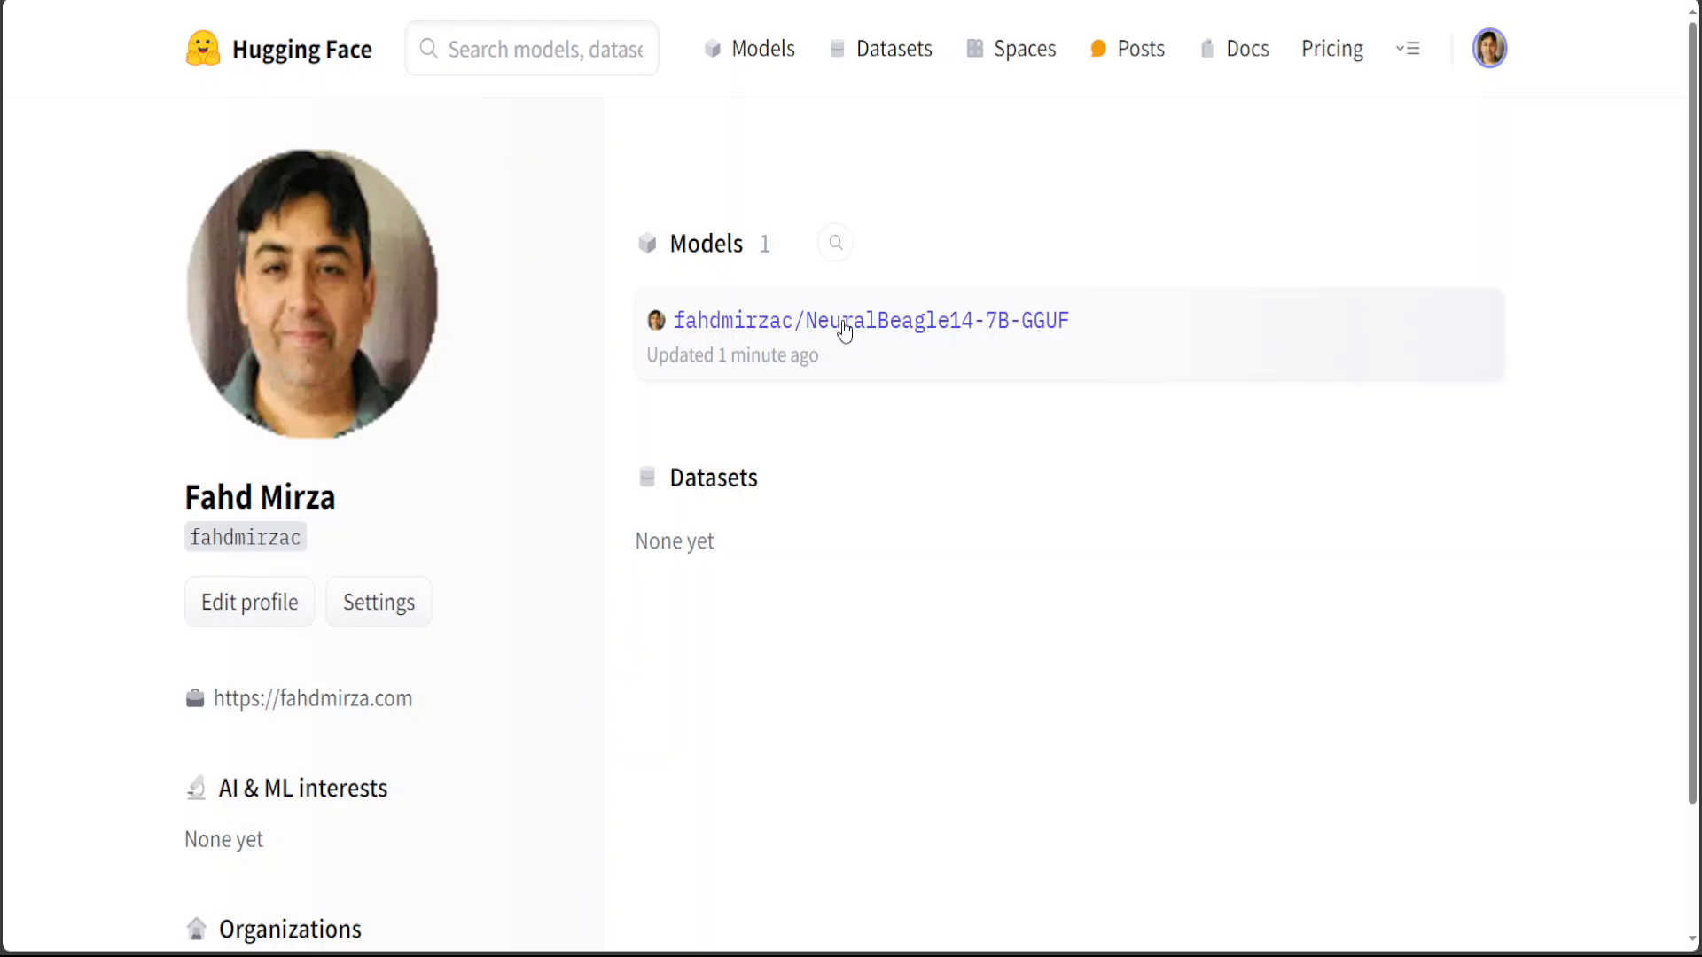
Show the NeuralBeagle14-7B-GGUF repo's Files tab with the 4.37 GB Q4_K_M gguf
left_click(868, 321)
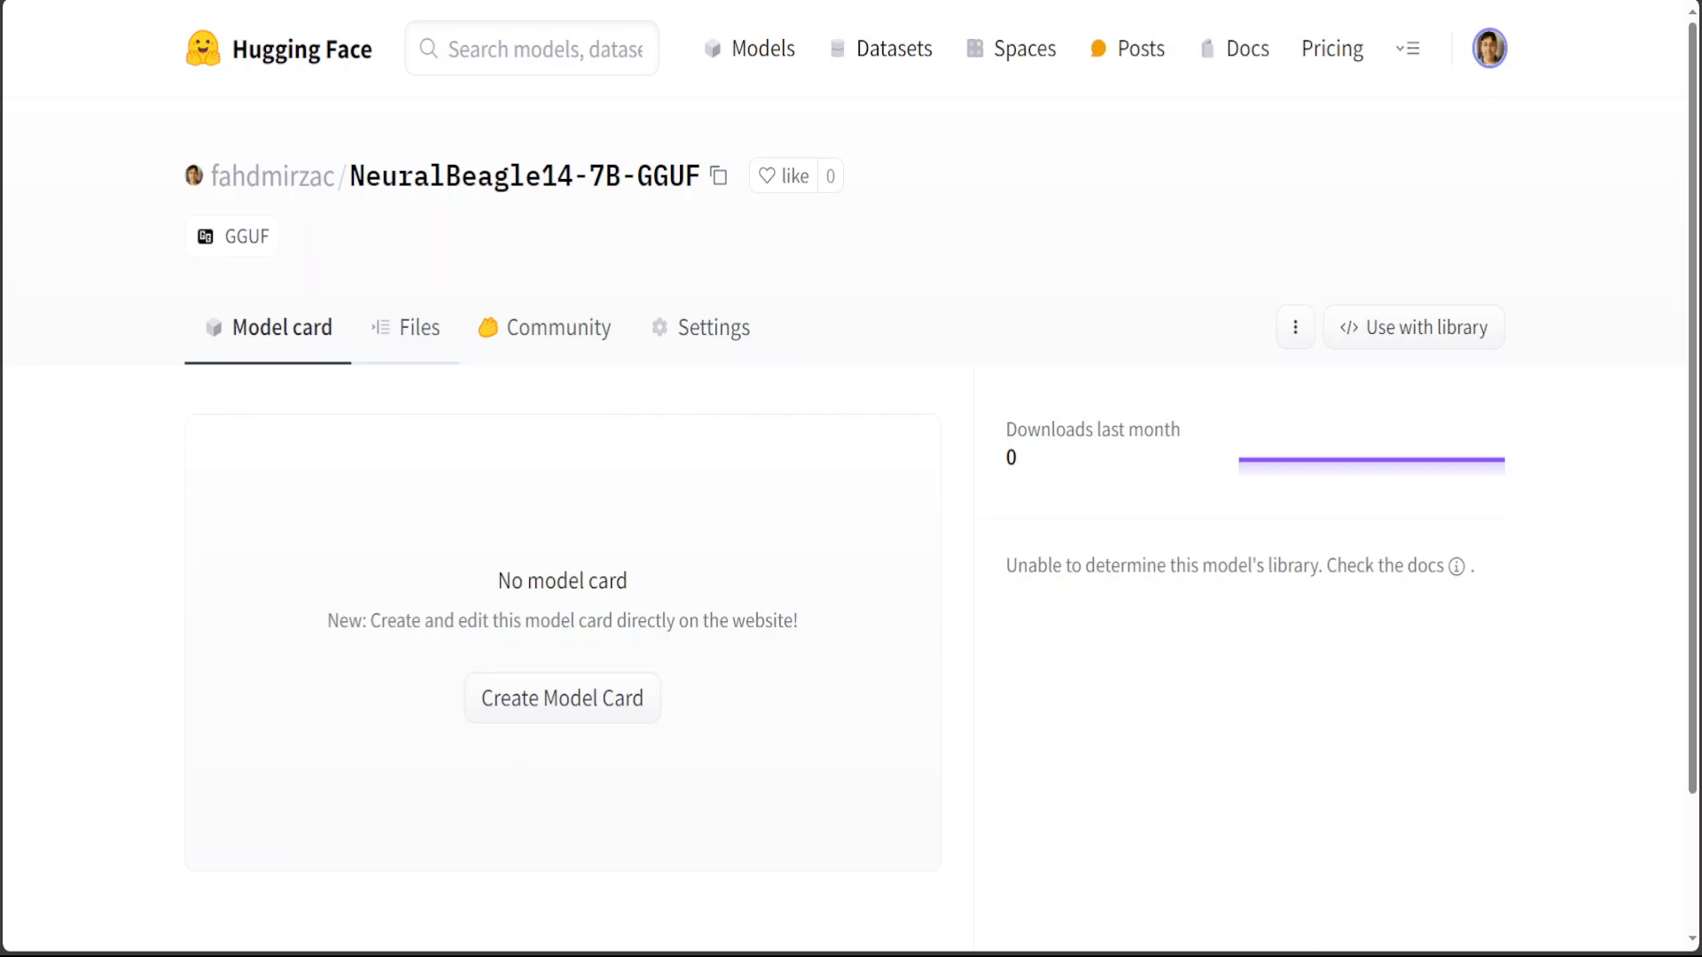
left_click(418, 327)
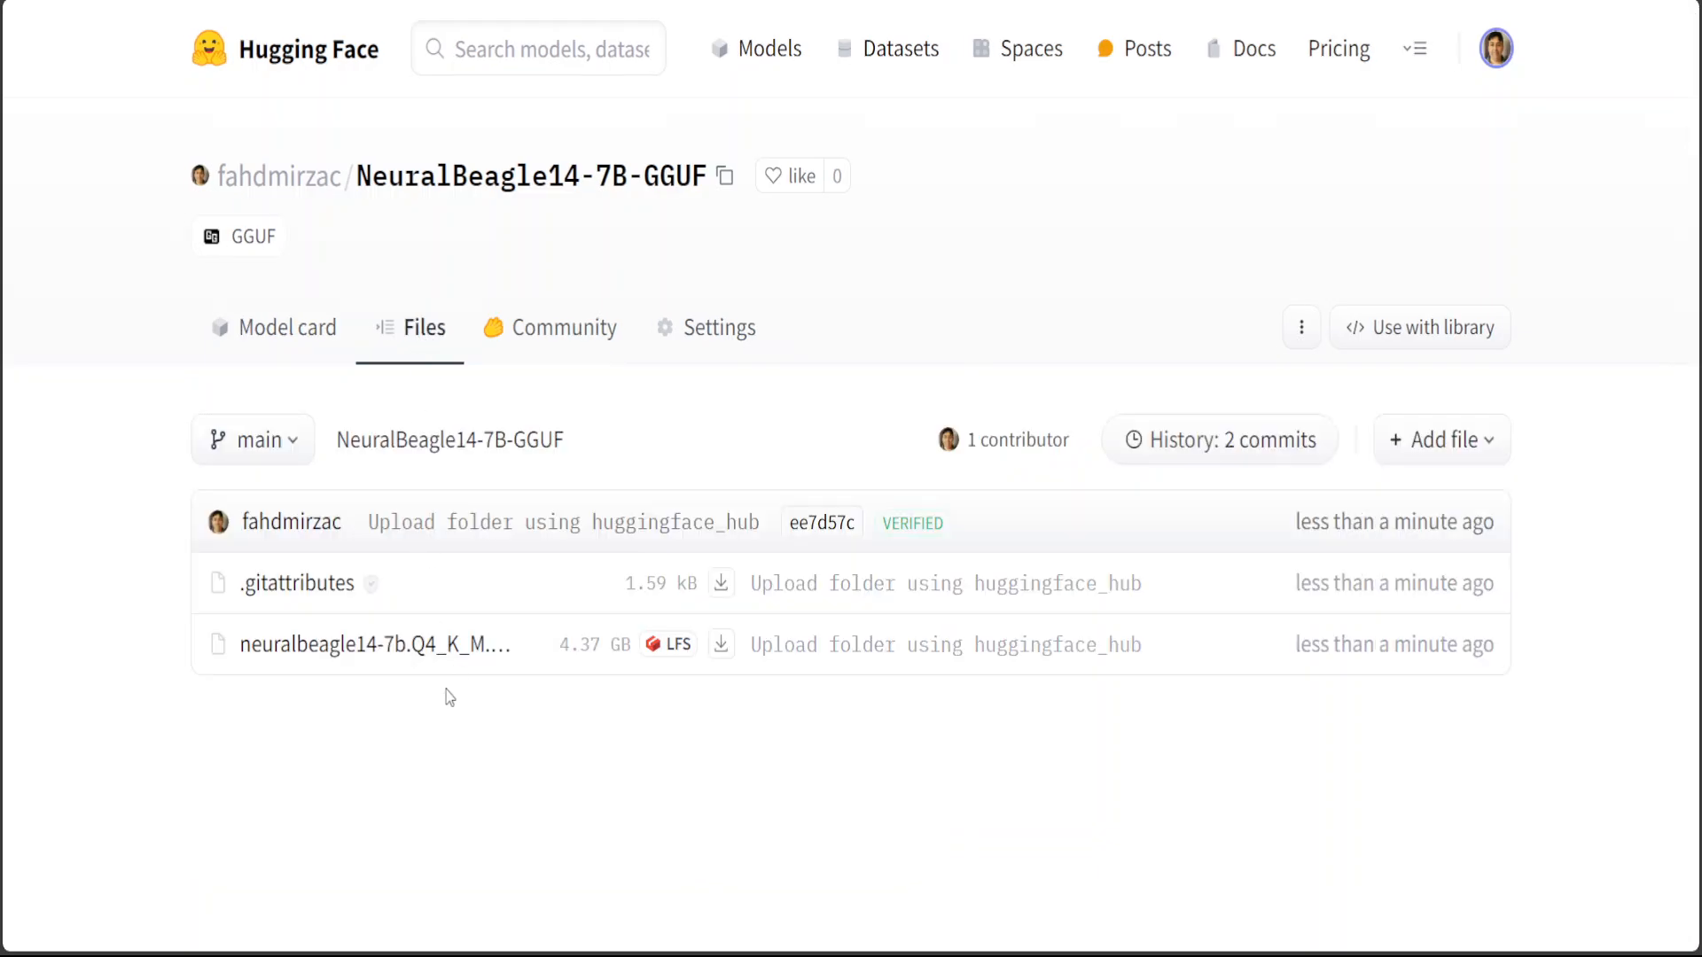